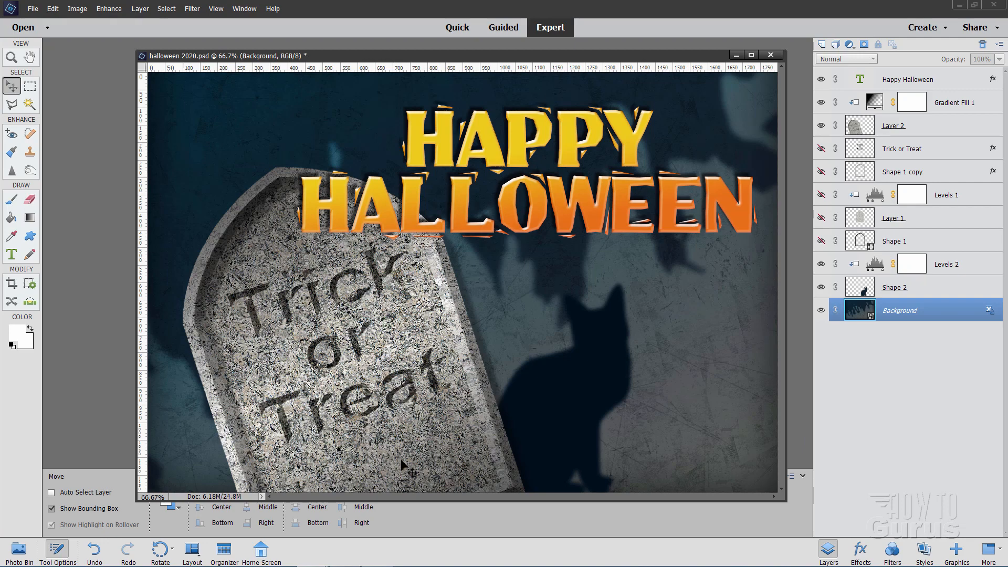
pyautogui.moveTo(393, 63)
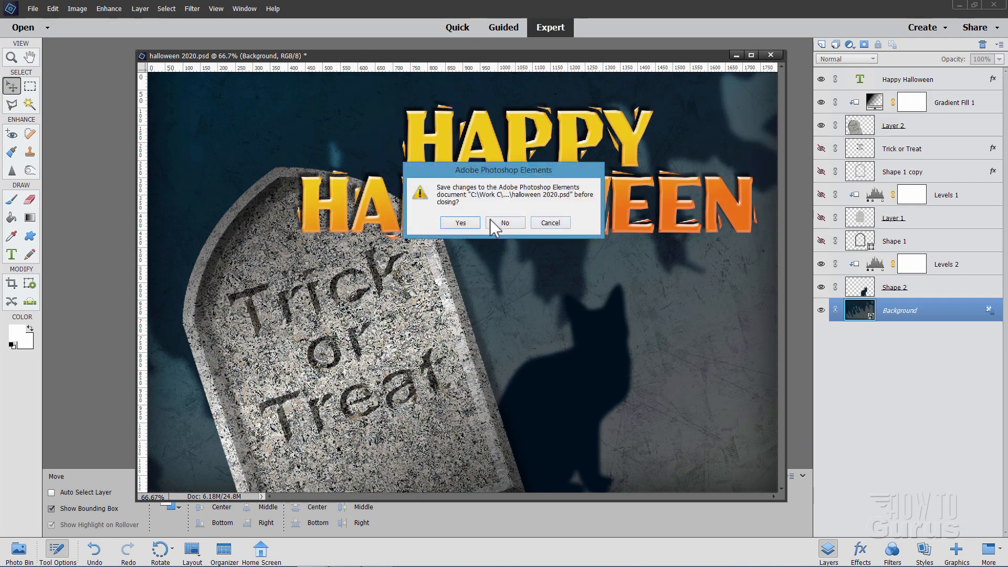
# Step: Close the halloween 2020.psd card choosing No to saving changes
pyautogui.click(504, 223)
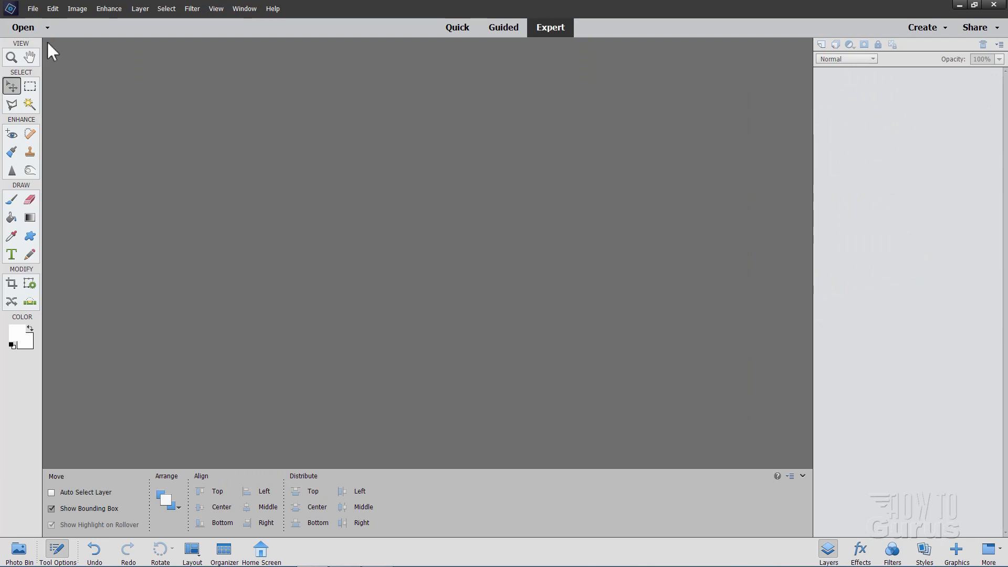
# Step: Create a new blank file at the Default Photoshop Elements Size (6×4 in, 300 ppi)
pyautogui.click(33, 8)
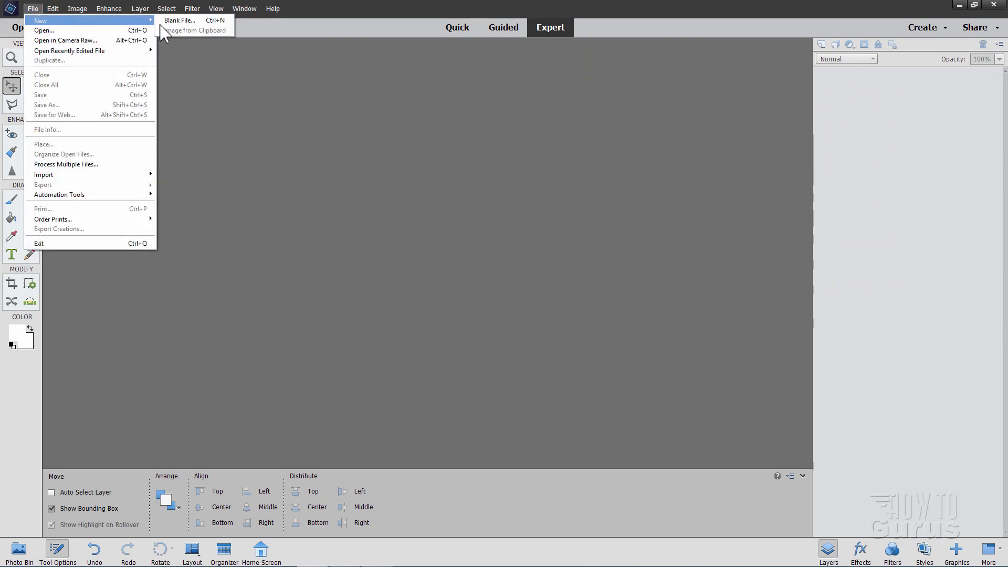
pyautogui.click(178, 20)
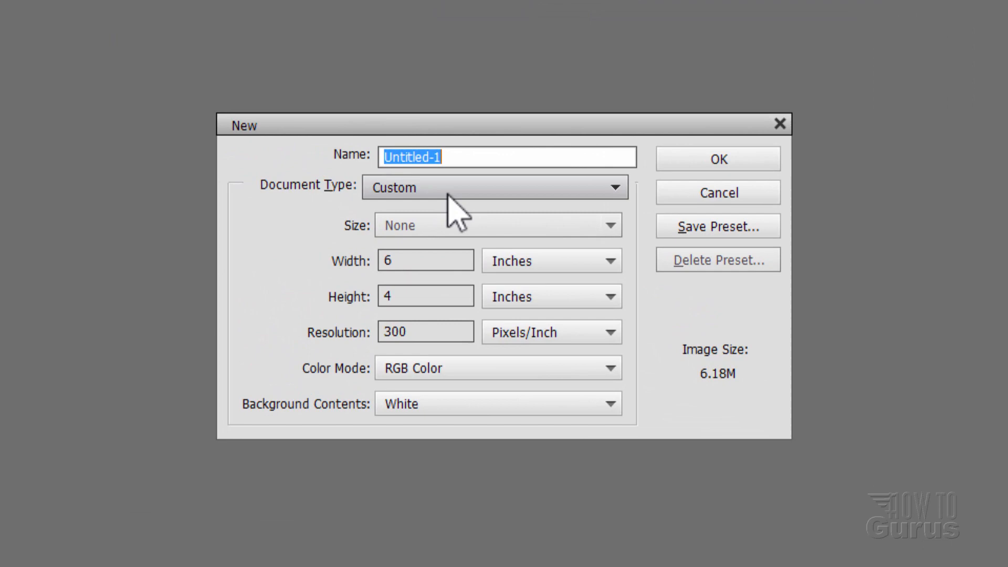
pyautogui.click(493, 186)
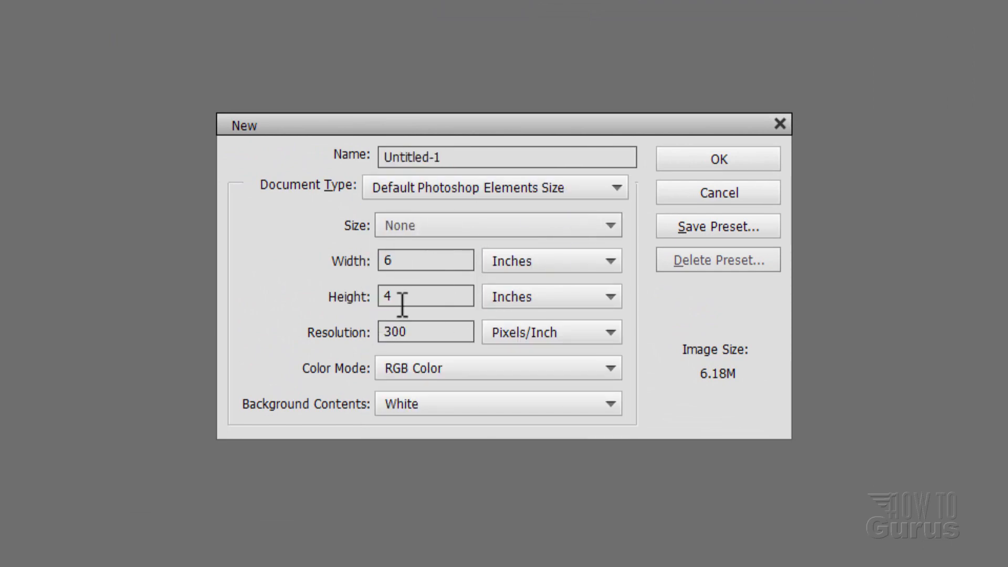
pyautogui.moveTo(399, 363)
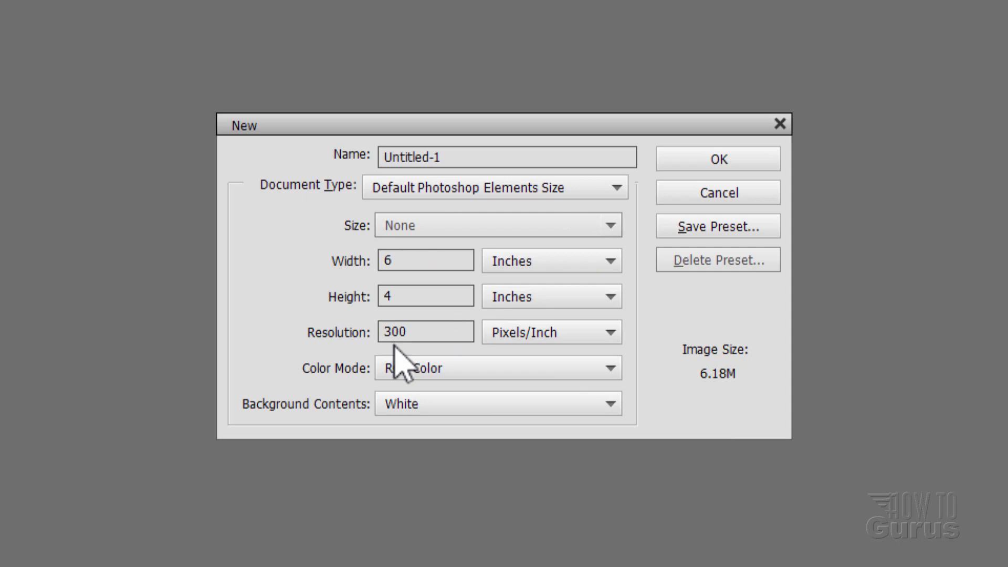
pyautogui.click(717, 159)
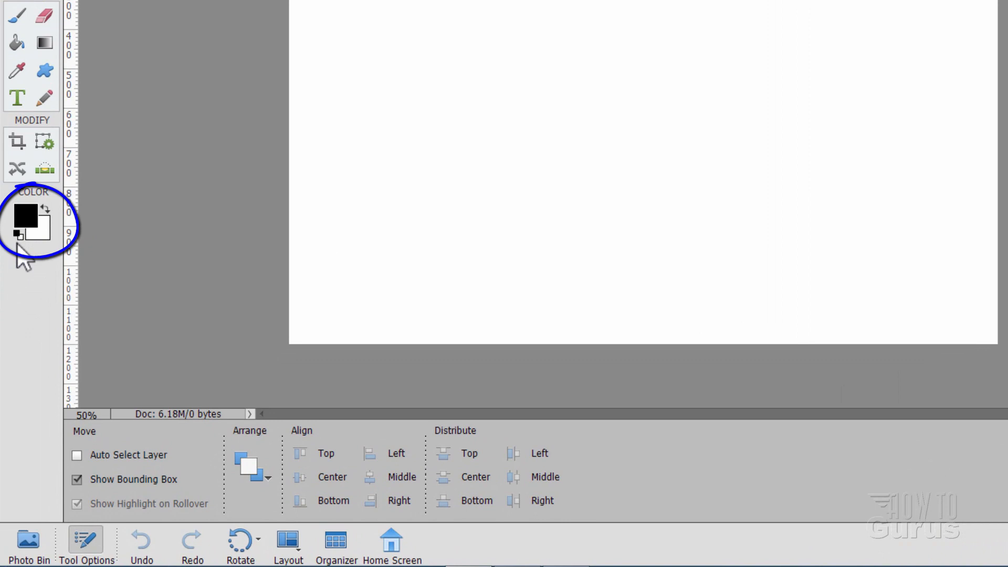
pyautogui.moveTo(38, 228)
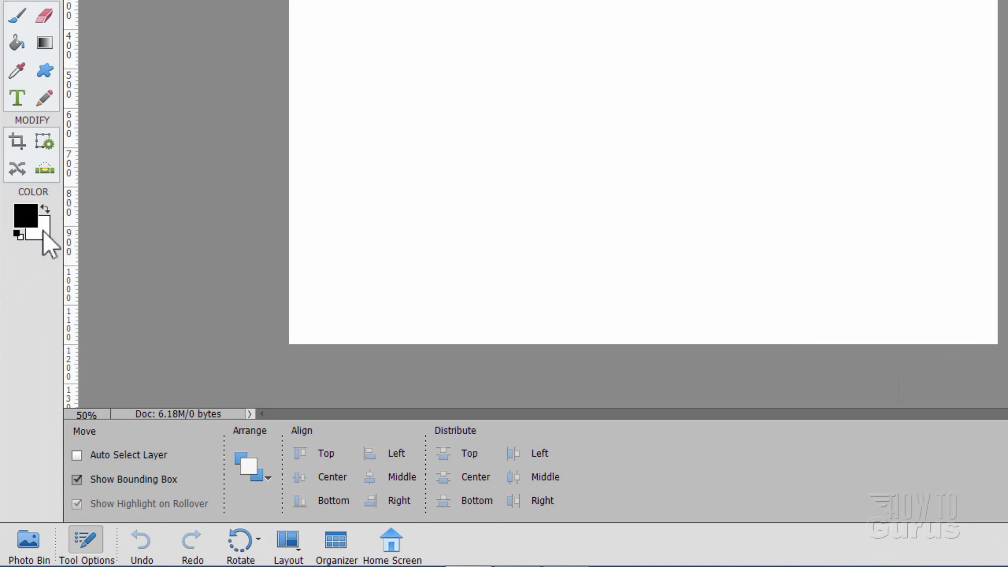
# Step: With default black/white colours, draw a tall black Frame 2 custom shape from the Frames set on the left of the canvas
pyautogui.click(44, 71)
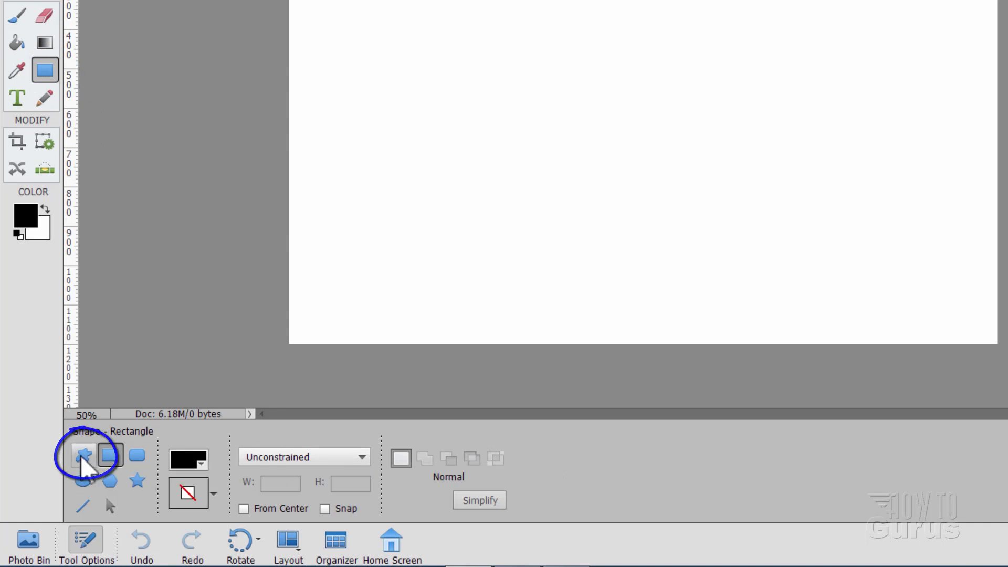
pyautogui.click(82, 454)
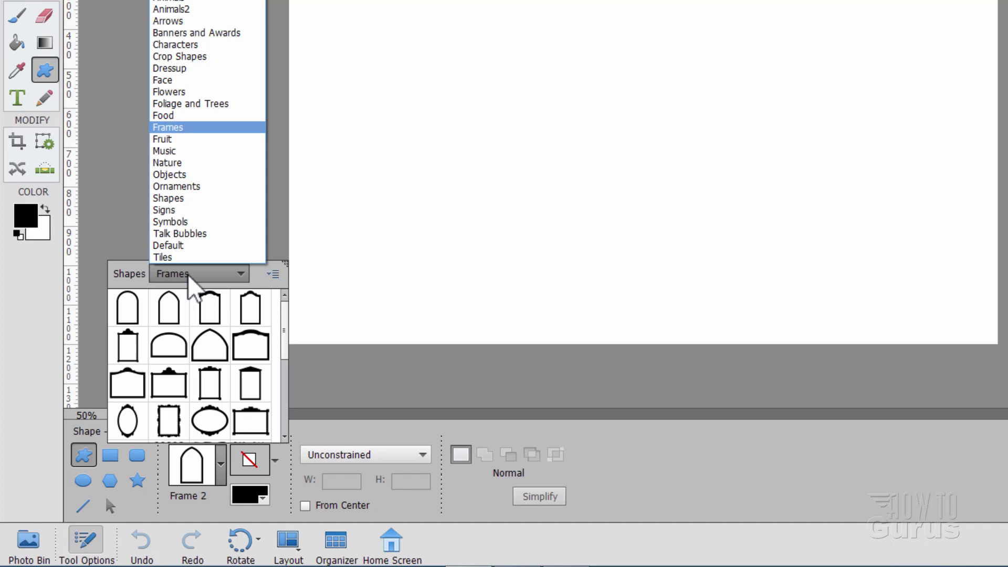
pyautogui.click(168, 127)
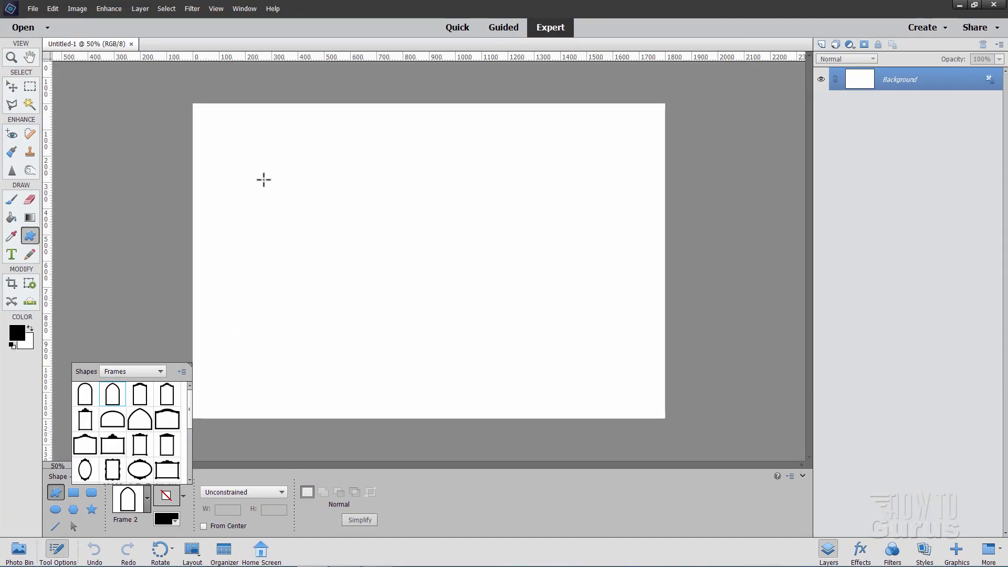
pyautogui.moveTo(262, 179); pyautogui.dragTo(393, 356)
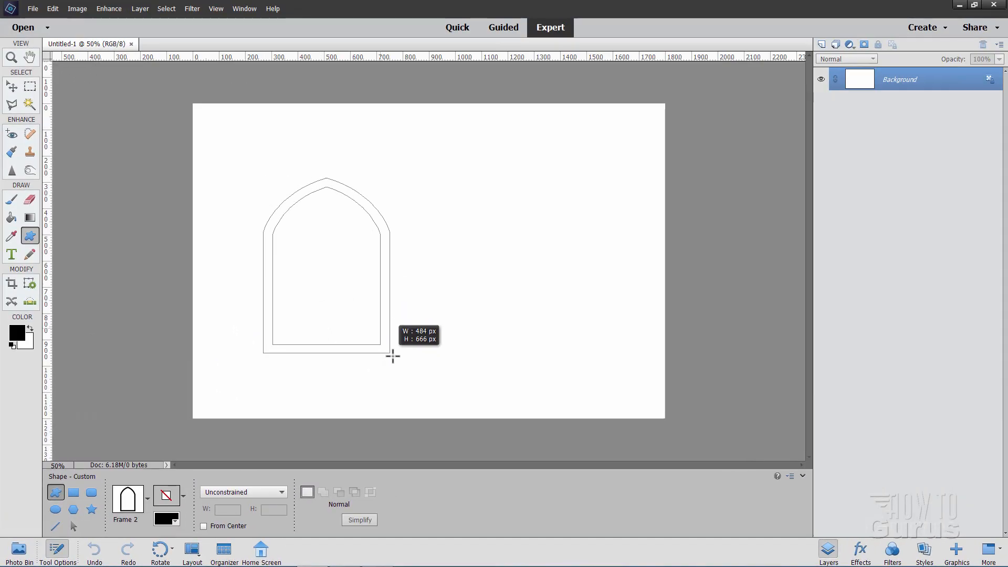
pyautogui.moveTo(393, 356); pyautogui.dragTo(414, 400)
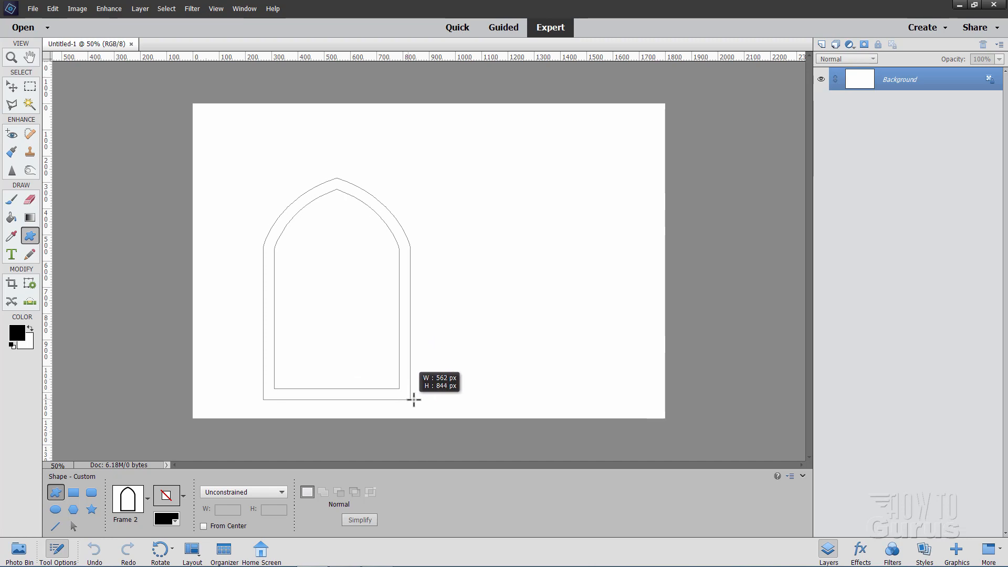
pyautogui.moveTo(413, 400); pyautogui.dragTo(413, 396)
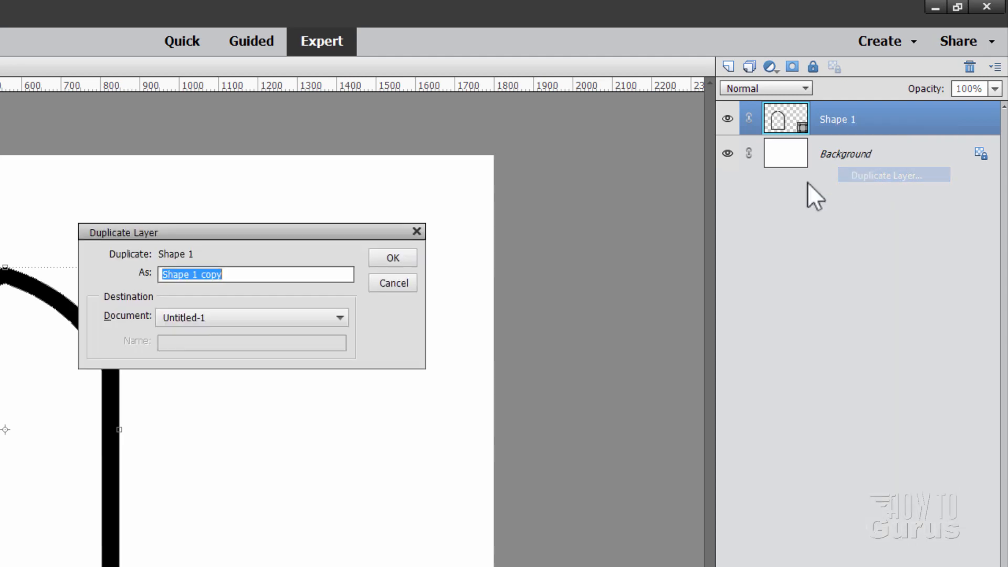
# Step: Duplicate Shape 1 into Shape 1 copy and move the copied arched frame to the canvas centre
pyautogui.click(392, 257)
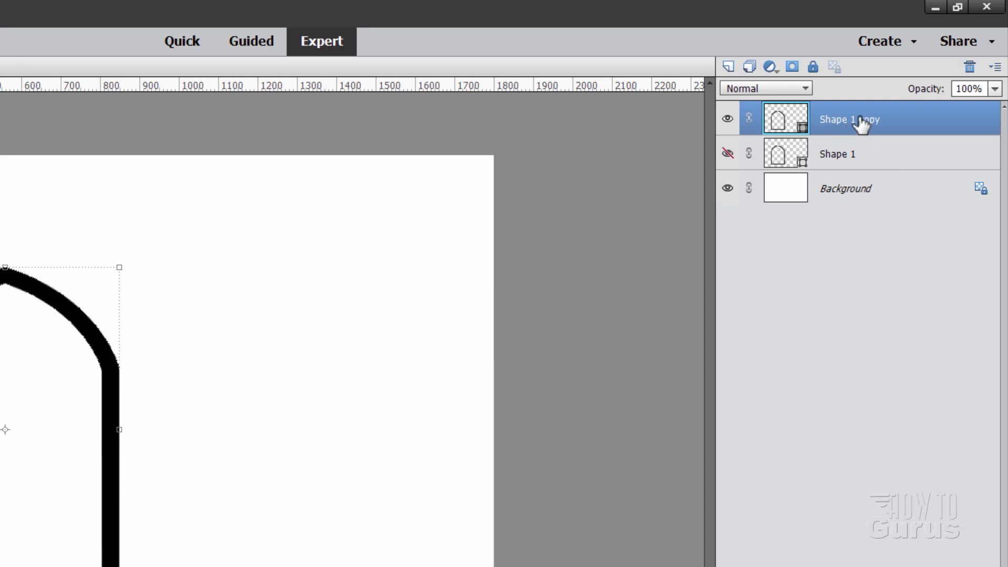
pyautogui.rightClick(848, 119)
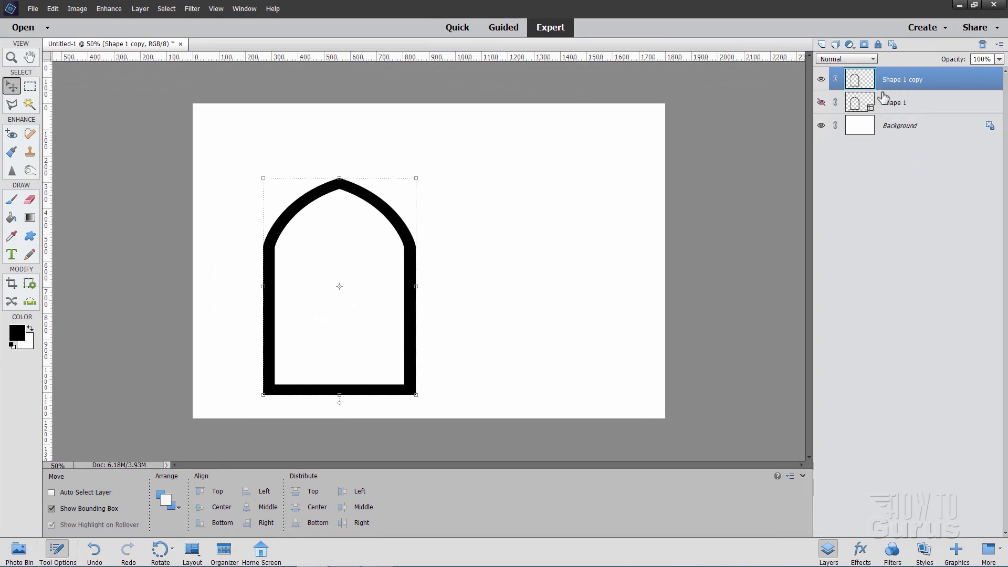
pyautogui.moveTo(339, 285); pyautogui.dragTo(424, 300)
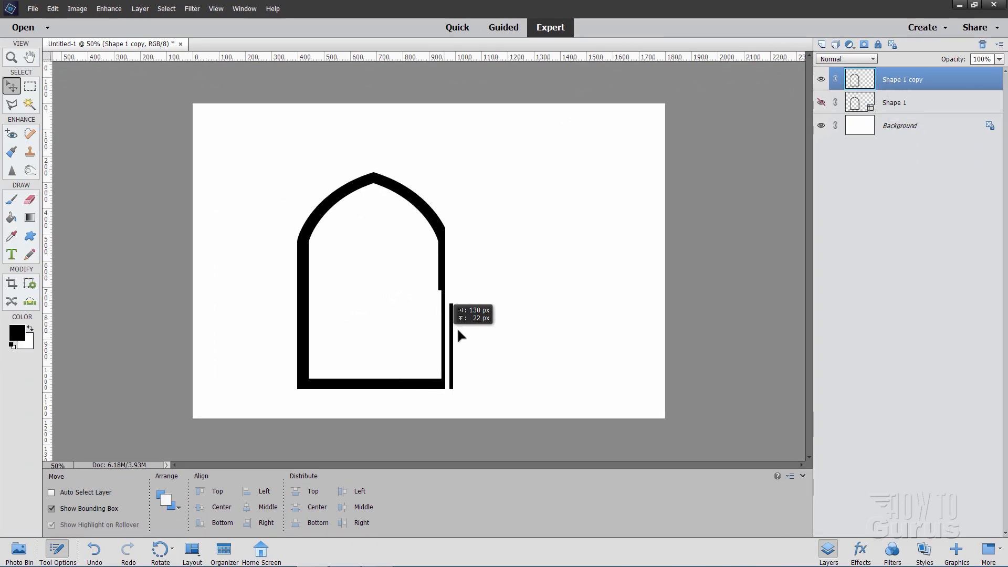
pyautogui.moveTo(369, 276); pyautogui.dragTo(427, 267)
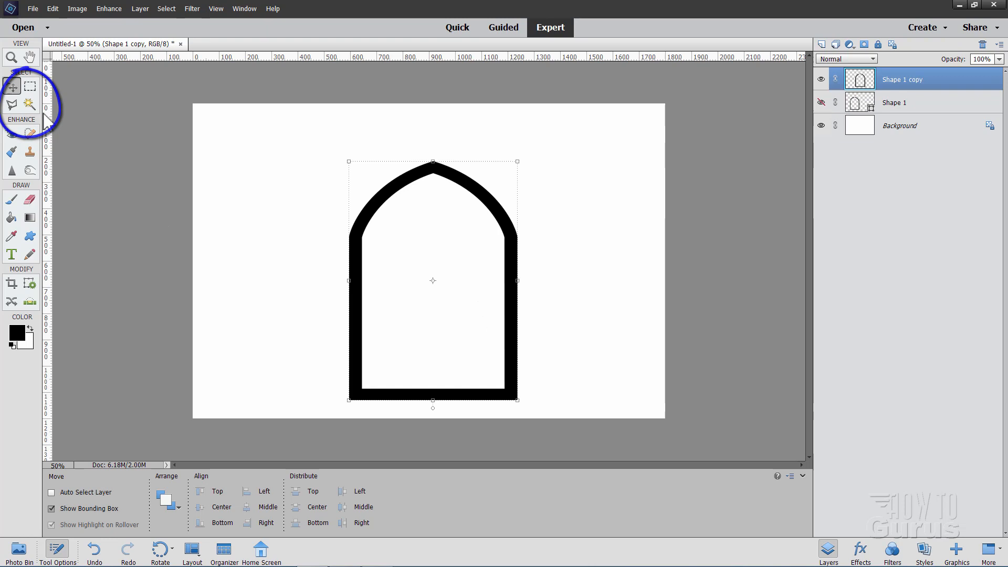
# Step: Magic Wand-select the white area inside the arch and add a new empty Layer 1
pyautogui.click(29, 104)
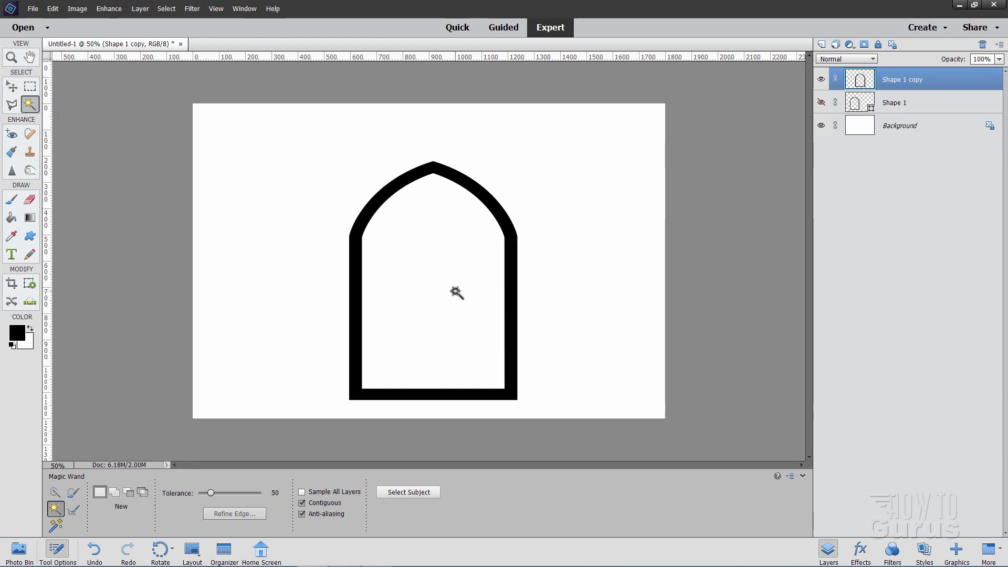
pyautogui.click(457, 291)
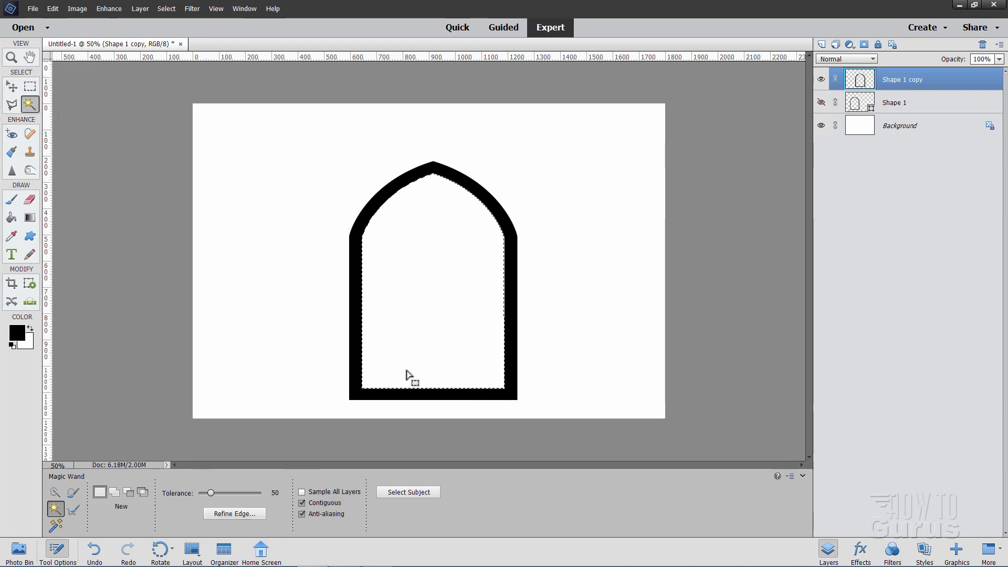
pyautogui.click(894, 102)
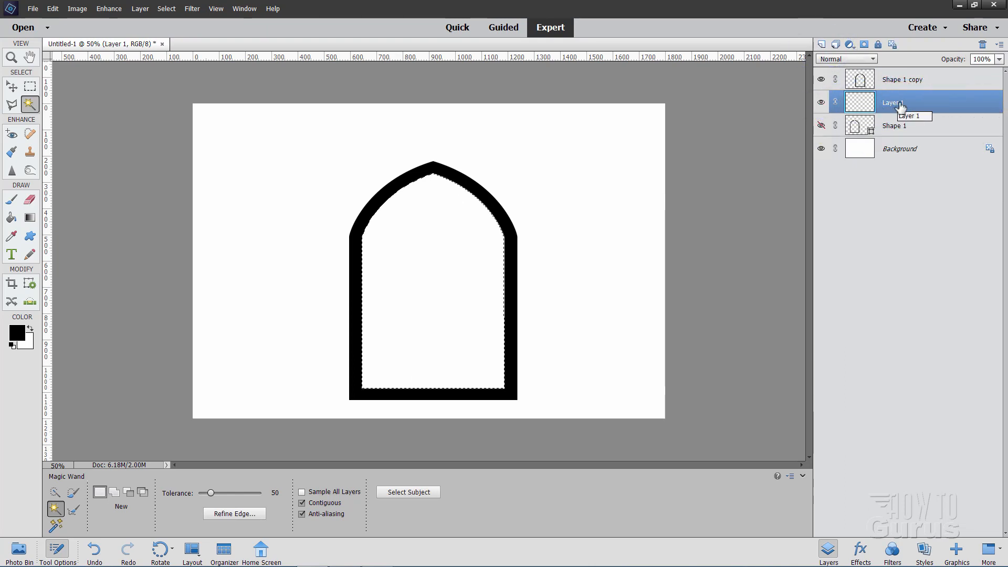
# Step: Set the Paint Bucket to Pattern mode and choose the speckled granite from Rock Patterns
pyautogui.click(11, 216)
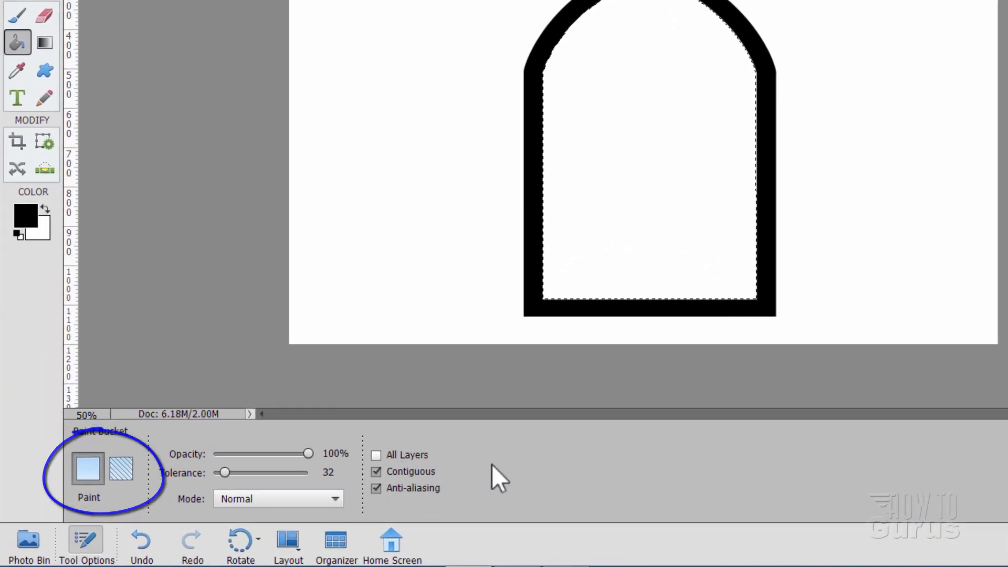
pyautogui.click(119, 468)
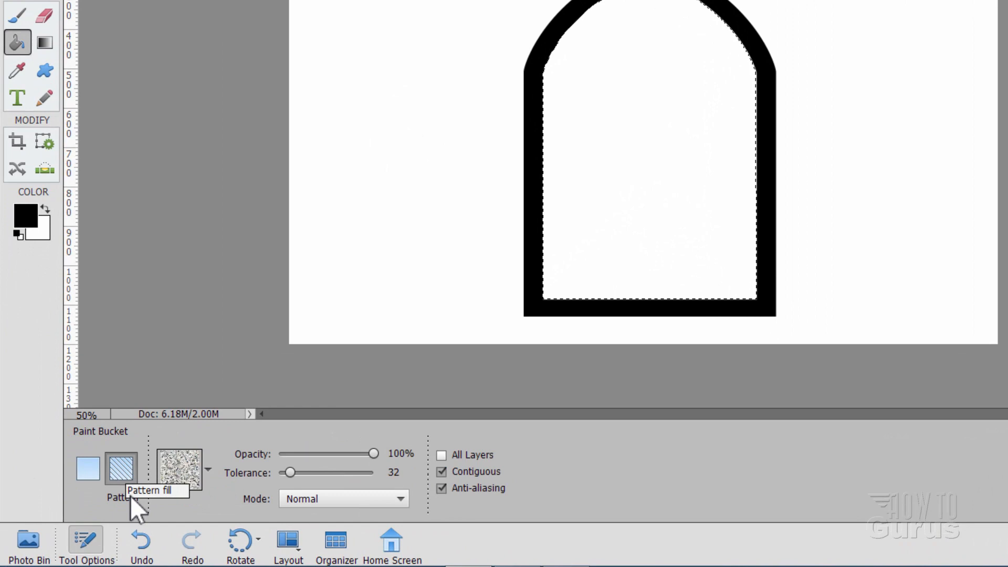
pyautogui.click(207, 470)
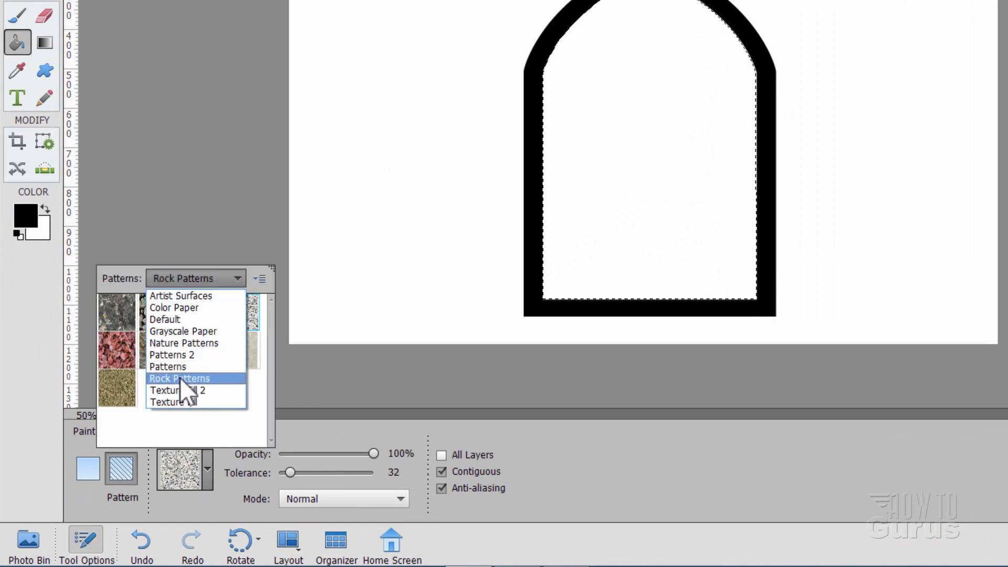
pyautogui.click(179, 378)
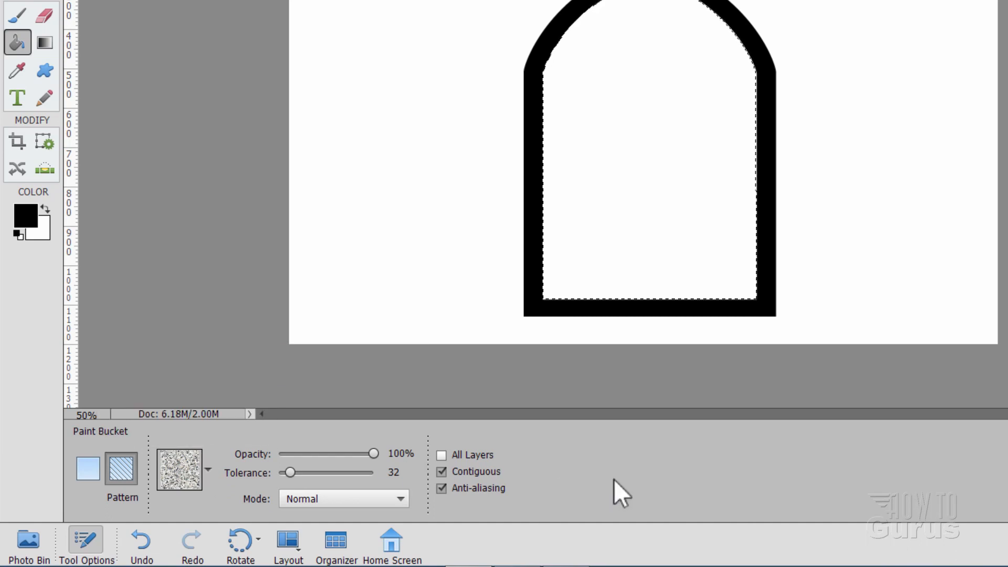
pyautogui.click(645, 54)
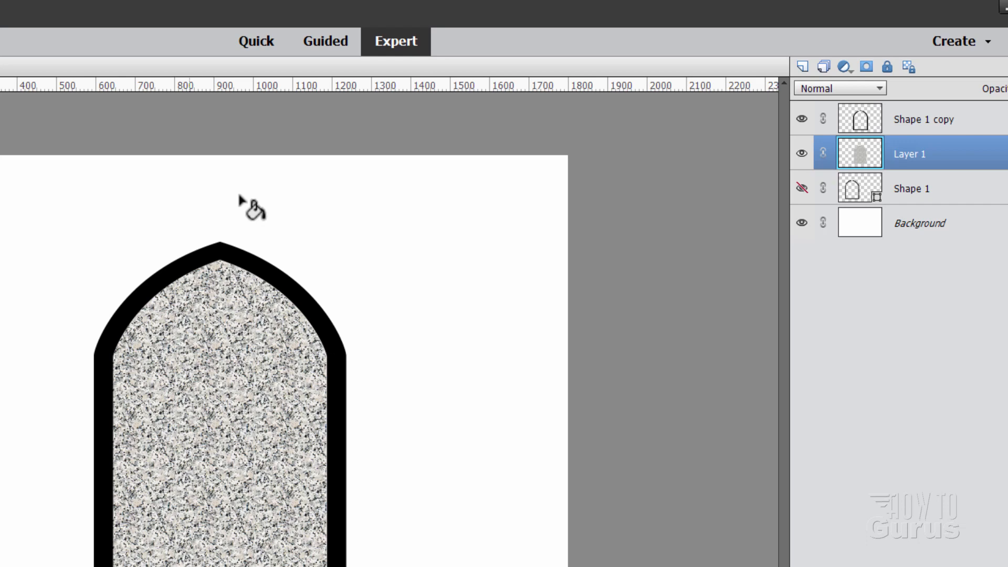
# Step: Remove the black outline from Shape 1 copy and make the granite-filled Layer 1 active
pyautogui.click(923, 118)
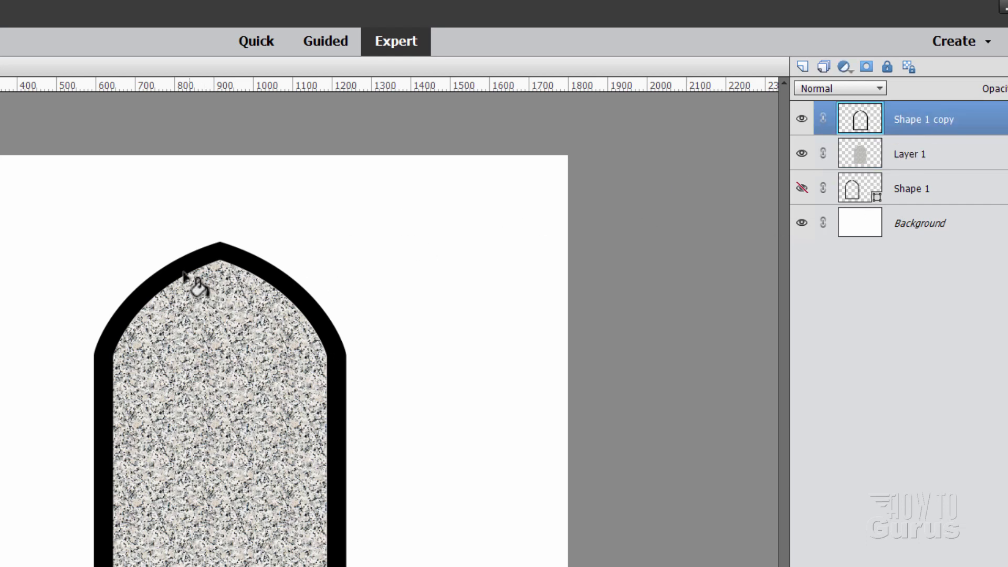
pyautogui.moveTo(109, 370)
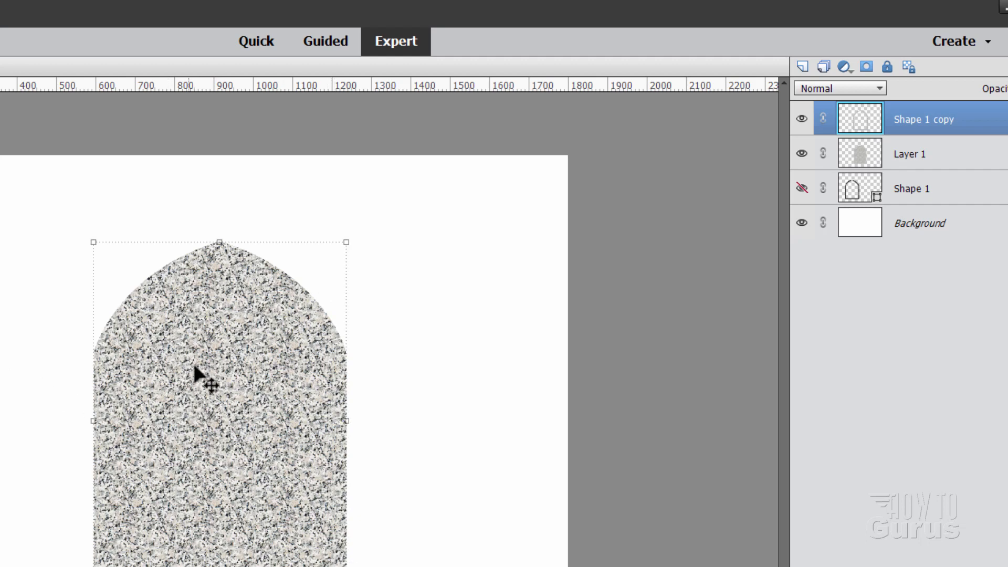
pyautogui.moveTo(234, 448)
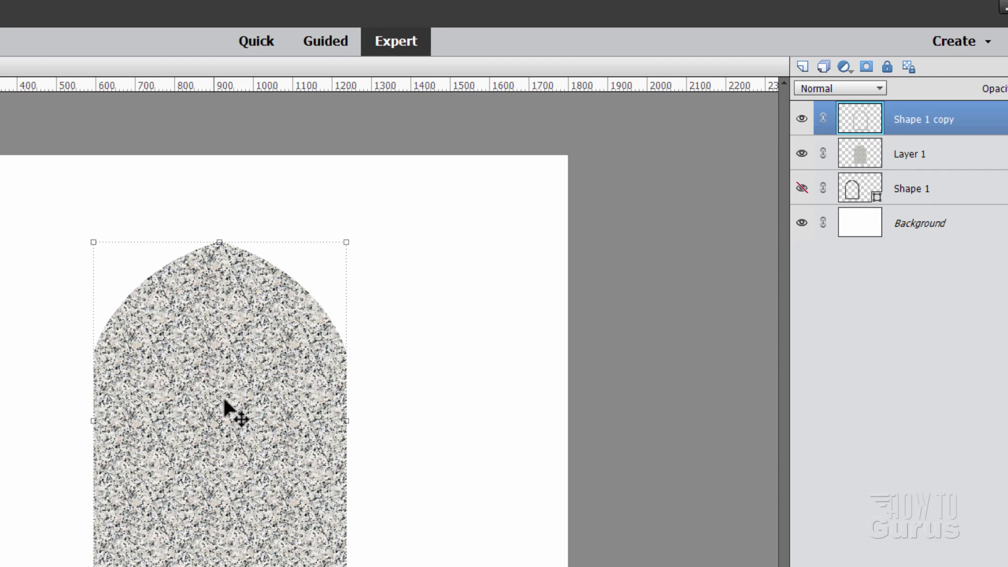
pyautogui.click(909, 153)
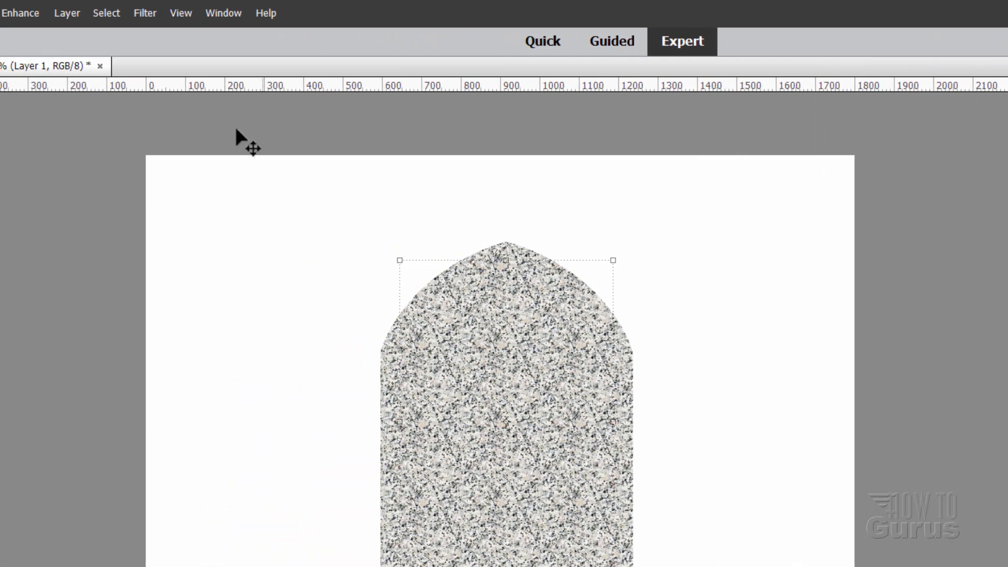
# Step: Bring up the Filter Gallery and show the Distort category for the granite tombstone layer
pyautogui.click(145, 13)
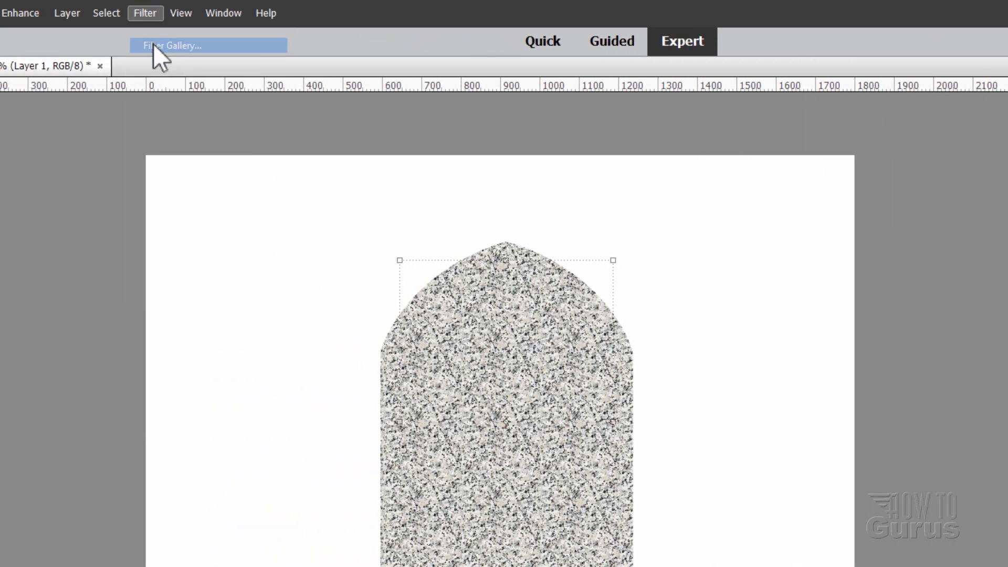
pyautogui.click(171, 45)
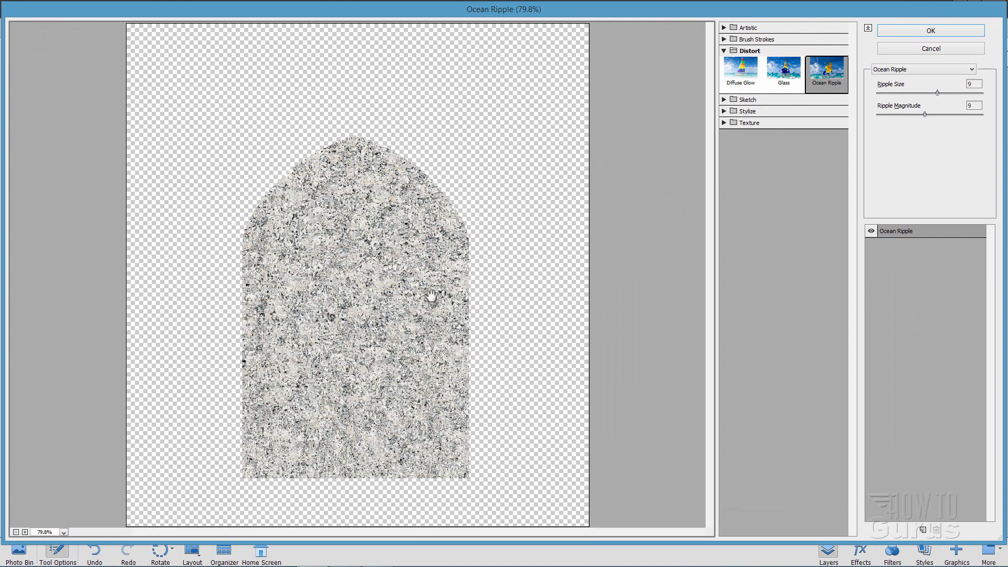
pyautogui.click(748, 50)
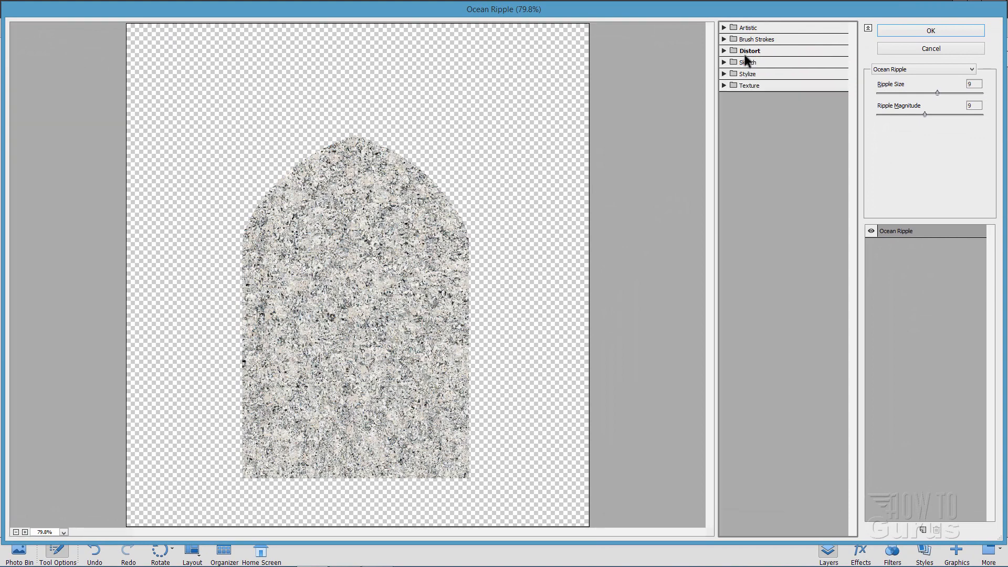
pyautogui.click(724, 50)
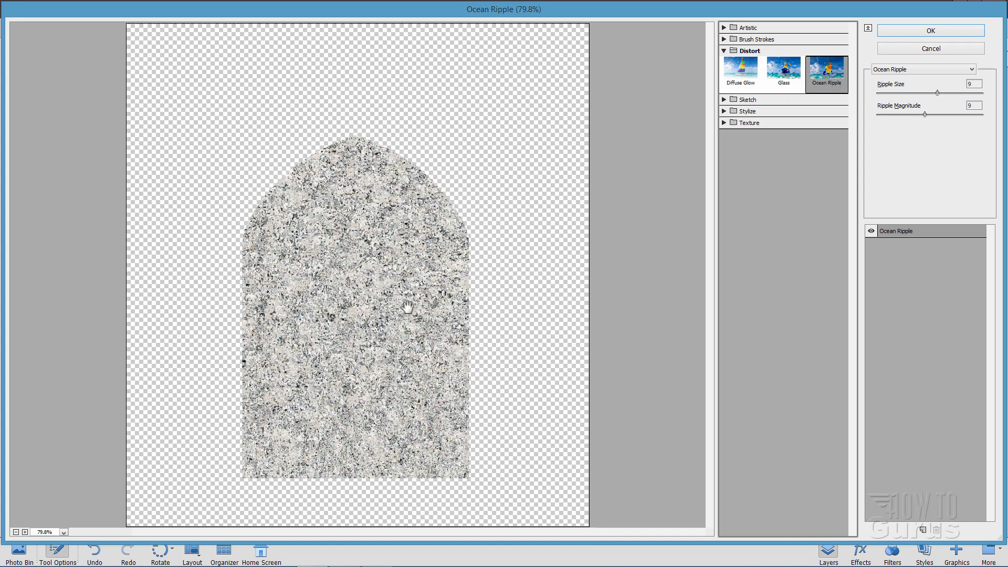
pyautogui.moveTo(930, 48)
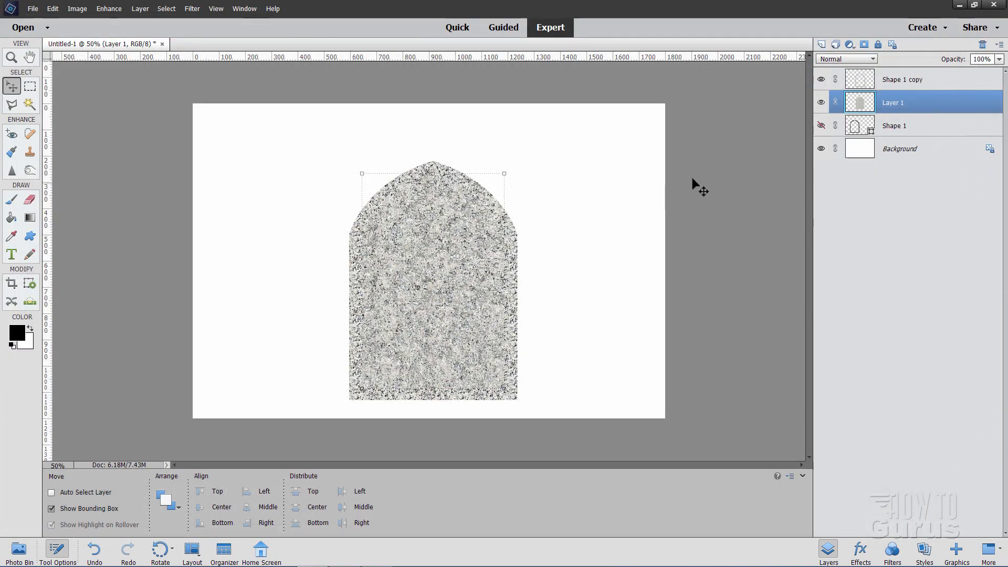
pyautogui.click(901, 79)
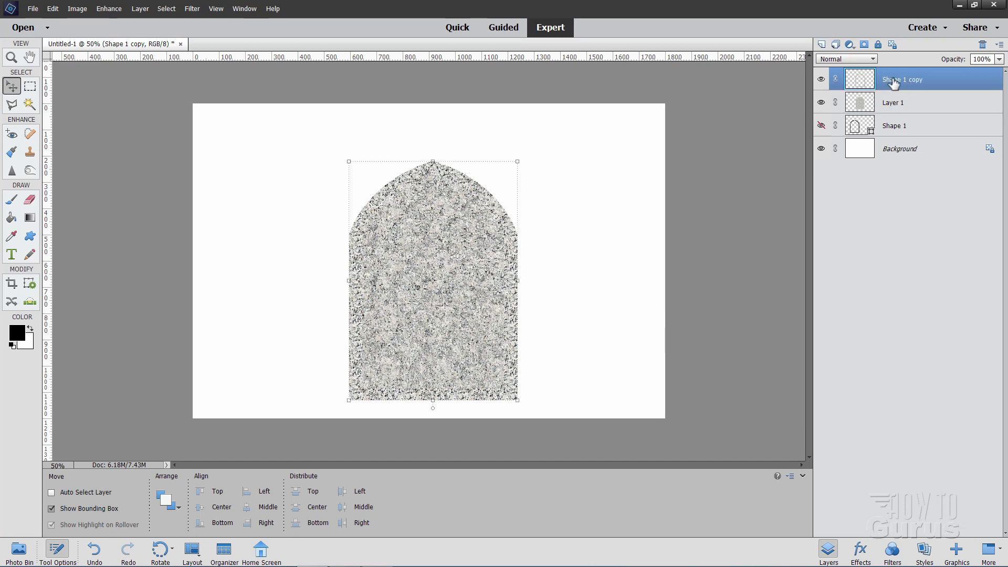
pyautogui.click(191, 9)
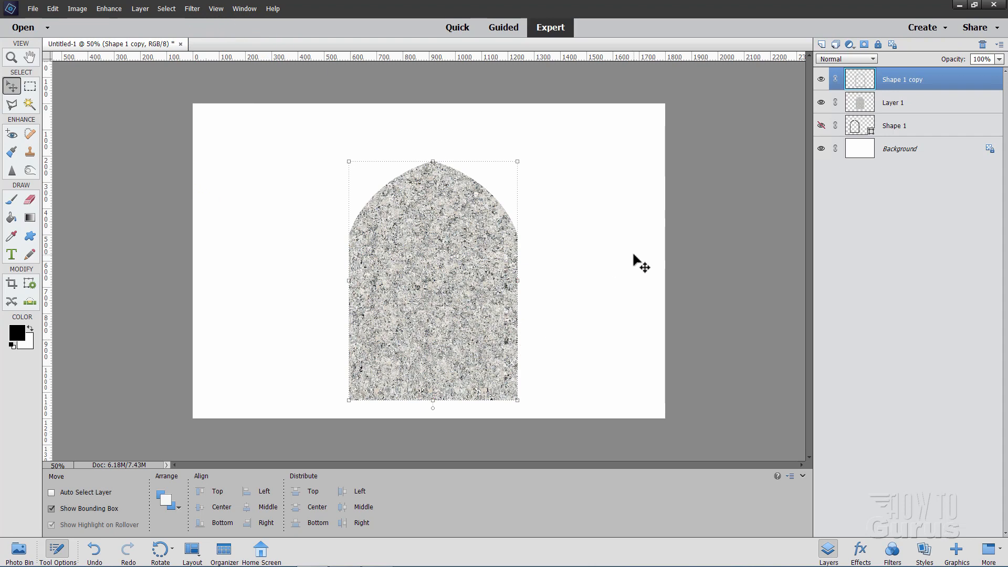
pyautogui.moveTo(516, 254)
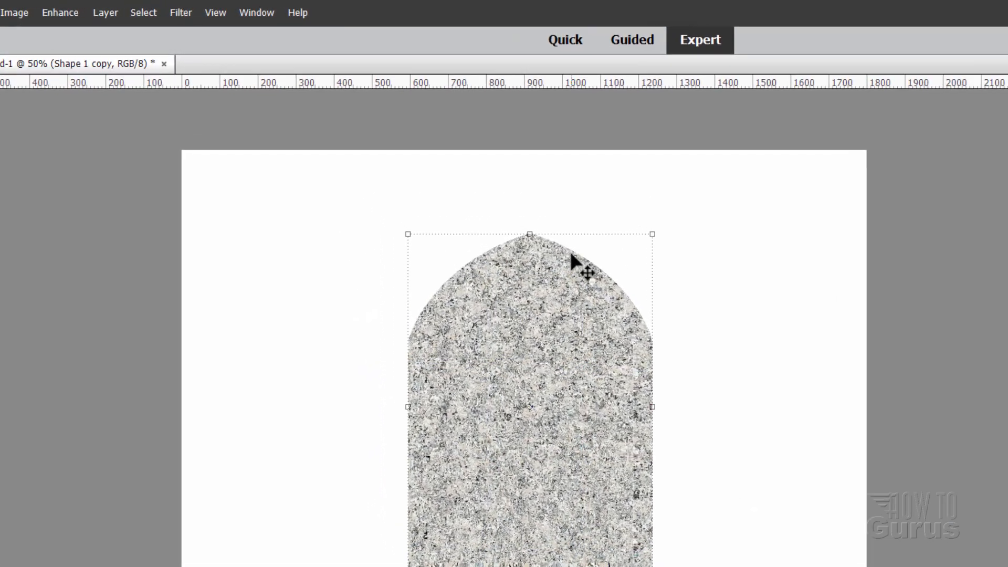
# Step: Give the tombstone a drop shadow with lighting angle 133°, size 10 px and distance 23 px
pyautogui.click(101, 13)
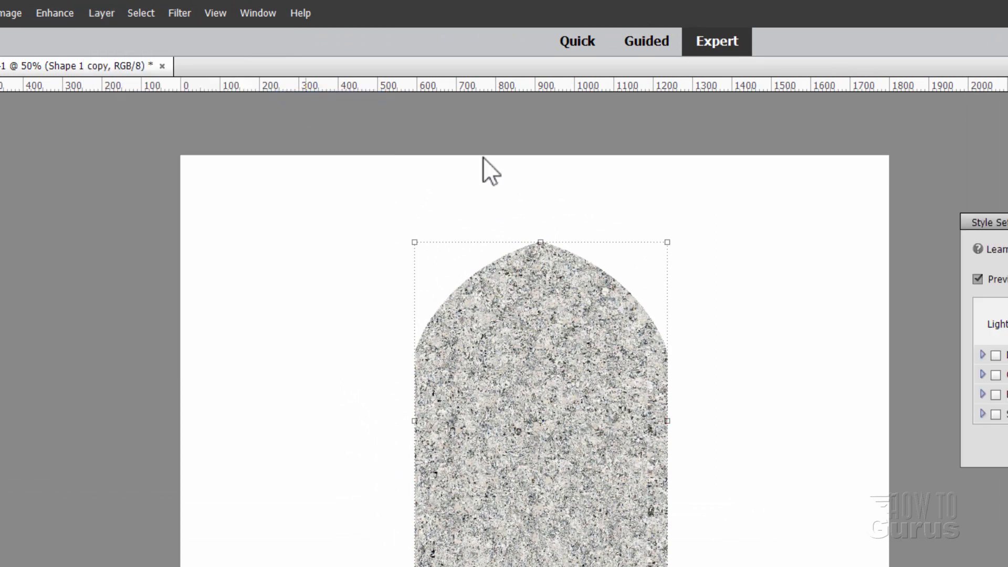
pyautogui.click(707, 358)
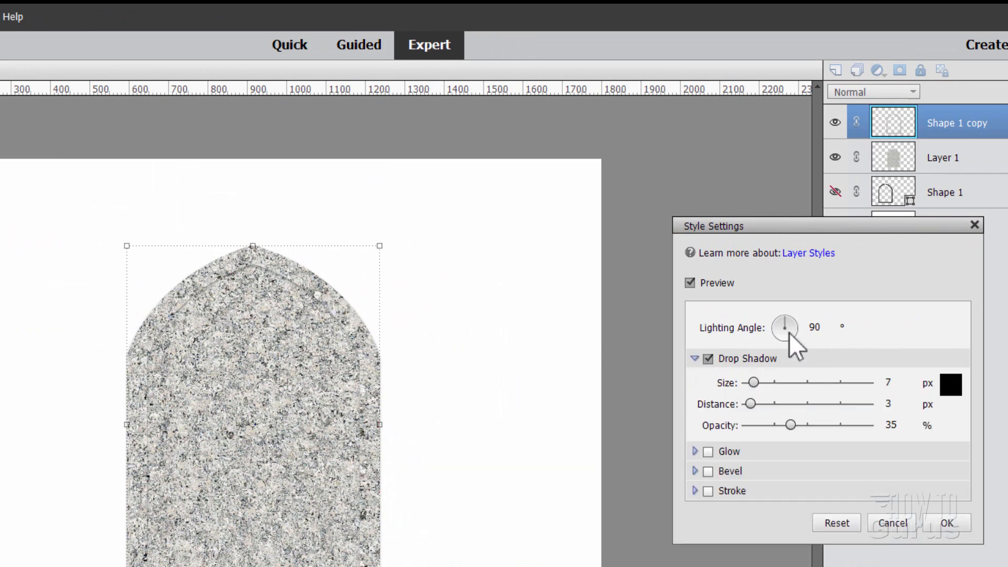
pyautogui.moveTo(785, 328); pyautogui.dragTo(778, 320)
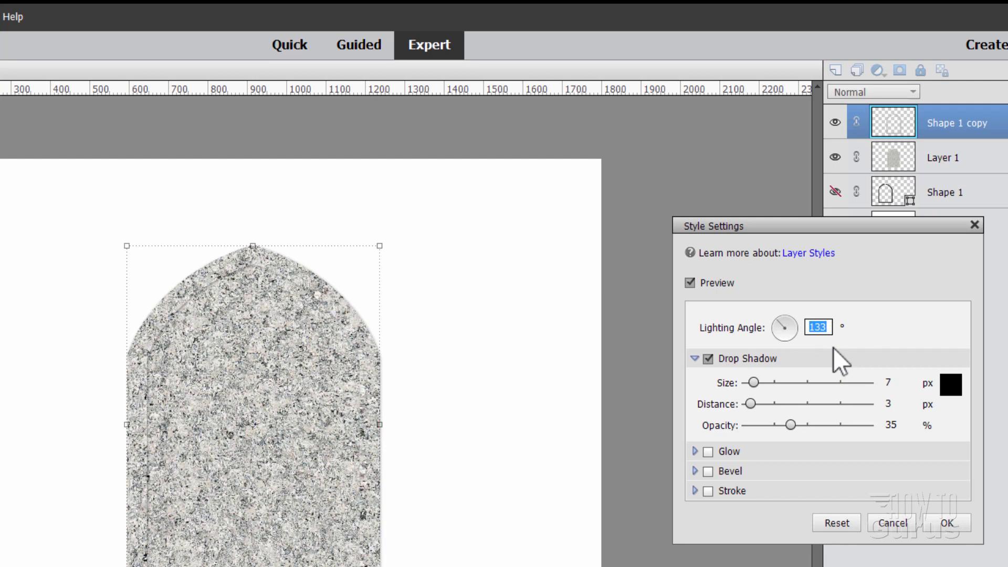
pyautogui.moveTo(871, 406)
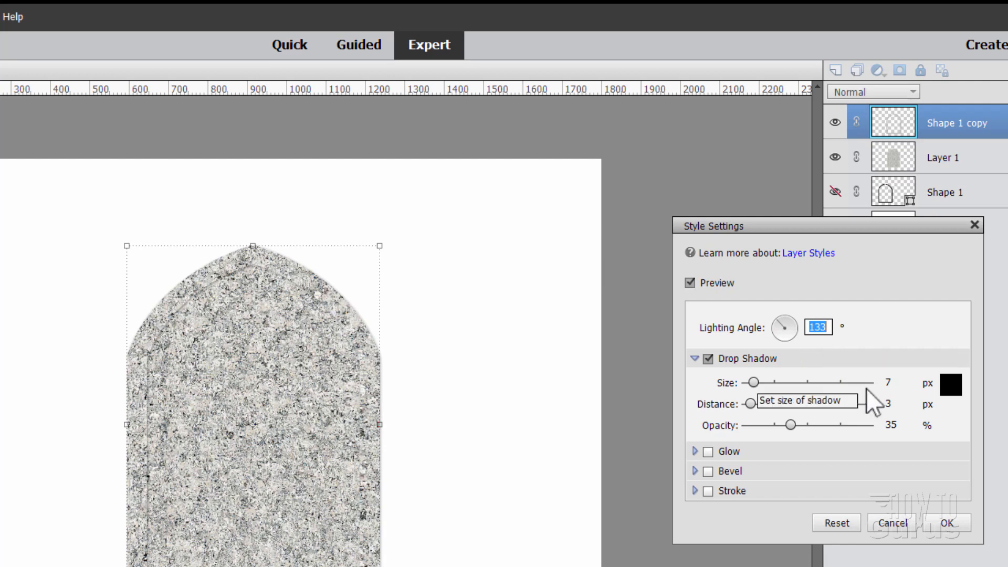
pyautogui.moveTo(751, 382); pyautogui.dragTo(755, 382)
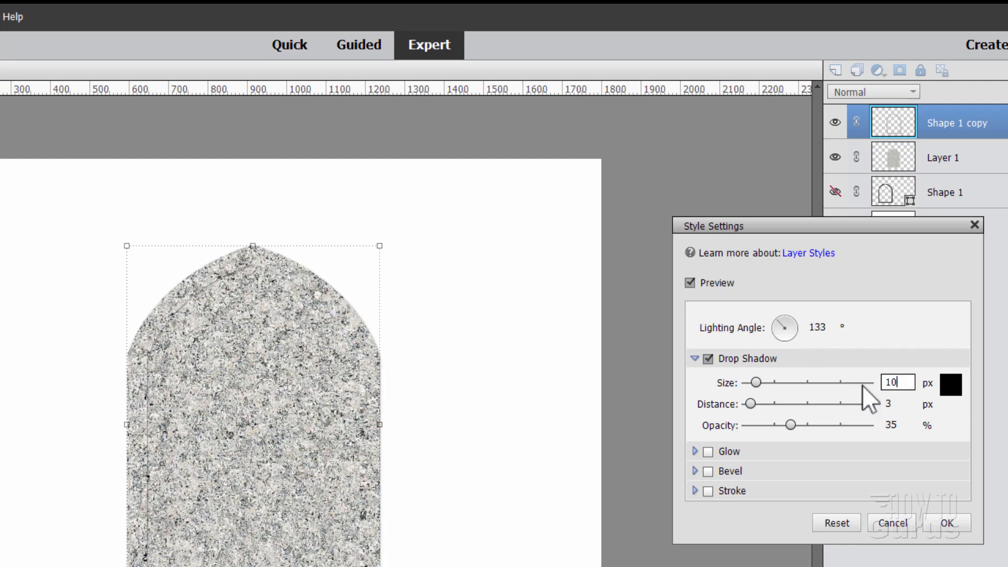
pyautogui.click(897, 403)
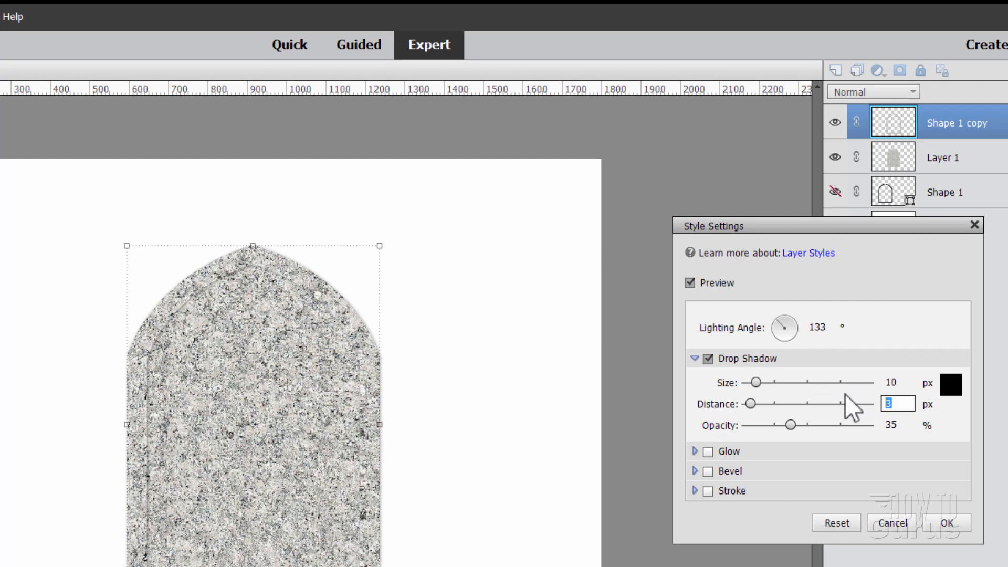
pyautogui.moveTo(752, 403); pyautogui.dragTo(766, 403)
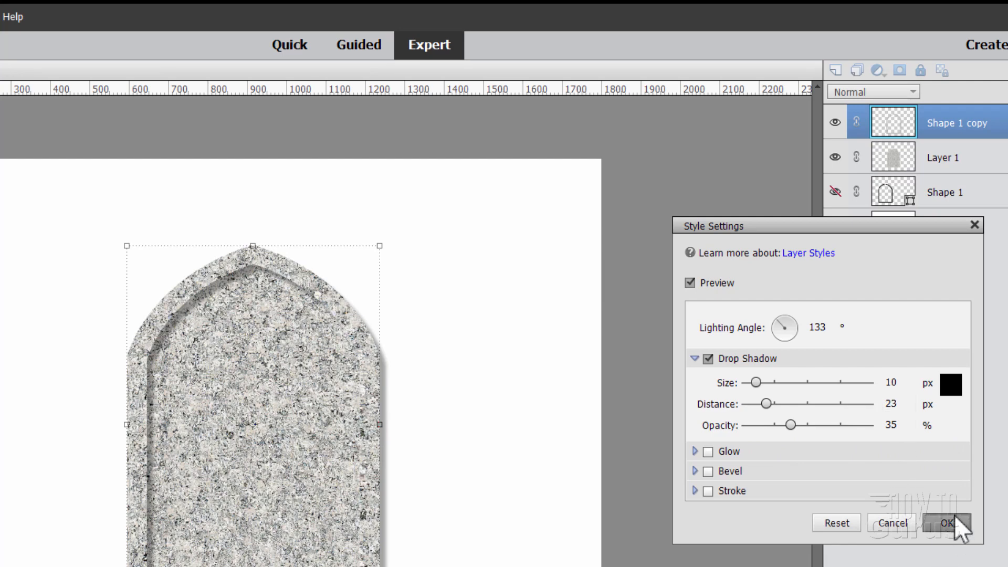
pyautogui.click(944, 523)
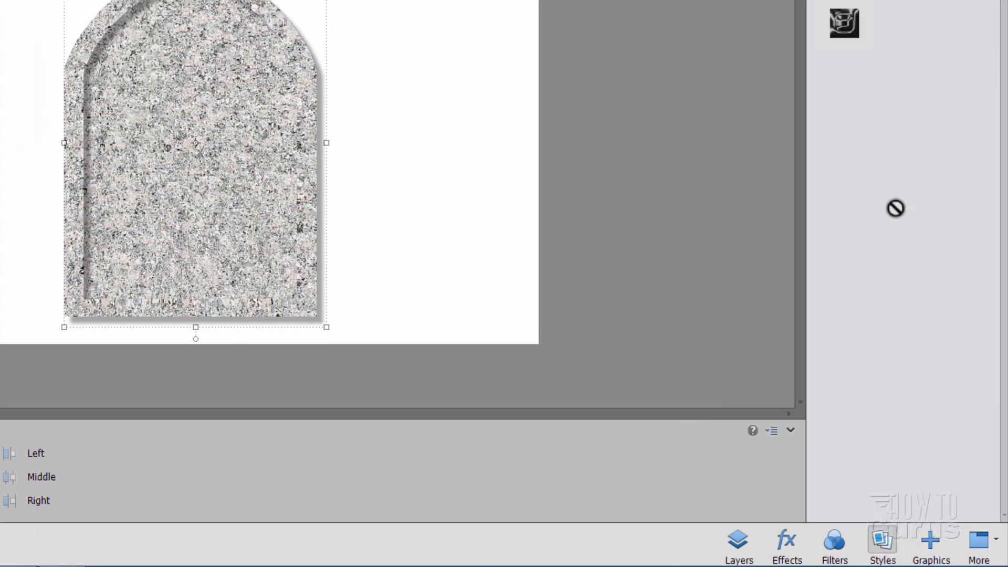
# Step: Apply the Simple Sharp Inner bevel style to the tombstone and return to the Layers list
pyautogui.click(843, 158)
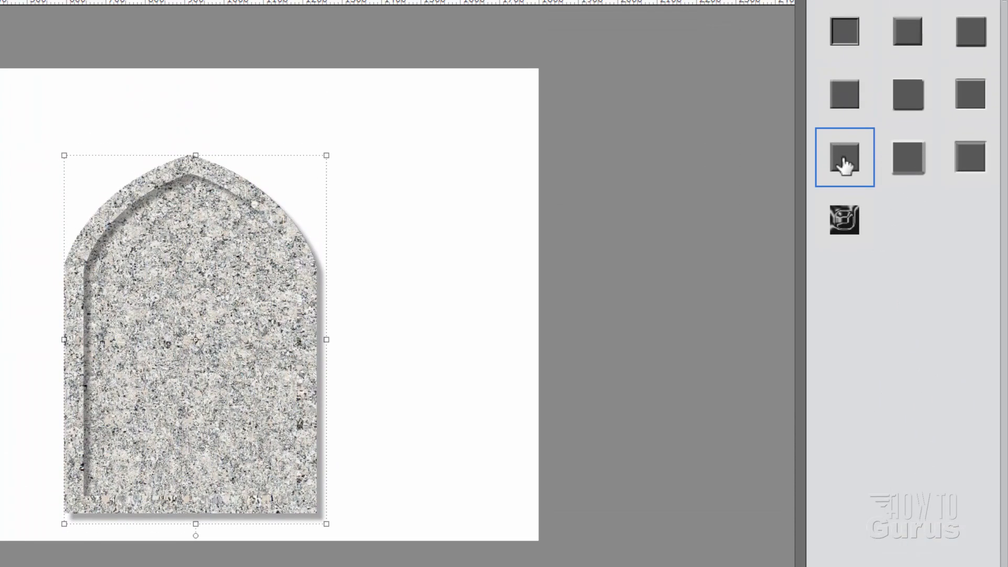
pyautogui.moveTo(844, 158)
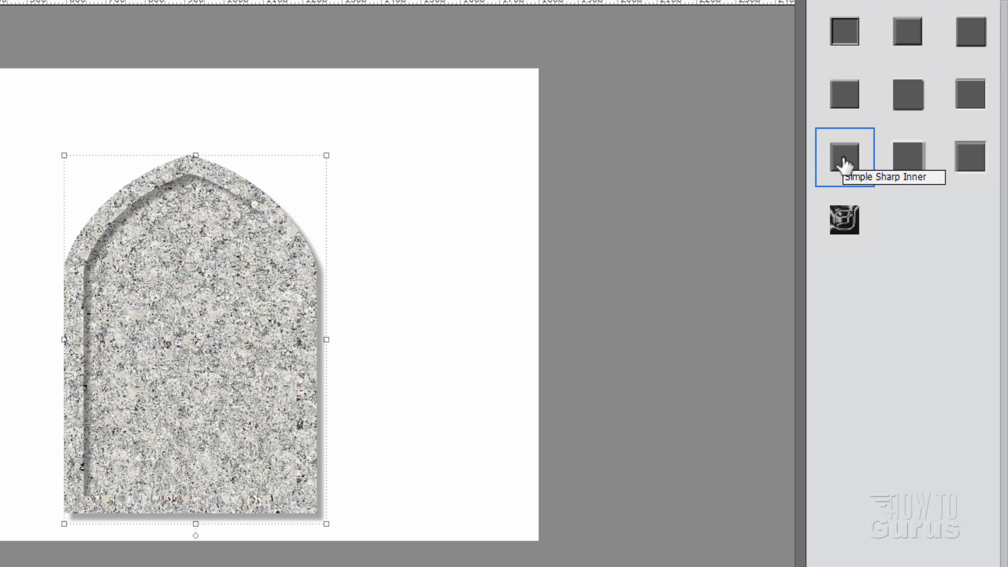
pyautogui.click(843, 156)
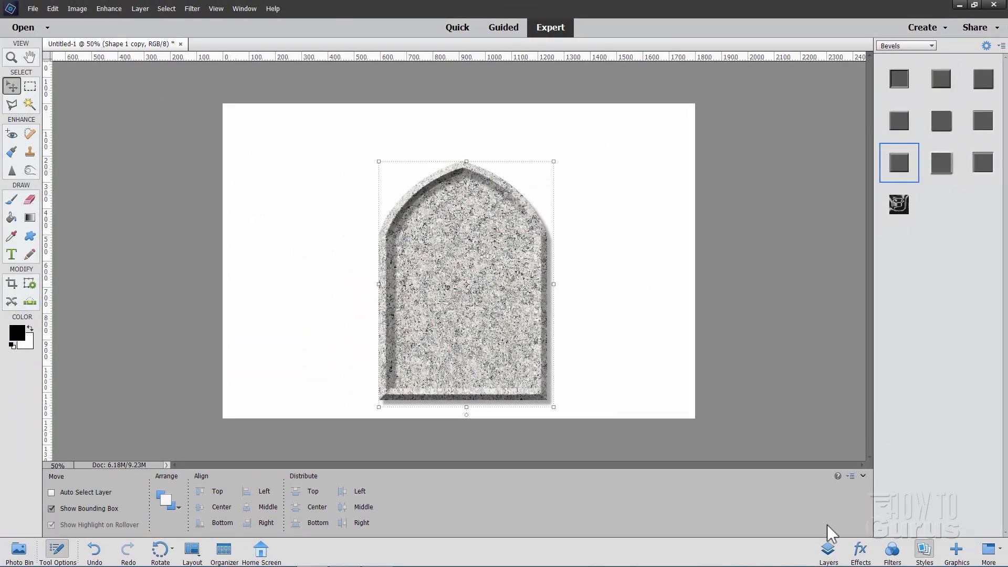
pyautogui.click(828, 552)
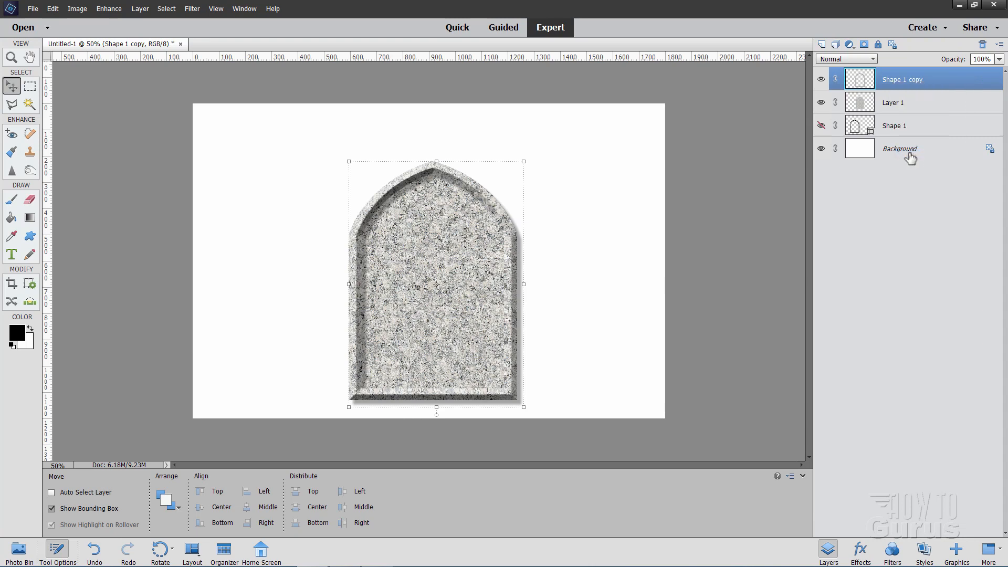
pyautogui.moveTo(987, 88)
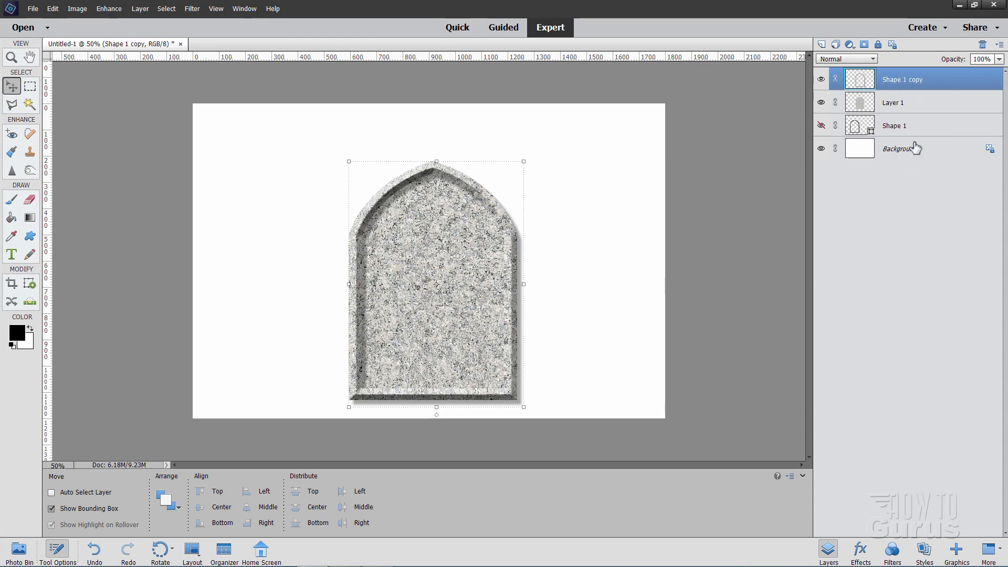
# Step: Add a Levels adjustment layer clipped to the granite Layer 1
pyautogui.click(892, 102)
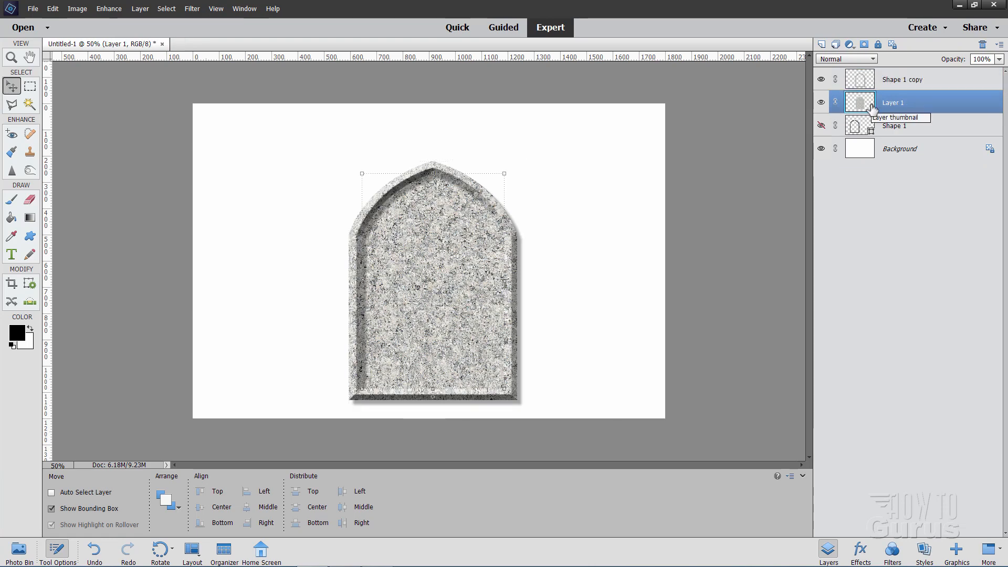
pyautogui.moveTo(854, 104)
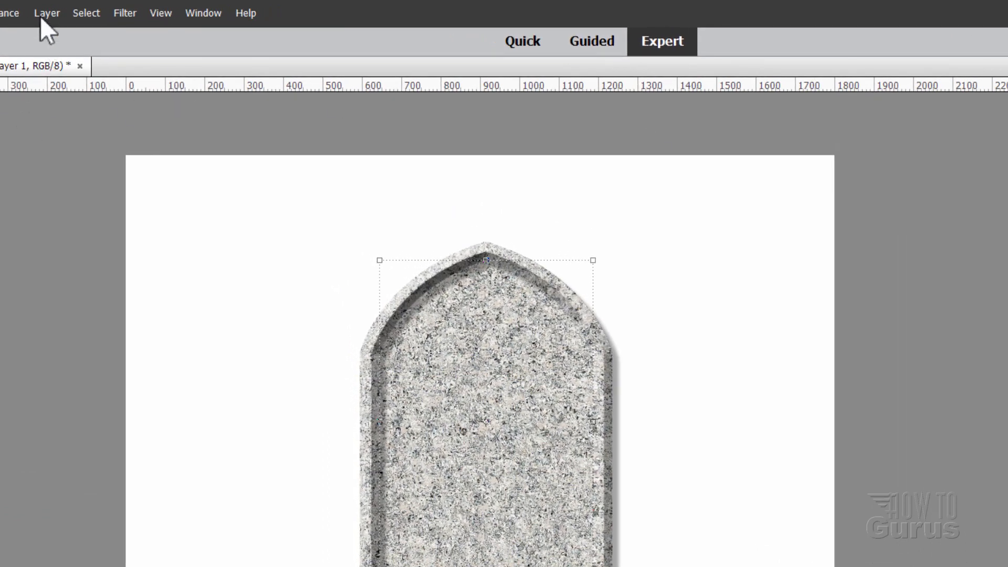
pyautogui.click(46, 13)
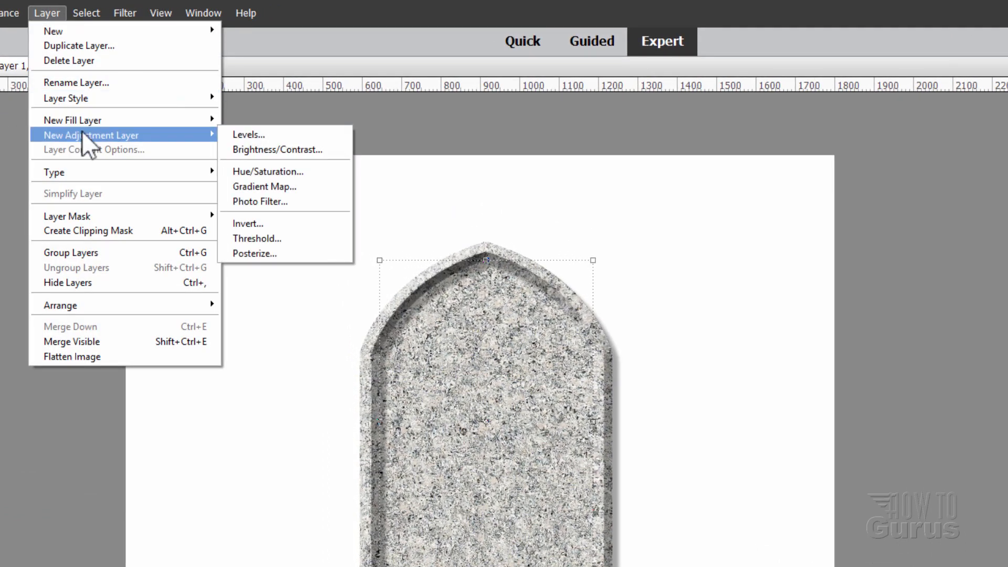
pyautogui.click(247, 134)
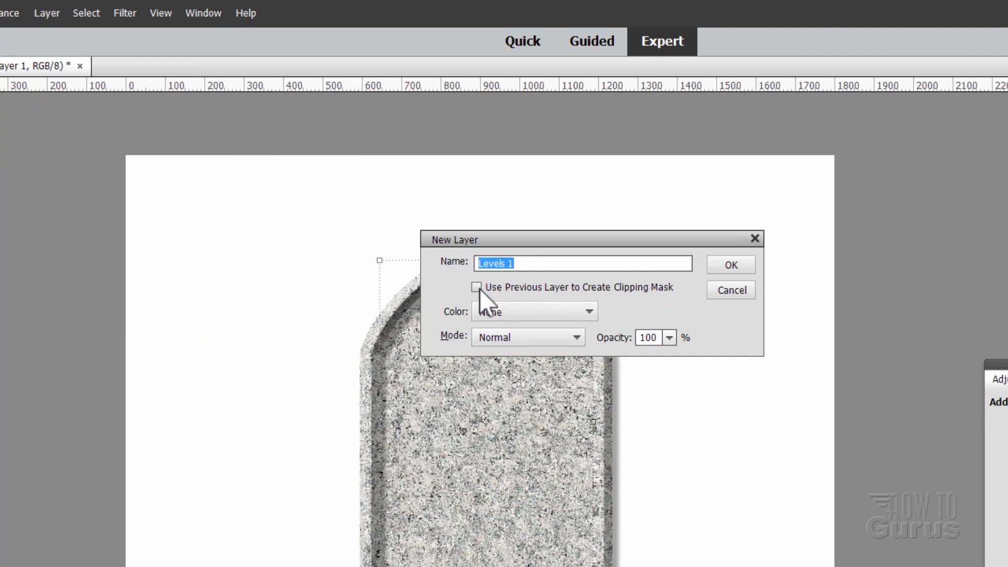
pyautogui.click(730, 264)
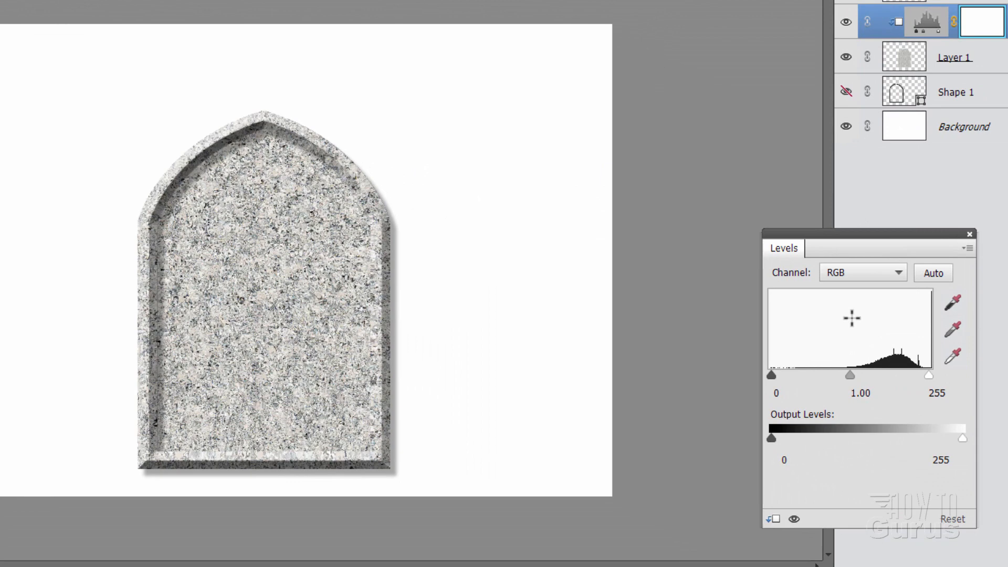
# Step: Darken the stone by setting the Levels midtone to 0.6 and close the panel
pyautogui.click(861, 393)
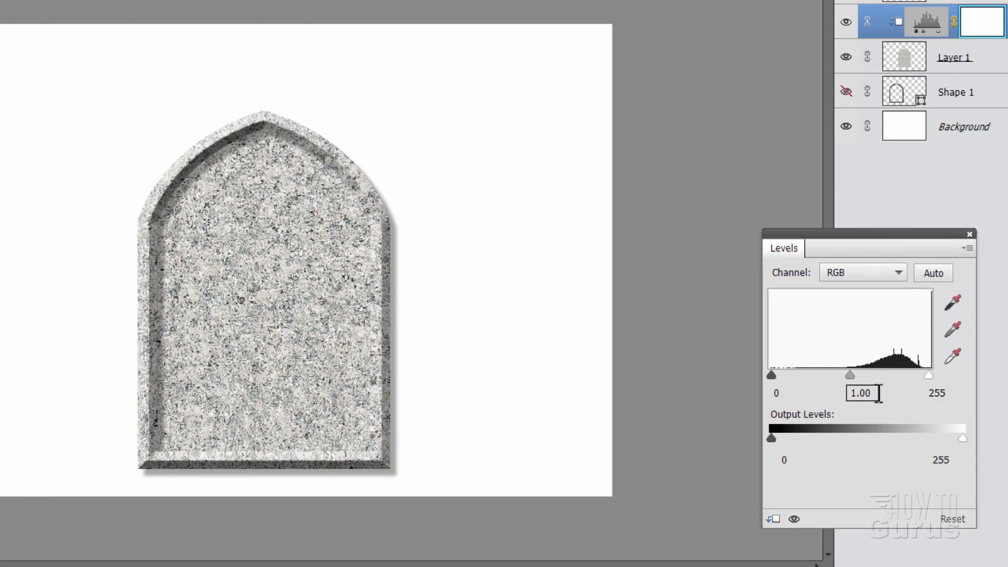
pyautogui.write('.6')
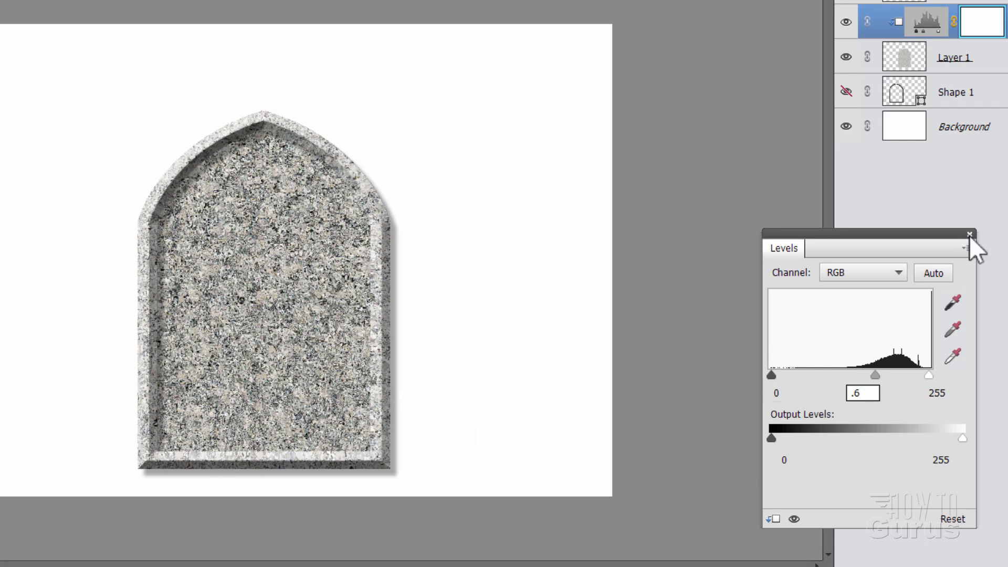
pyautogui.click(966, 234)
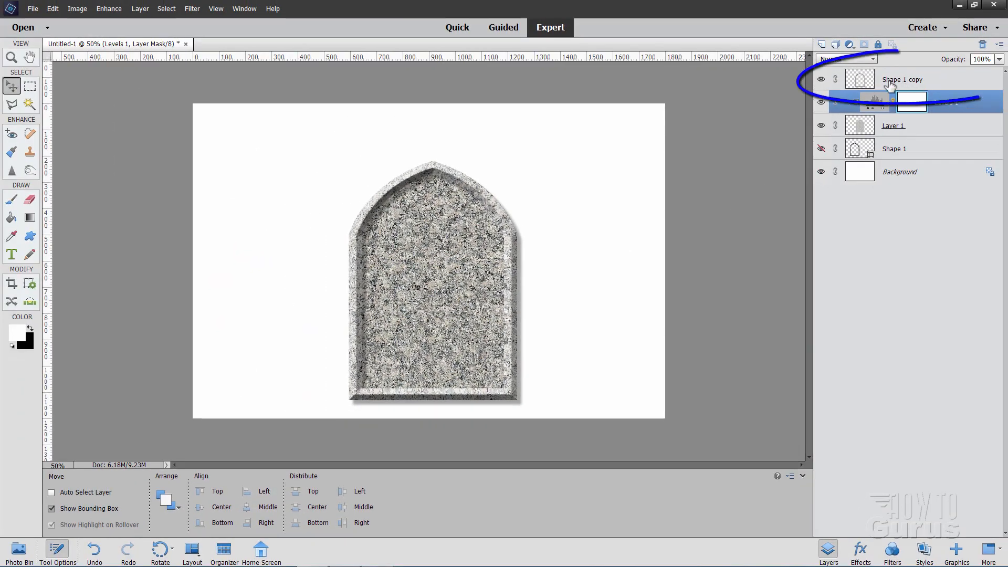
# Step: Add horizontal Arial Black text 'Trick or Treat' above the Shape 1 copy layer
pyautogui.click(901, 79)
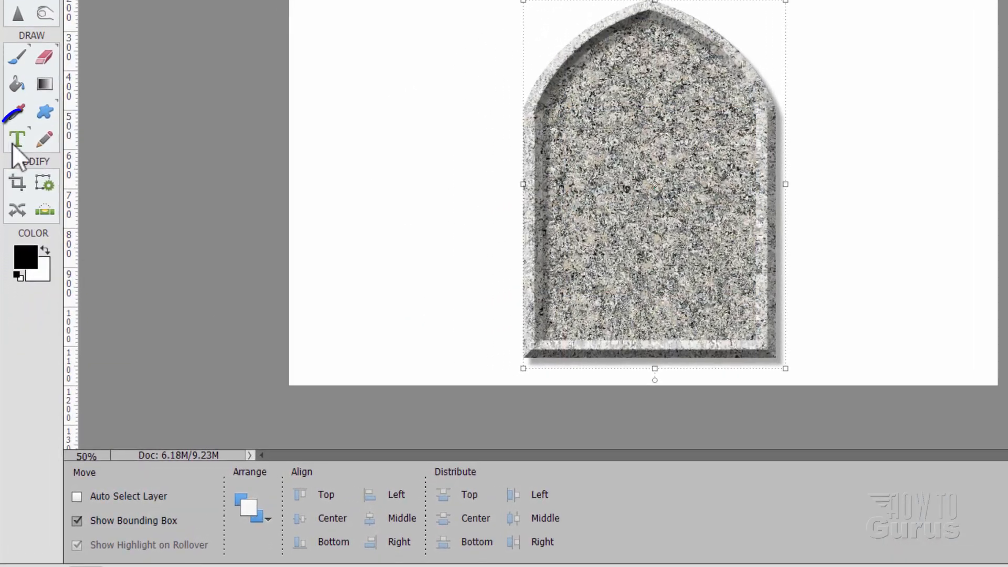
pyautogui.click(18, 138)
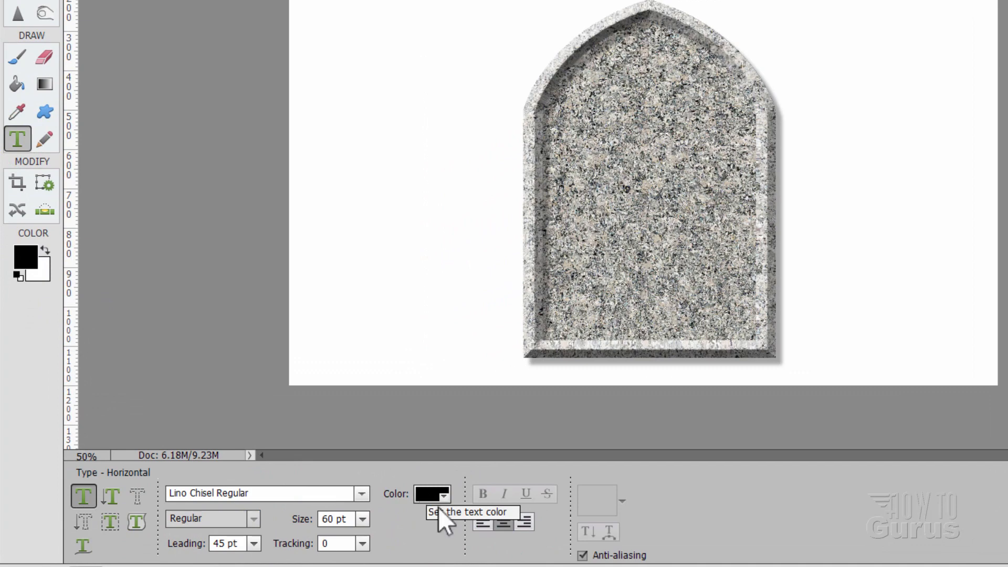
pyautogui.click(263, 494)
pyautogui.write('arial')
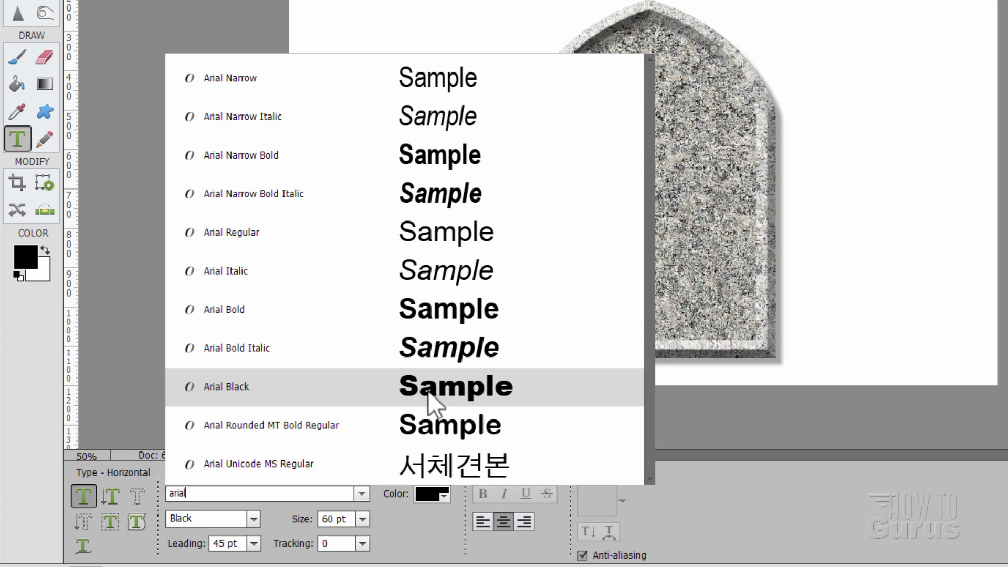
pyautogui.click(225, 386)
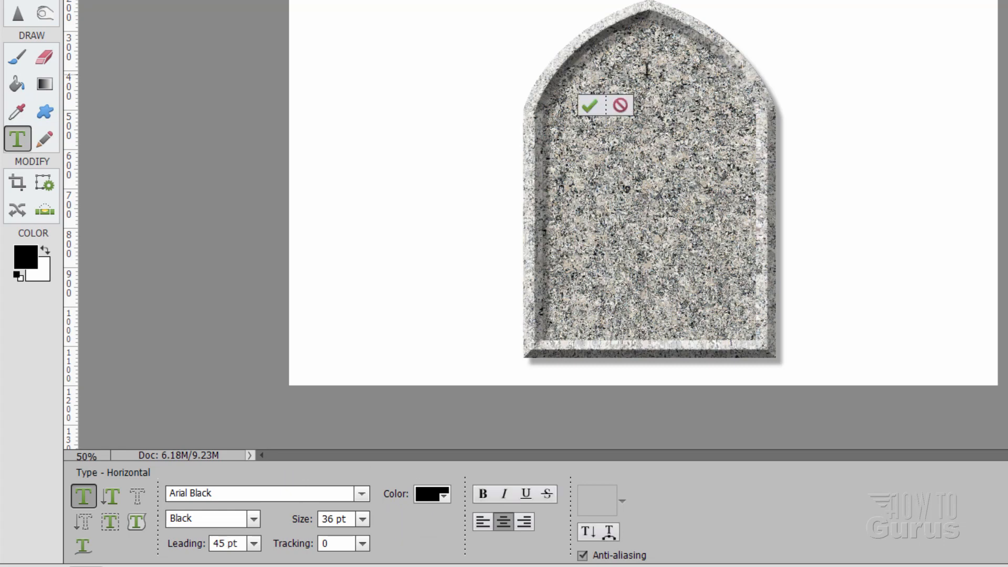
pyautogui.write('Trick')
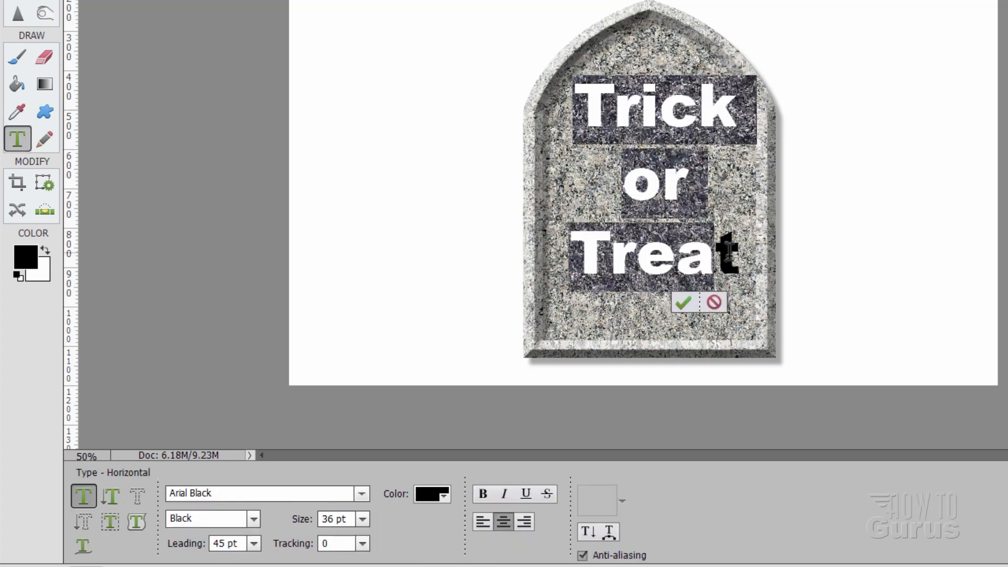
# Step: Set the leading to 30 pt and commit the three-line tombstone text
pyautogui.tripleClick(226, 543)
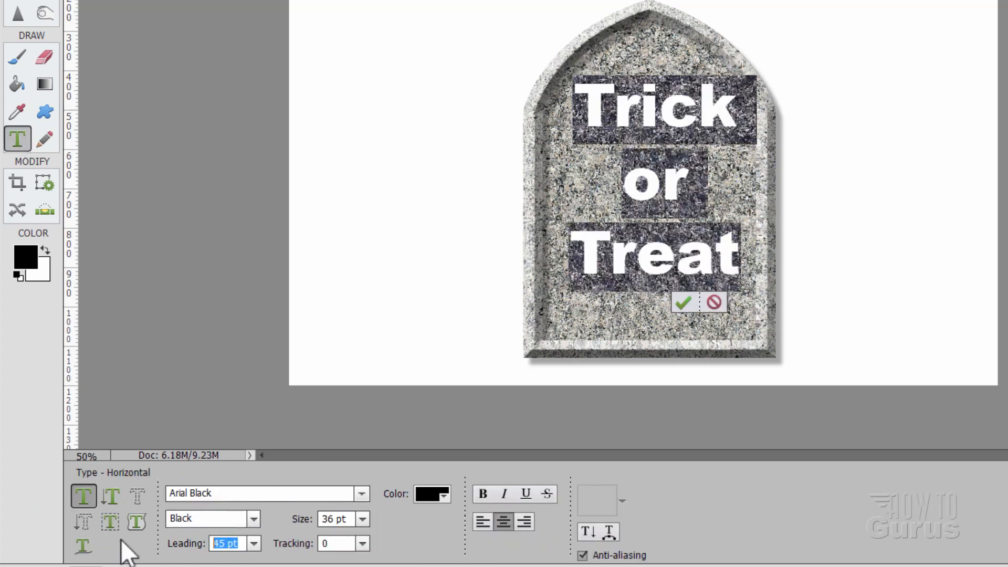
pyautogui.write('30')
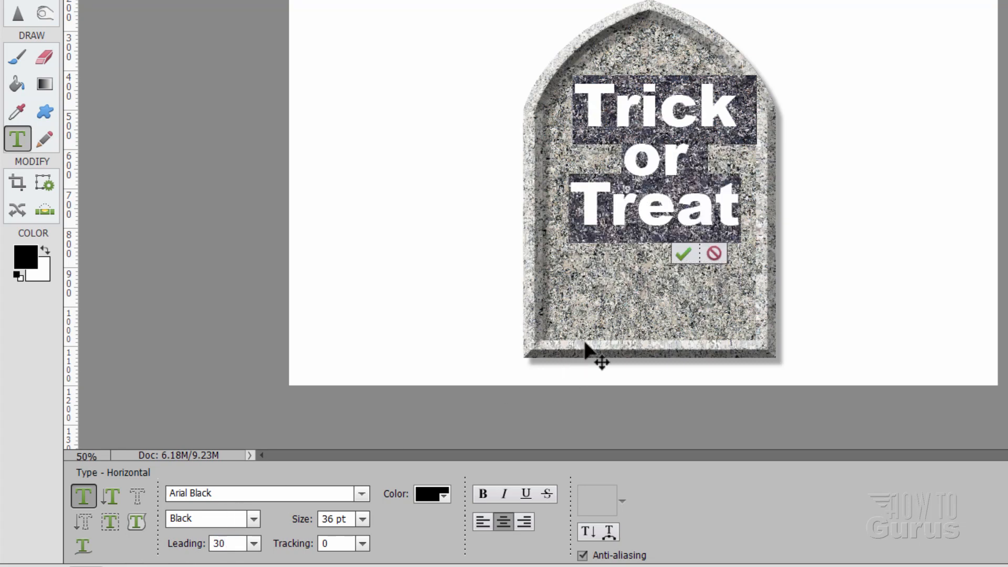
pyautogui.click(682, 253)
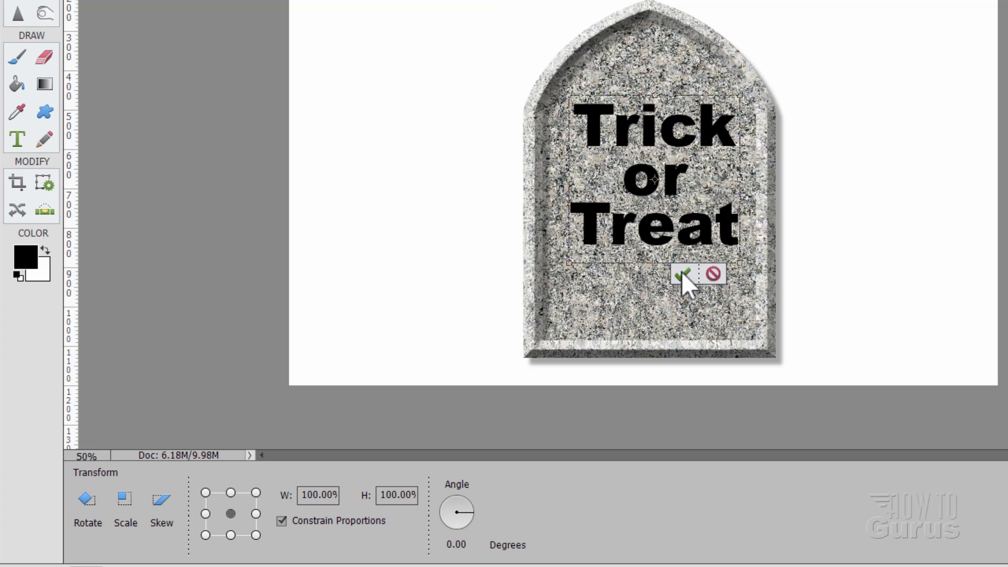
pyautogui.click(682, 274)
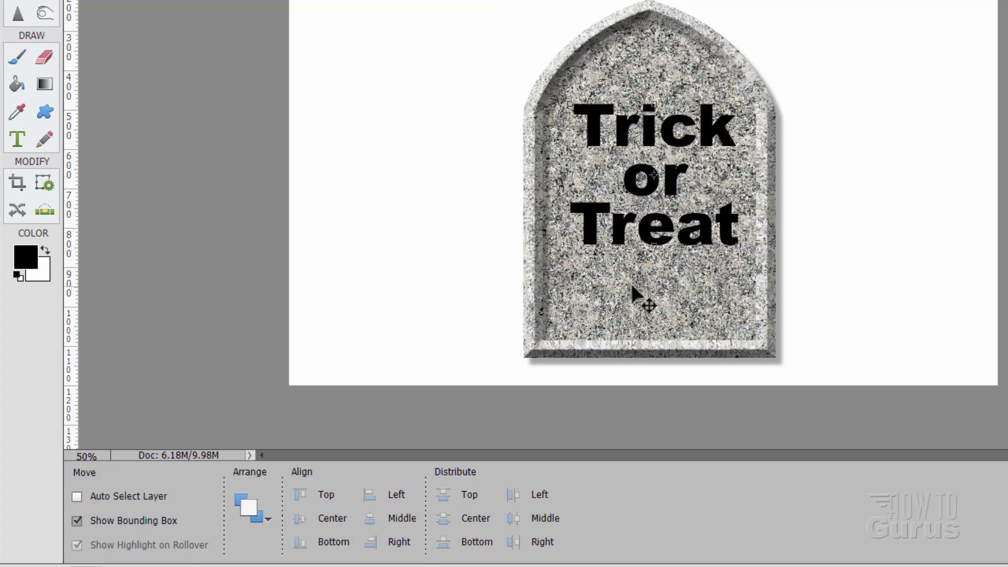
pyautogui.moveTo(635, 122)
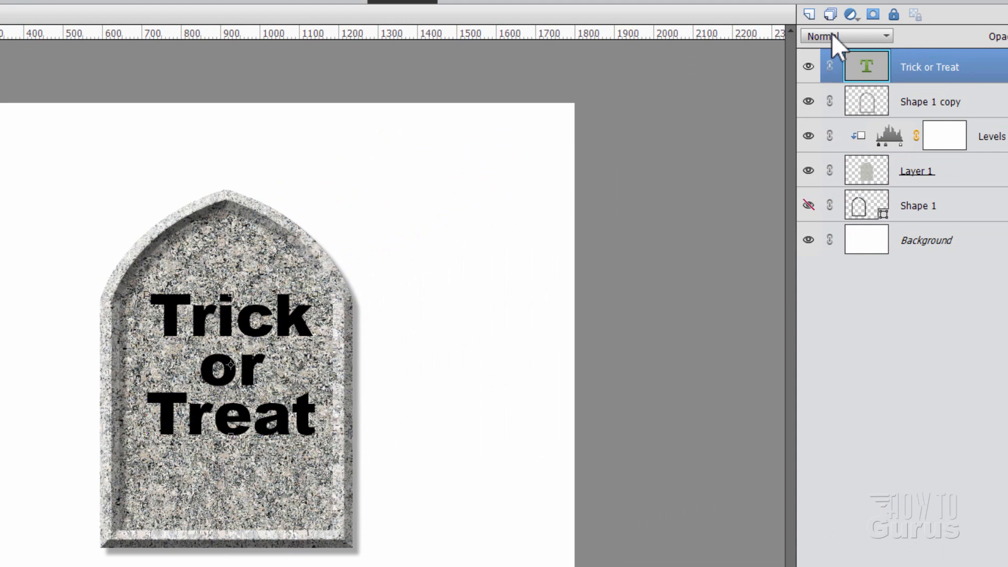
# Step: Blend the lettering with Soft Light and apply the Simple Sharp Inner bevel style
pyautogui.click(845, 35)
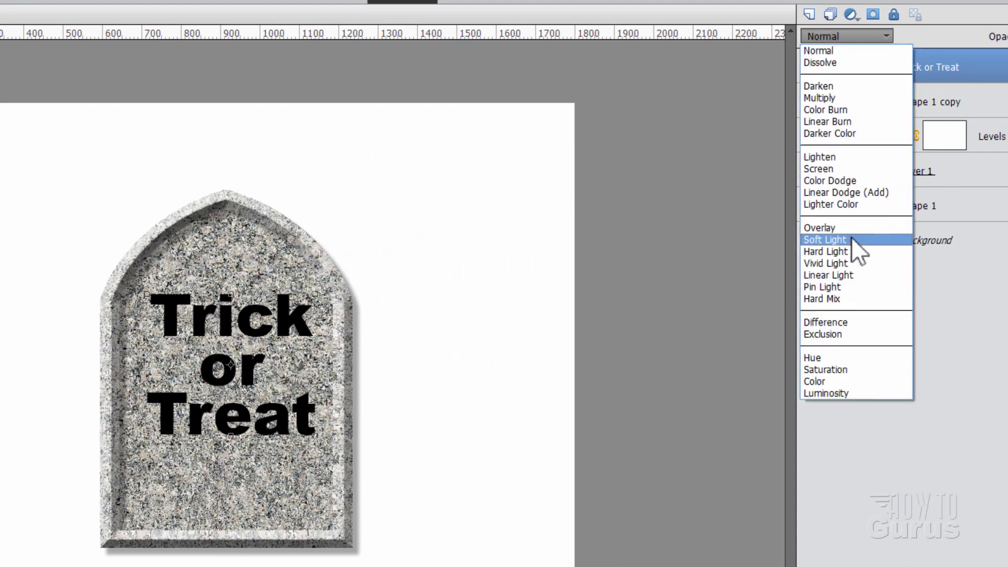
pyautogui.click(825, 240)
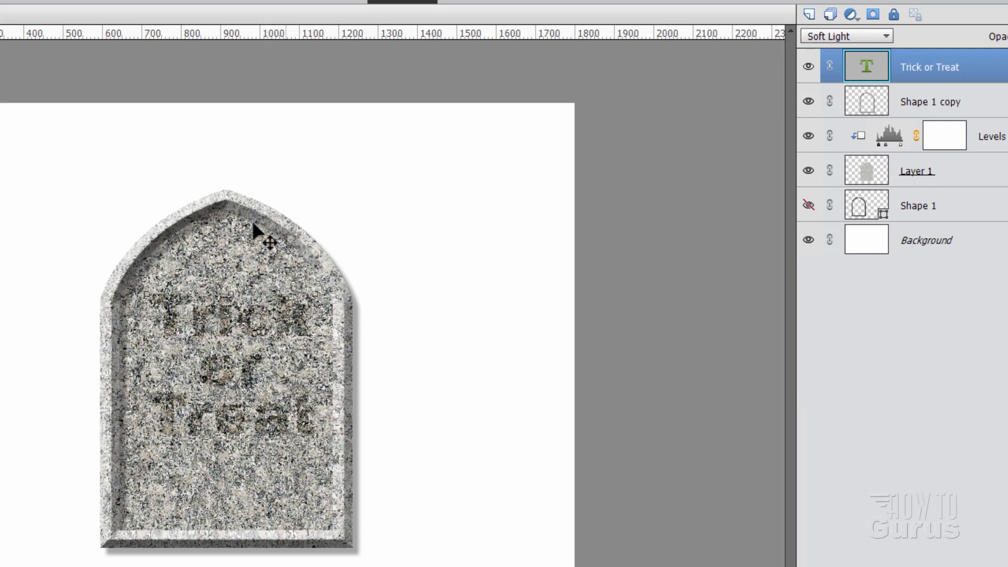
pyautogui.moveTo(805, 416)
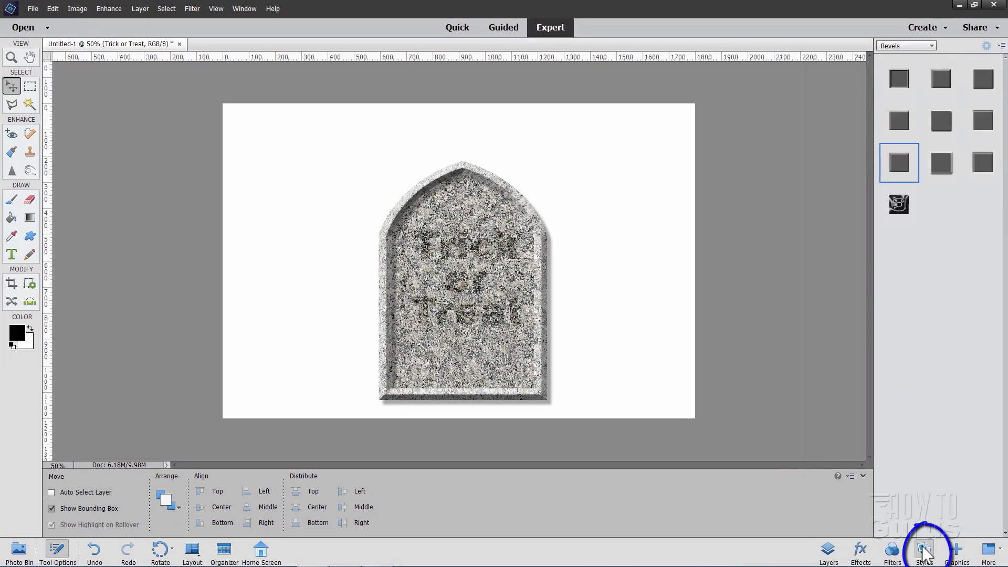
pyautogui.moveTo(900, 162)
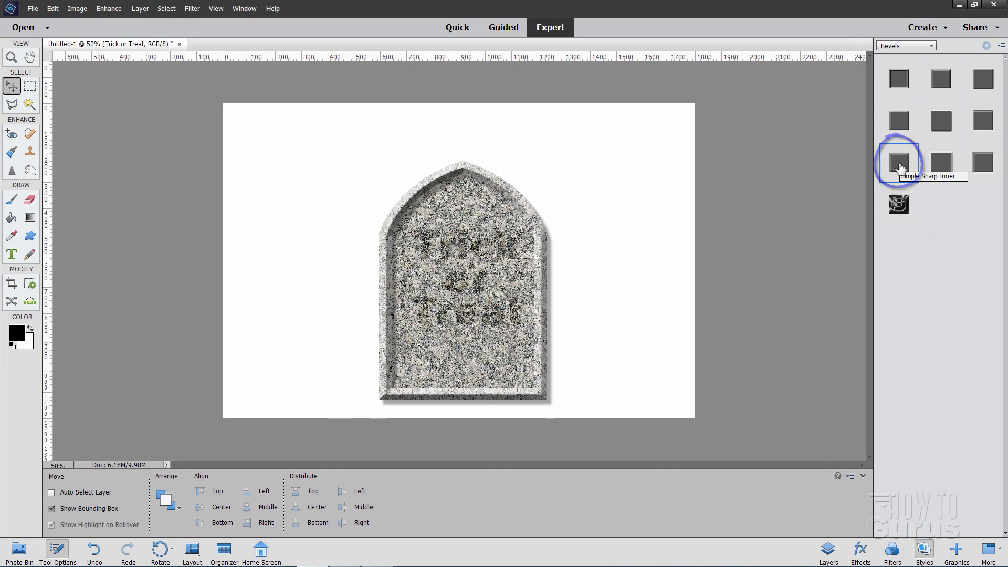
pyautogui.click(898, 161)
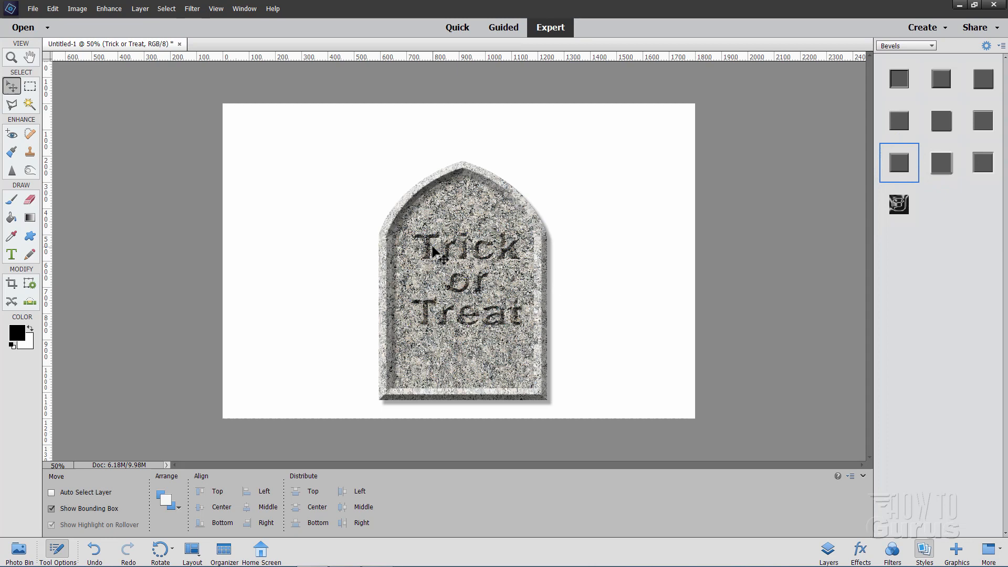
pyautogui.moveTo(592, 230)
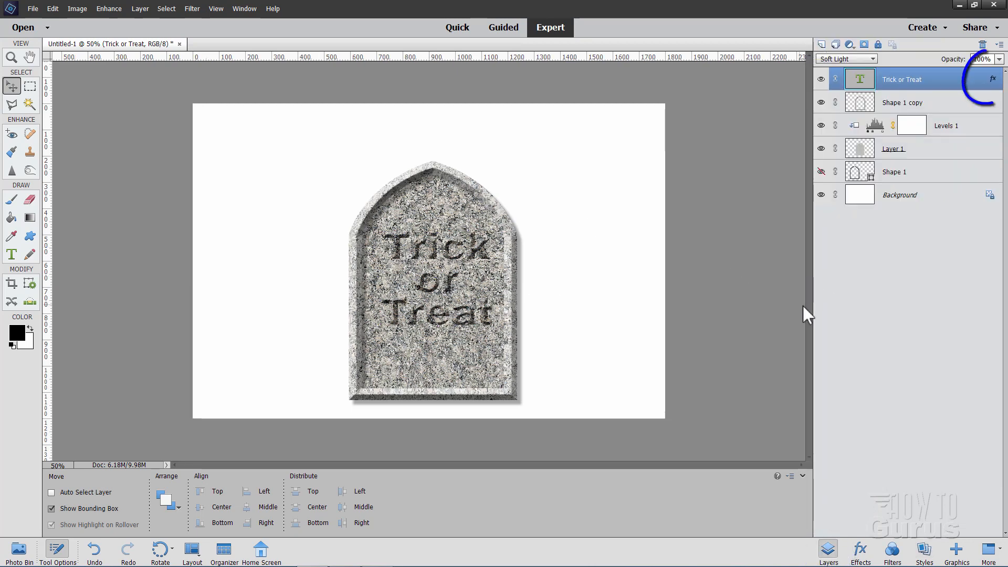
# Step: Enlarge the text layer's bevel to 29 px with Direction Up
pyautogui.click(992, 79)
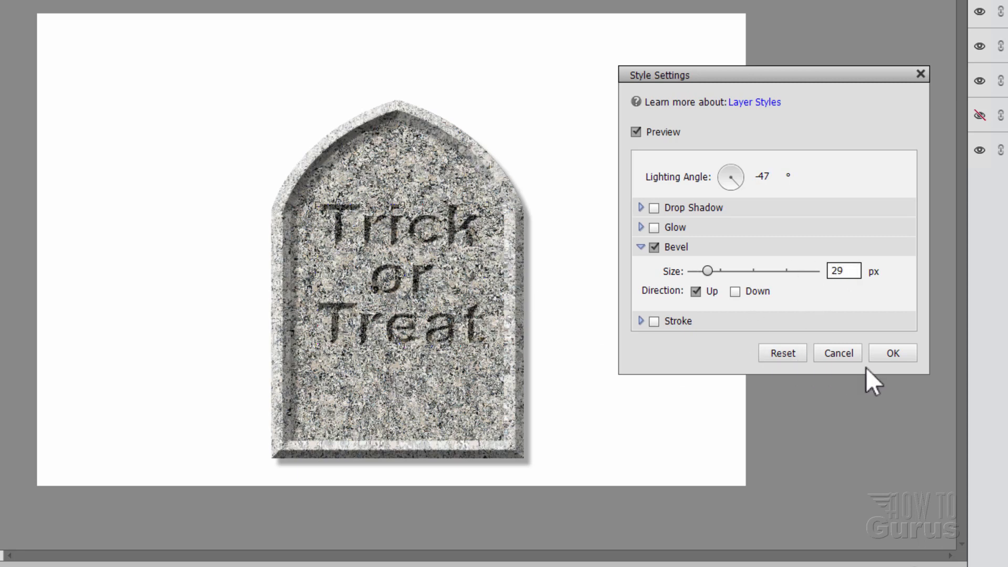
pyautogui.click(891, 353)
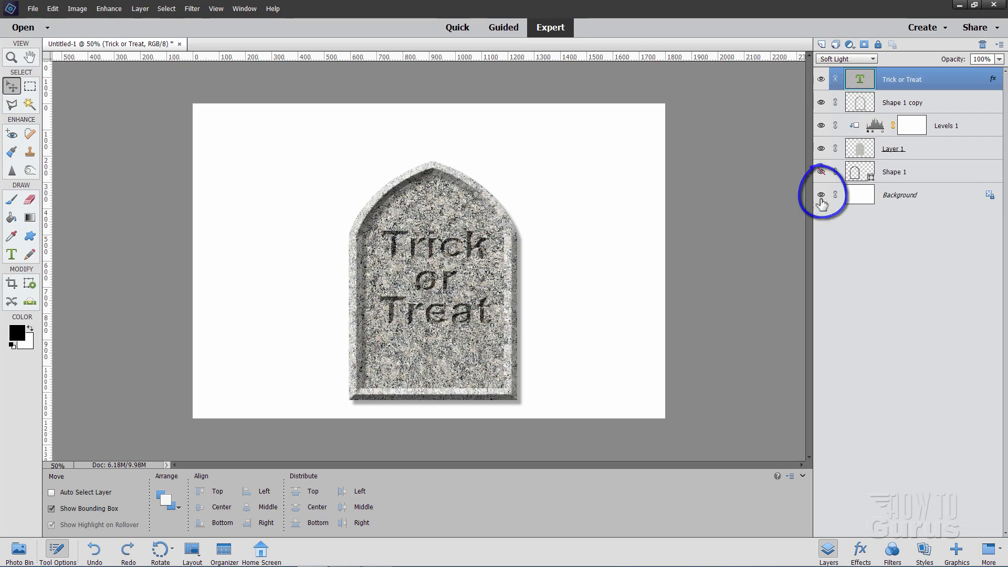
# Step: Hide the Background layer and merge the visible tombstone into a new Layer 2
pyautogui.click(821, 195)
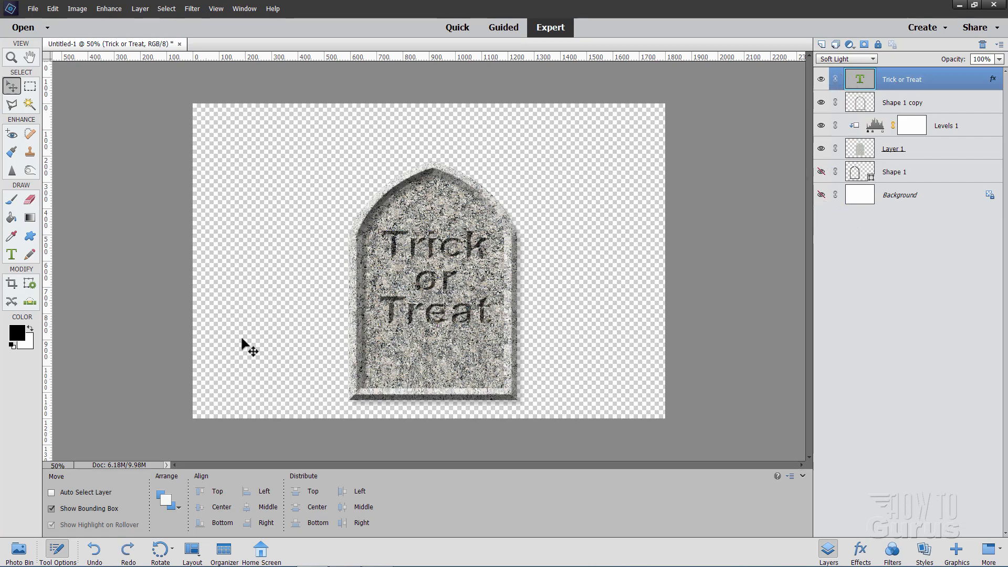
pyautogui.press('ctrl+shift+alt+e')
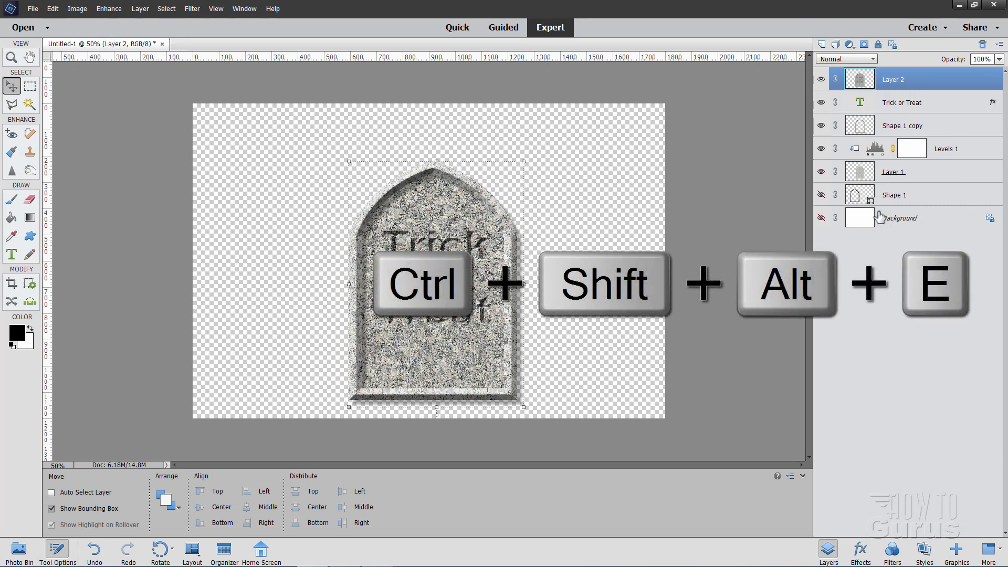
pyautogui.press('ctrl+shift+alt+e')
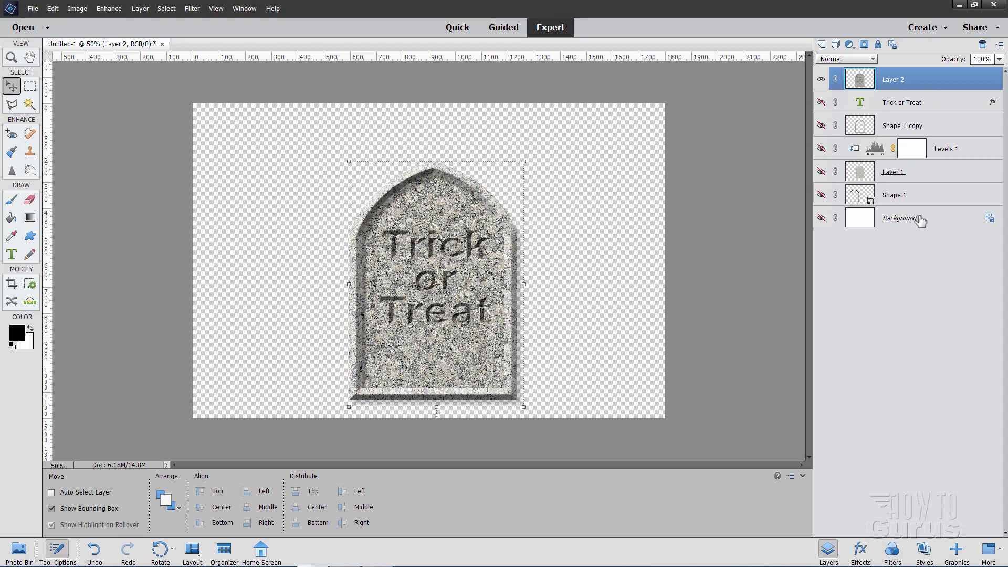
# Step: Show the Background again, shift Layer 2 left and tilt it -18 degrees
pyautogui.click(821, 218)
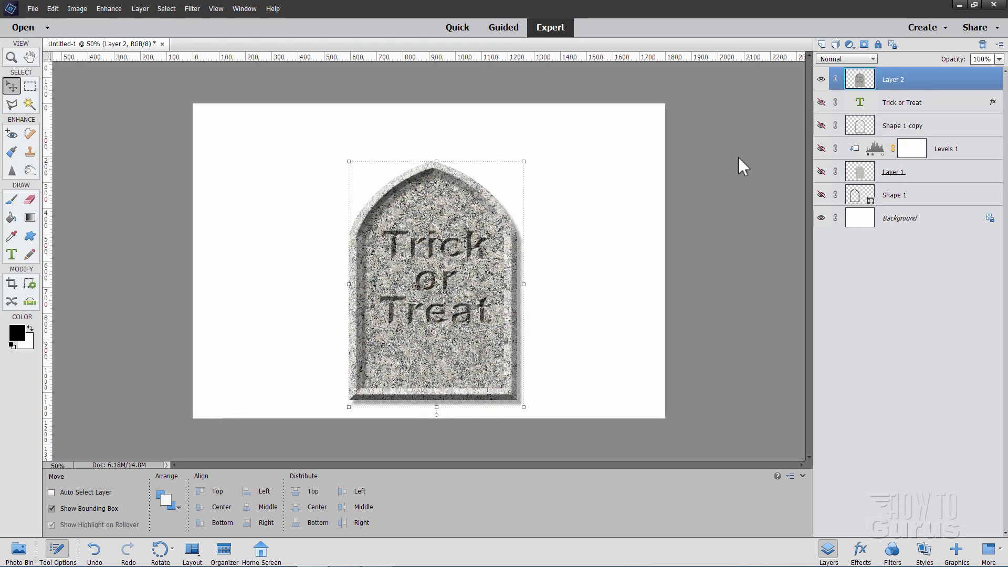
pyautogui.moveTo(436, 284); pyautogui.dragTo(339, 282)
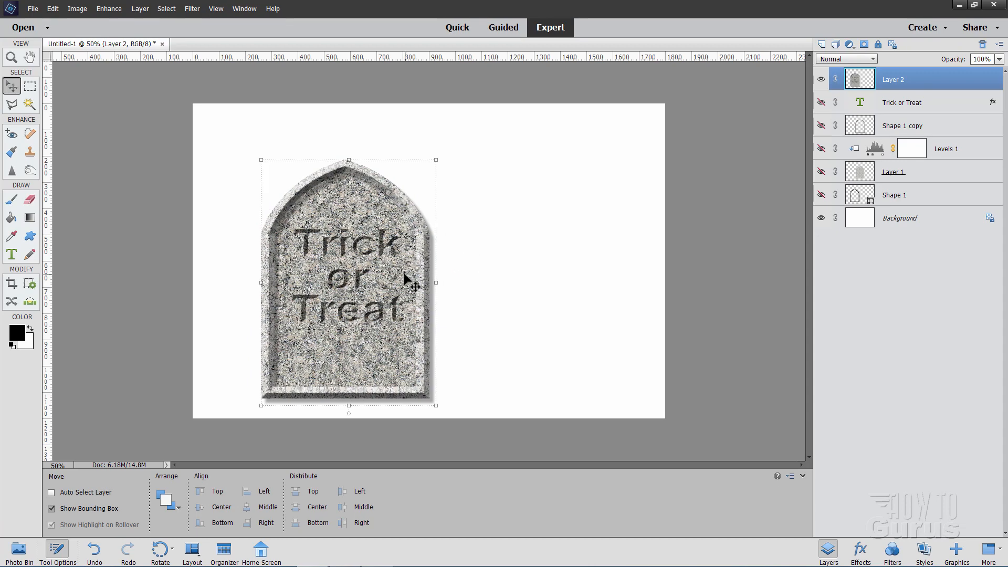
pyautogui.press('ctrl+t')
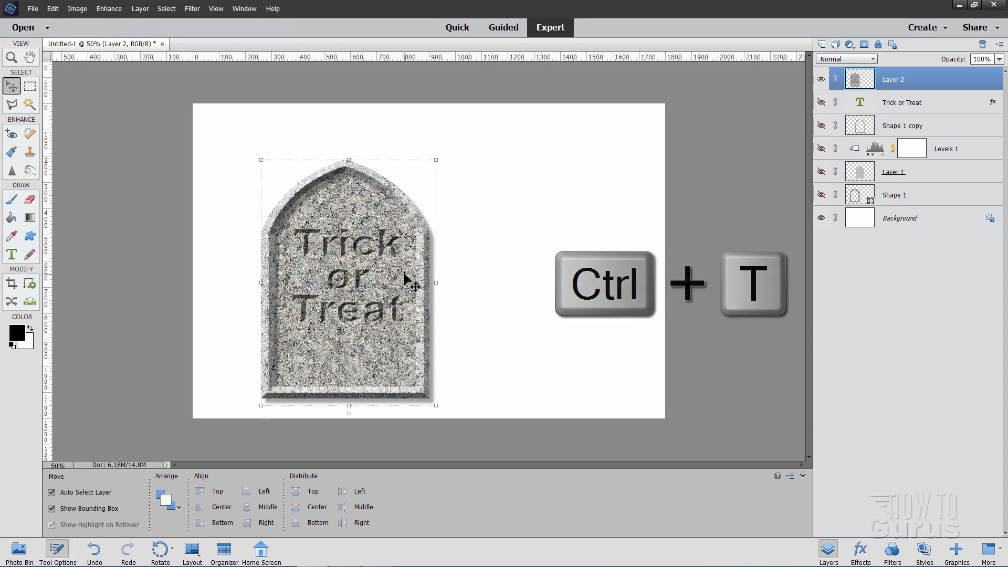
pyautogui.press('ctrl+t')
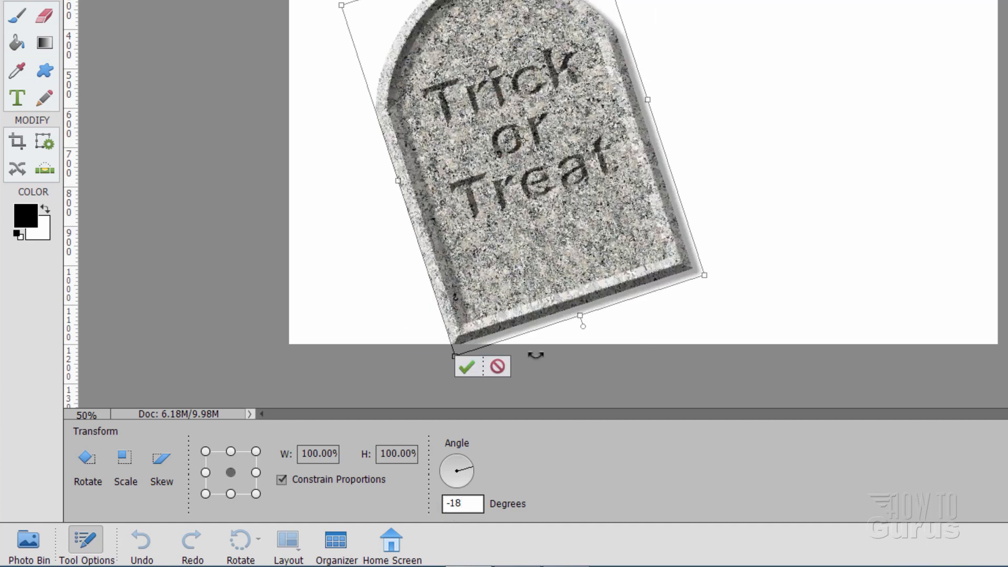
pyautogui.click(465, 368)
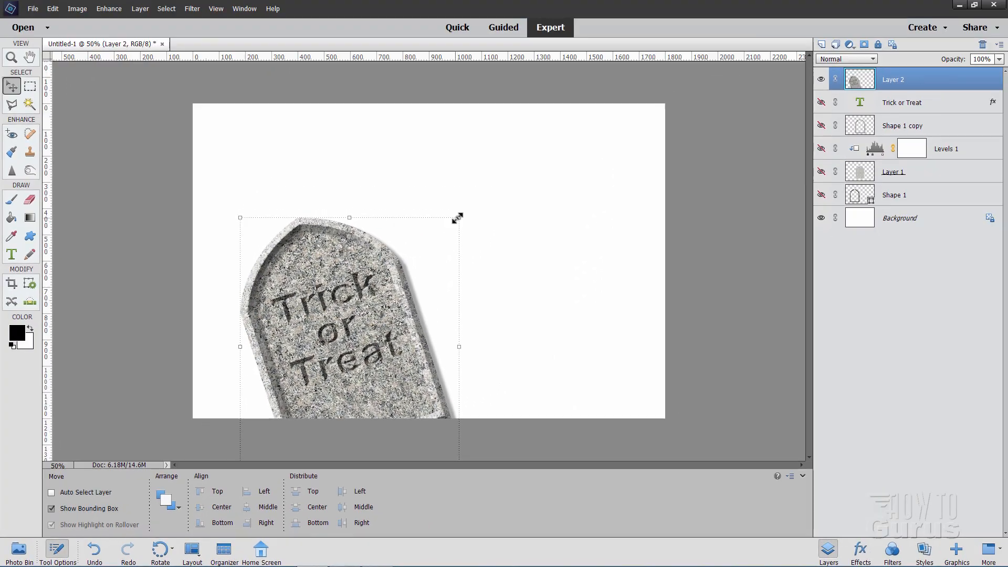
# Step: Enlarge the tilted tombstone and settle it at the lower left, base off the page
pyautogui.moveTo(458, 217); pyautogui.dragTo(494, 187)
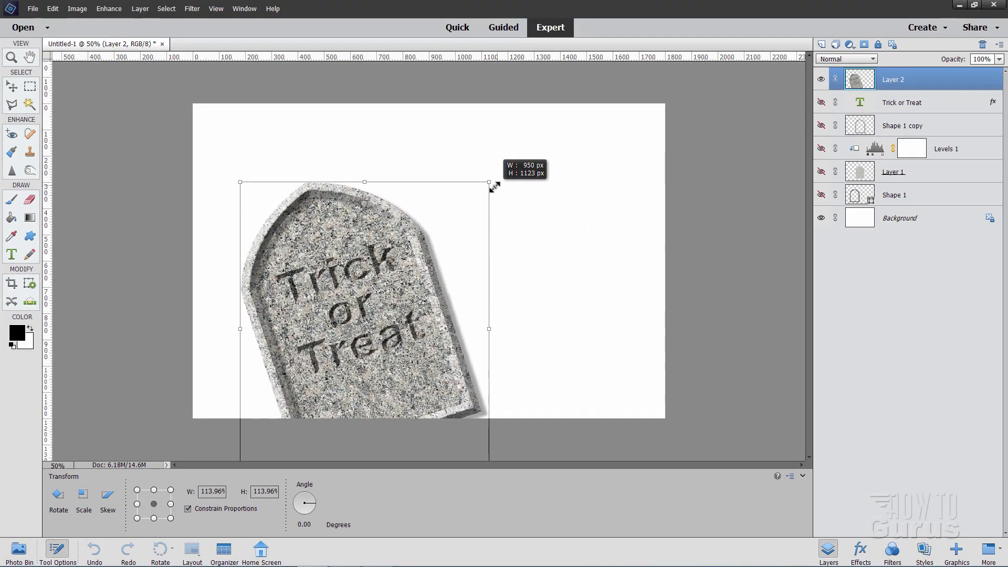
pyautogui.moveTo(494, 187); pyautogui.dragTo(485, 185)
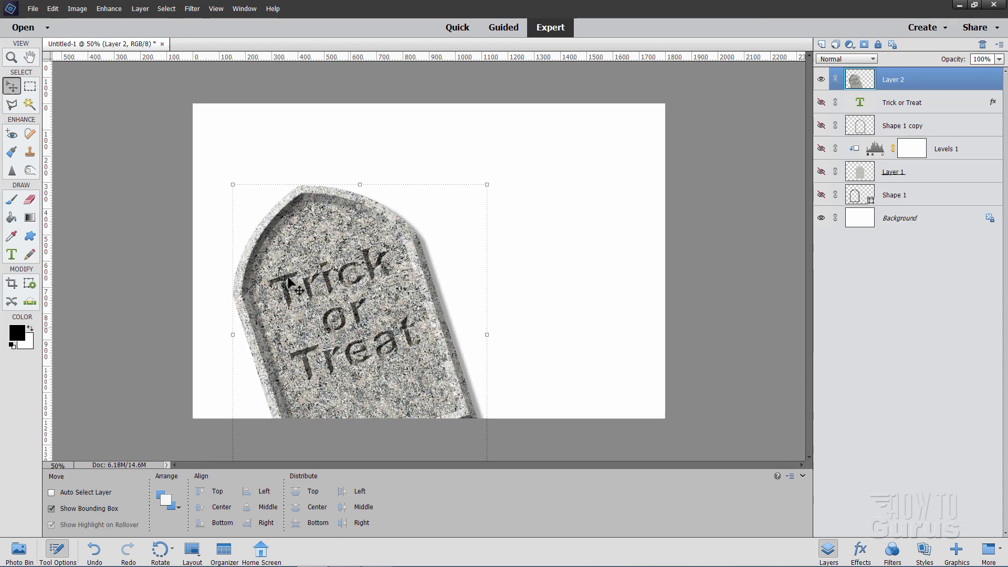
pyautogui.moveTo(486, 183)
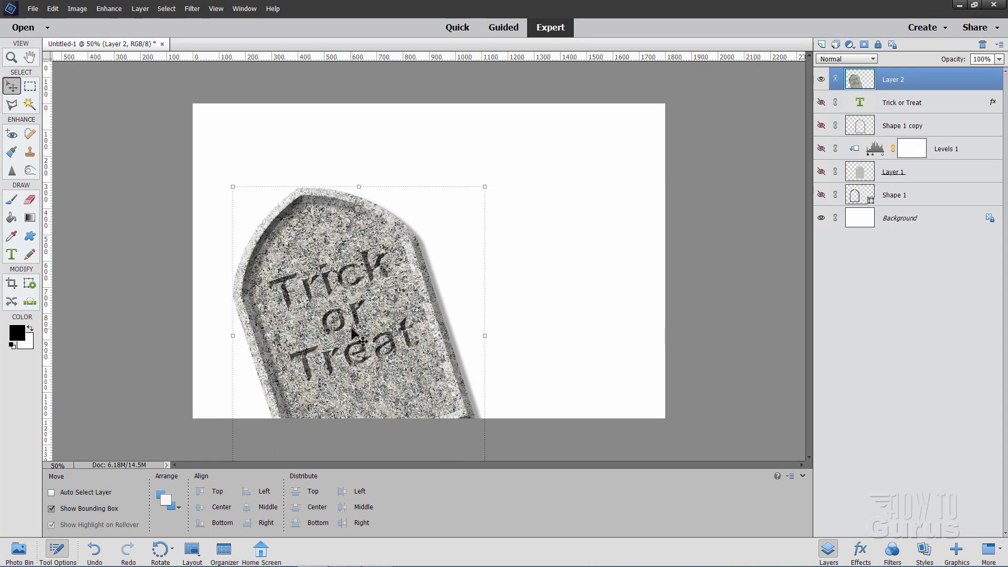
# Step: Replace the white Background with the dark blue tree-shadow graphic from the Backgrounds library
pyautogui.click(899, 217)
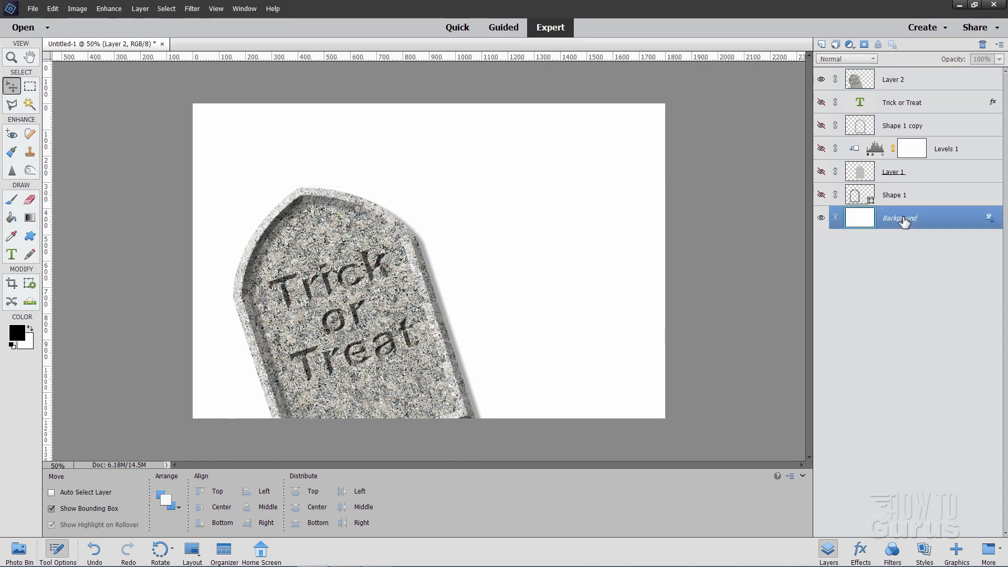
pyautogui.click(900, 218)
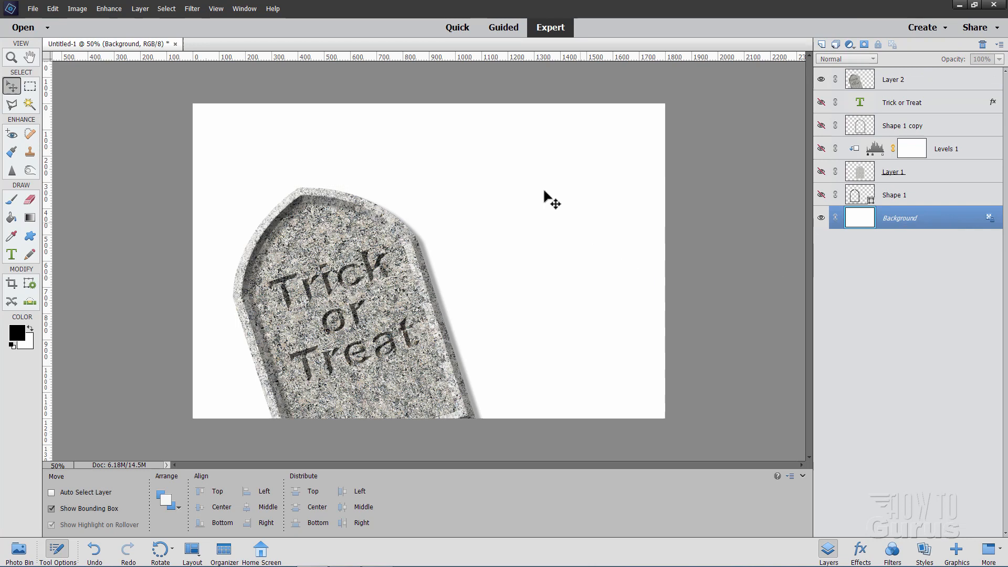
pyautogui.moveTo(957, 548)
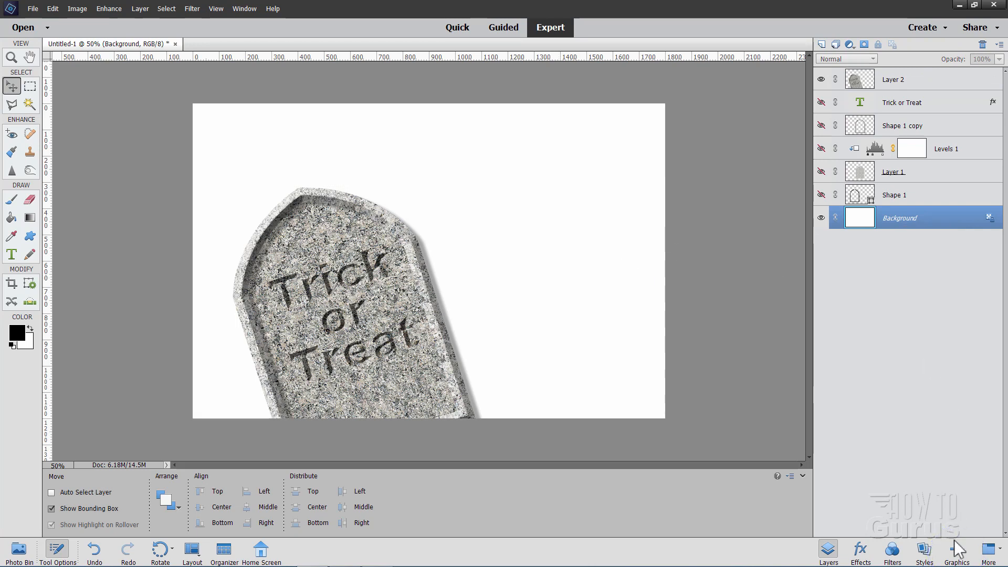
pyautogui.click(955, 553)
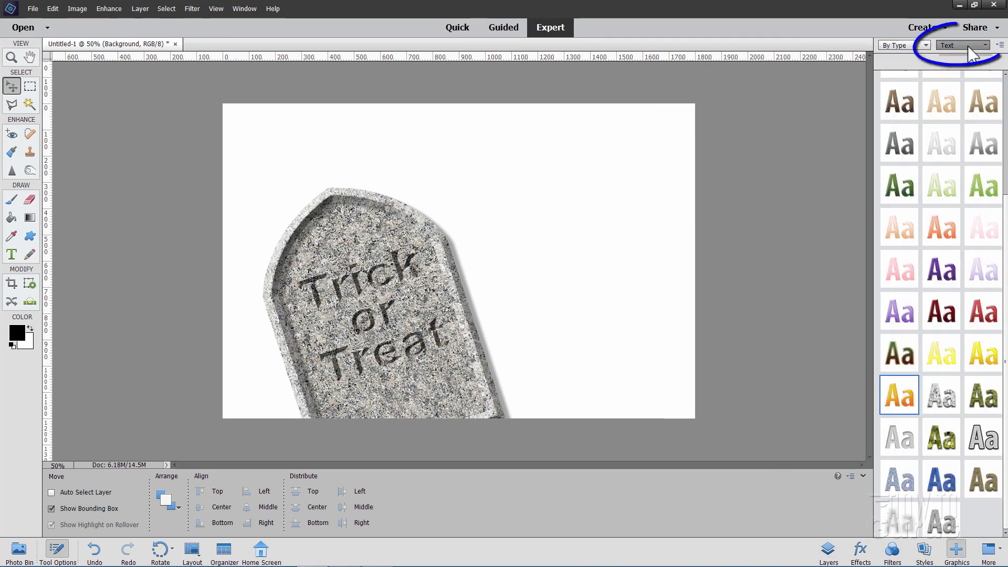
pyautogui.click(960, 45)
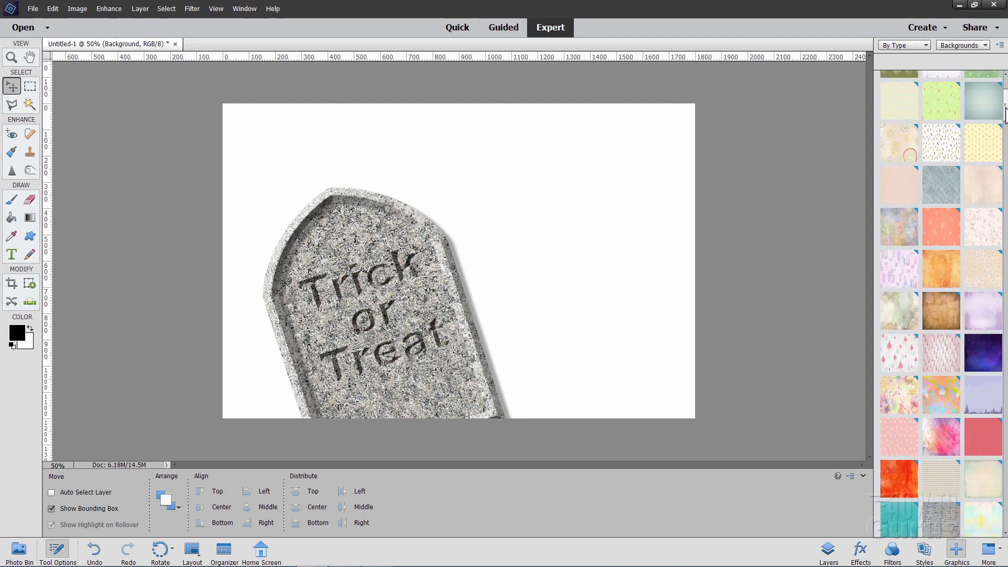
pyautogui.scroll(-3)
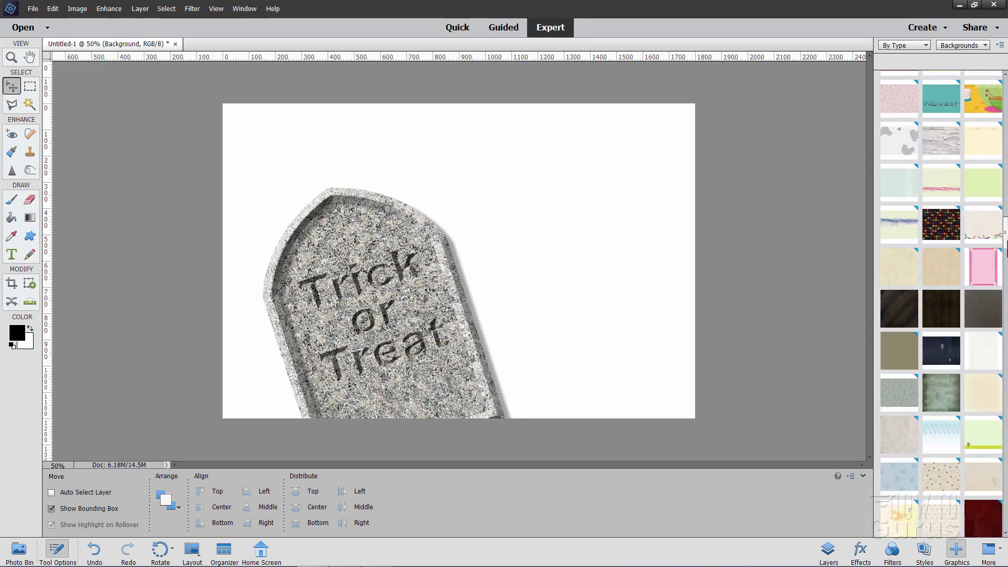
pyautogui.scroll(-3)
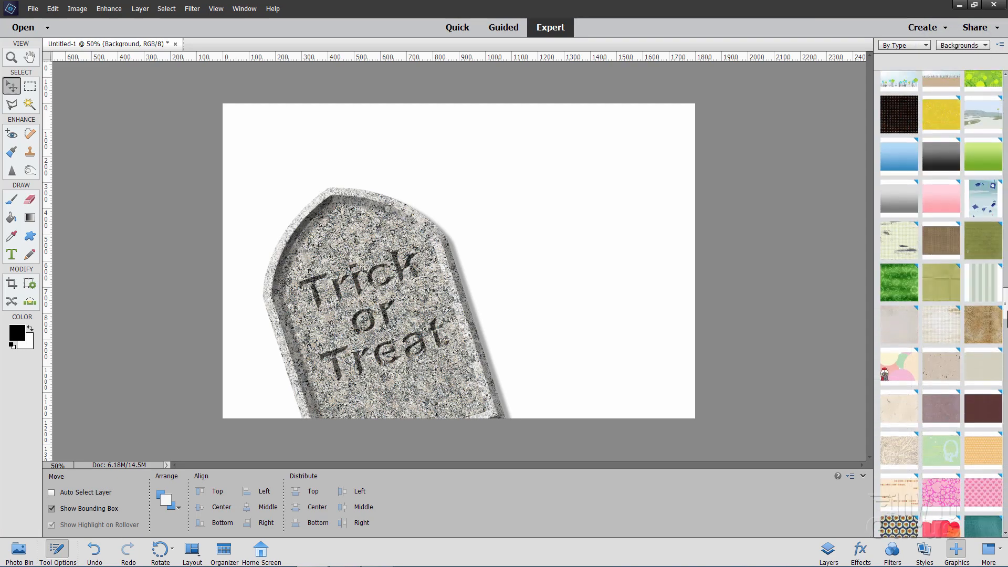
pyautogui.scroll(-3)
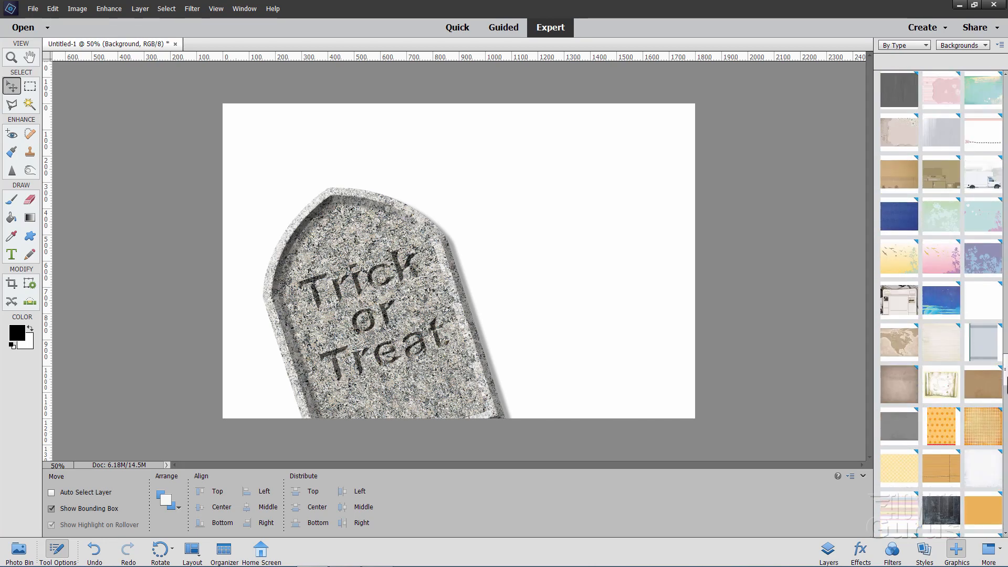
pyautogui.scroll(-3)
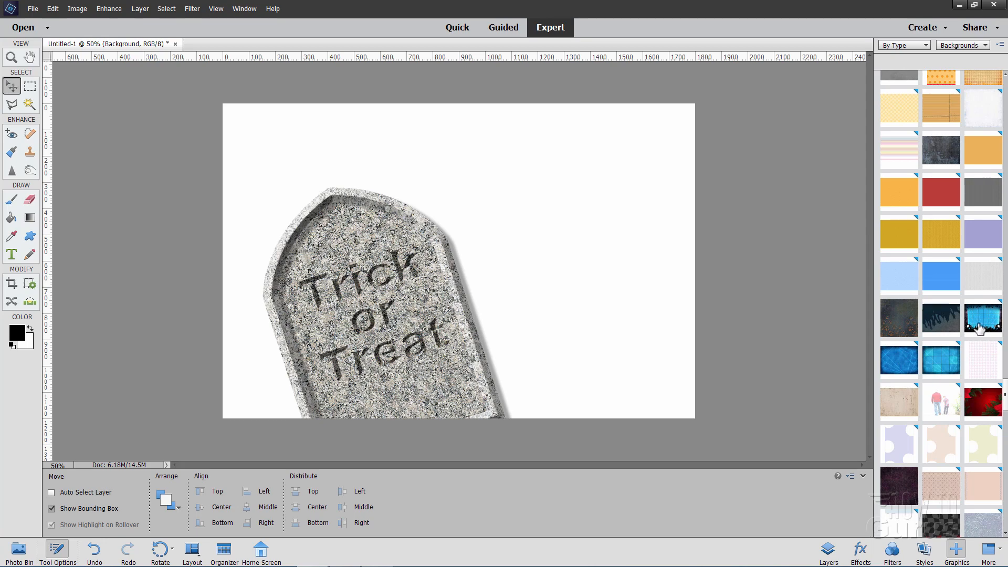
pyautogui.moveTo(940, 315)
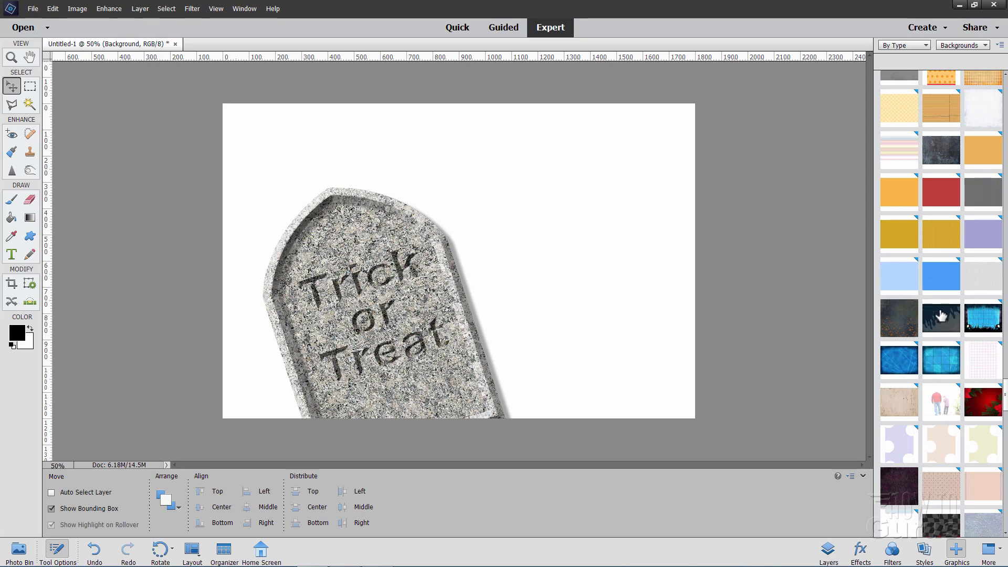
pyautogui.doubleClick(941, 316)
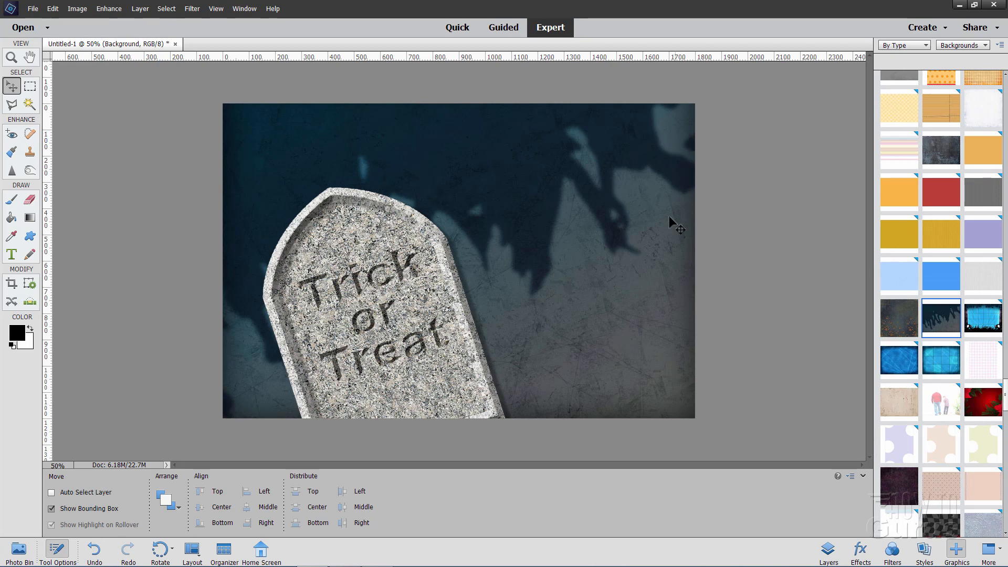
pyautogui.moveTo(675, 340)
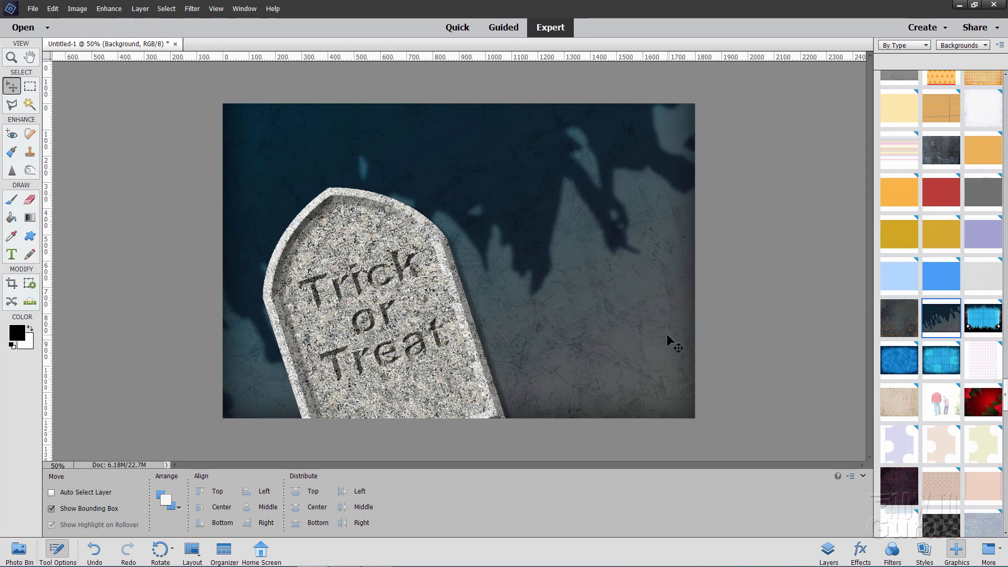
pyautogui.moveTo(500, 218)
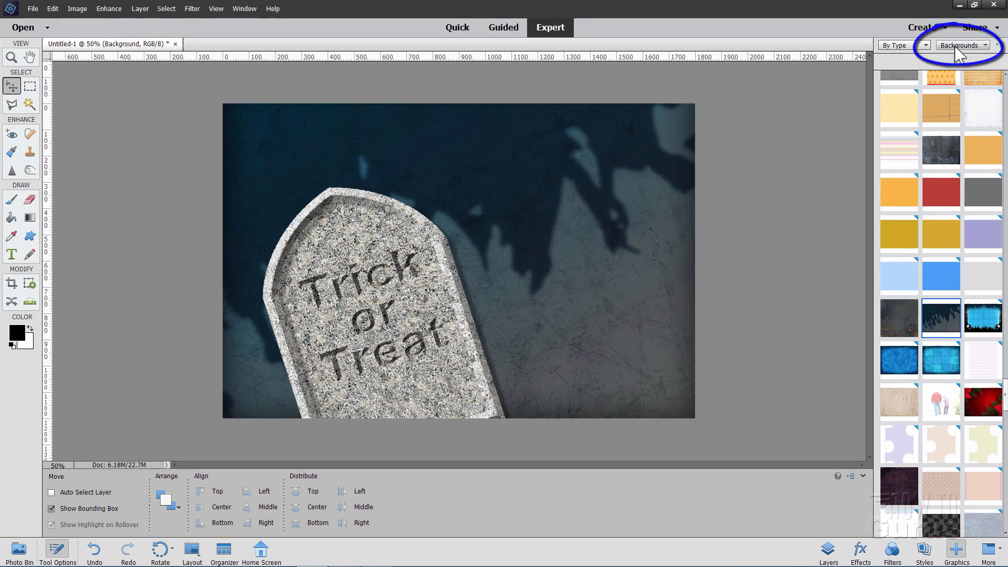
# Step: Add the sitting-cat shape, enlarge it and place it beside the tombstone's right edge
pyautogui.click(962, 45)
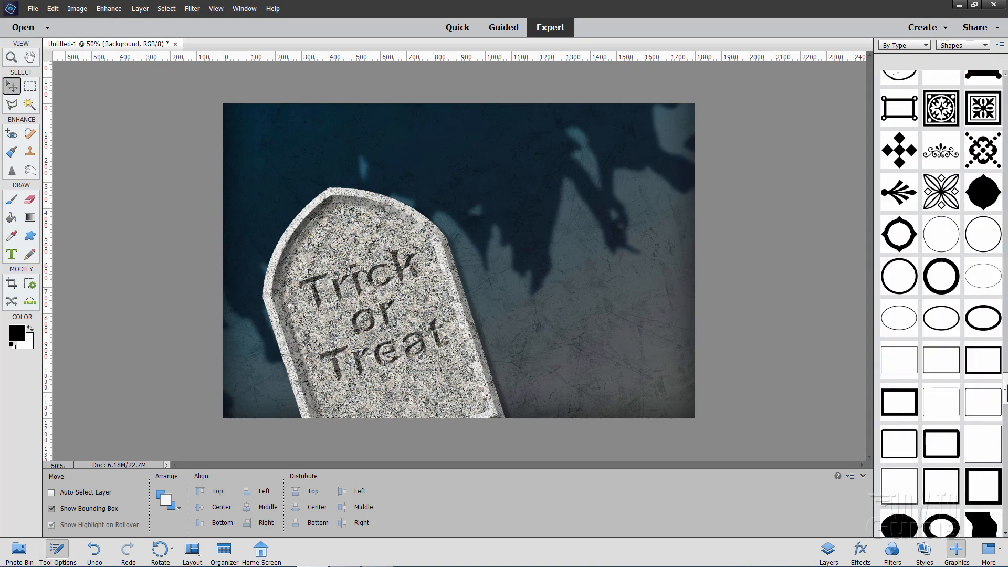
pyautogui.scroll(-3)
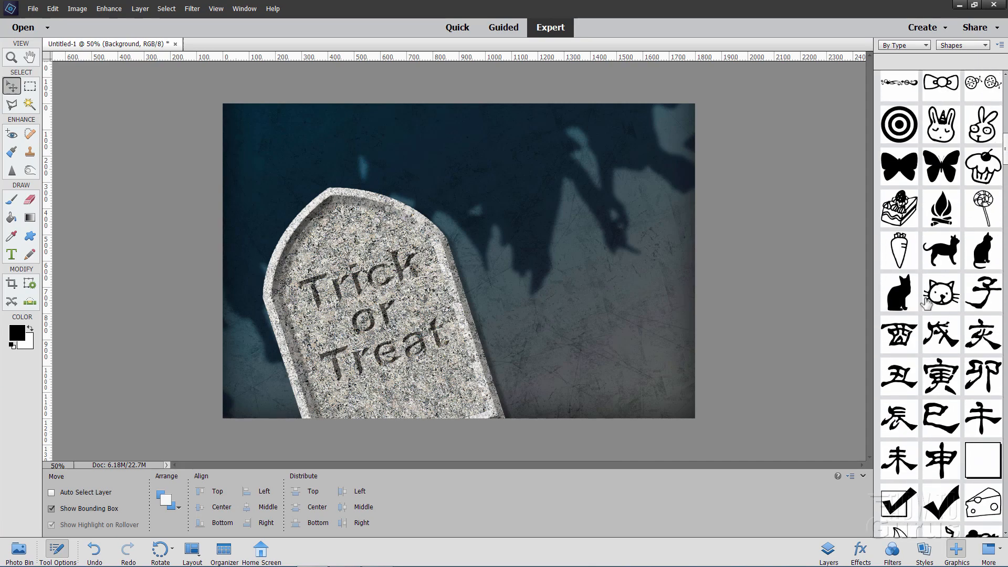
pyautogui.moveTo(899, 251)
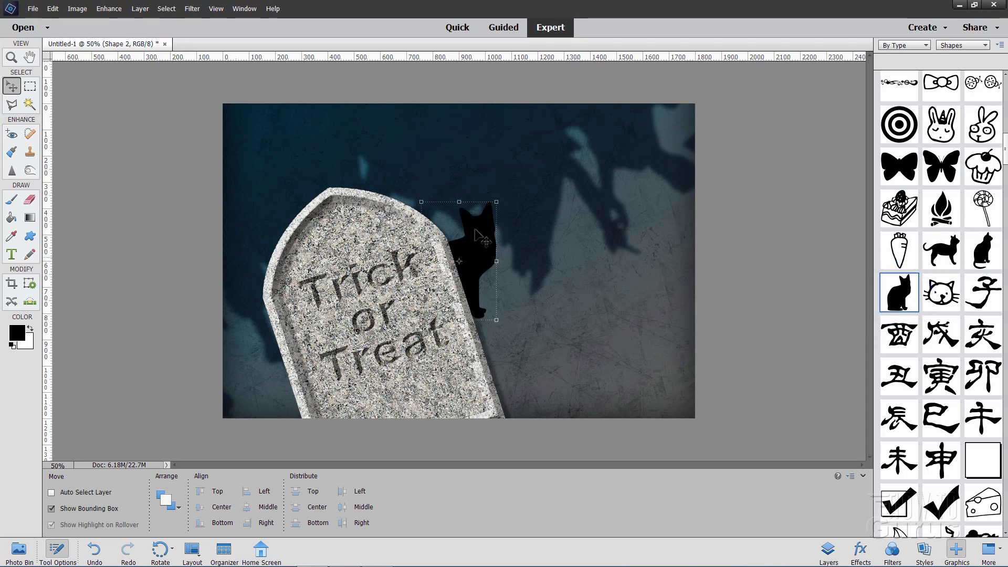
pyautogui.moveTo(480, 260)
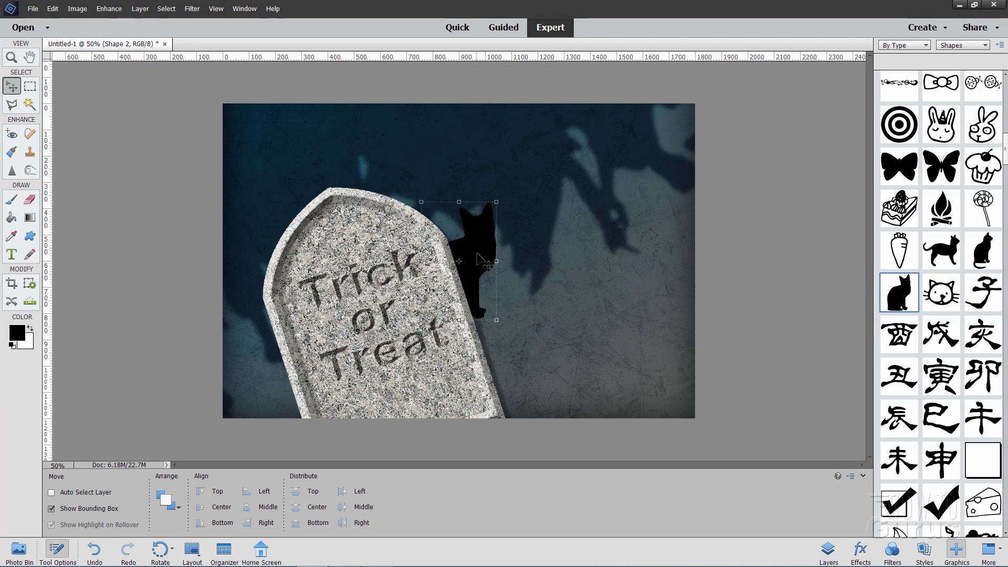
pyautogui.moveTo(476, 260); pyautogui.dragTo(495, 288)
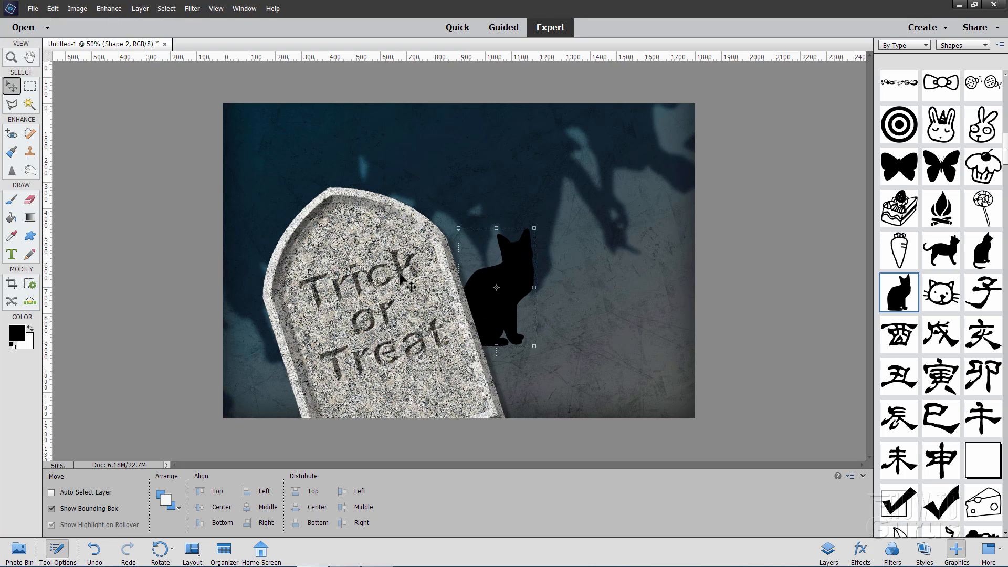
pyautogui.click(829, 551)
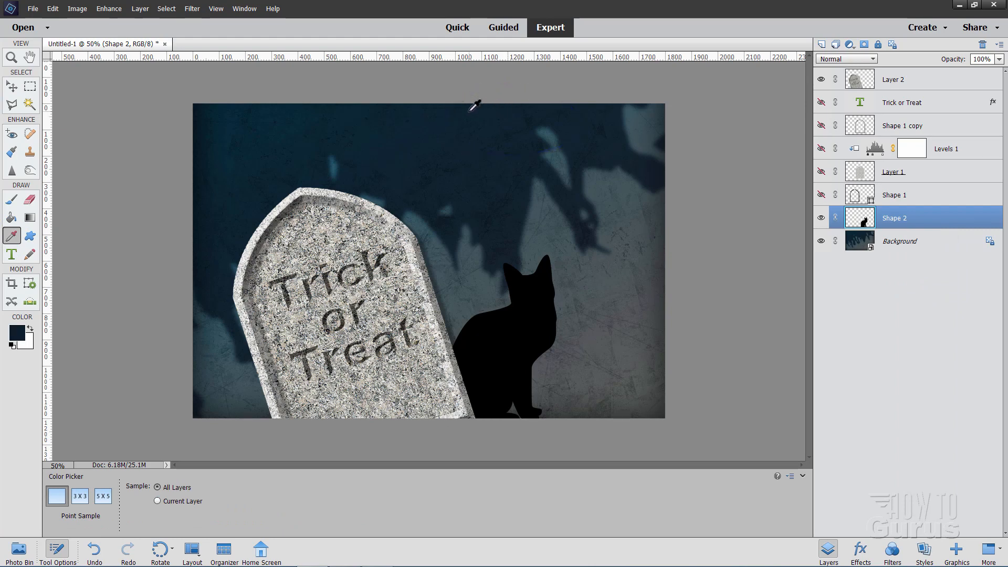
# Step: Sample the background's dark navy and fill the cat silhouette with it
pyautogui.click(12, 217)
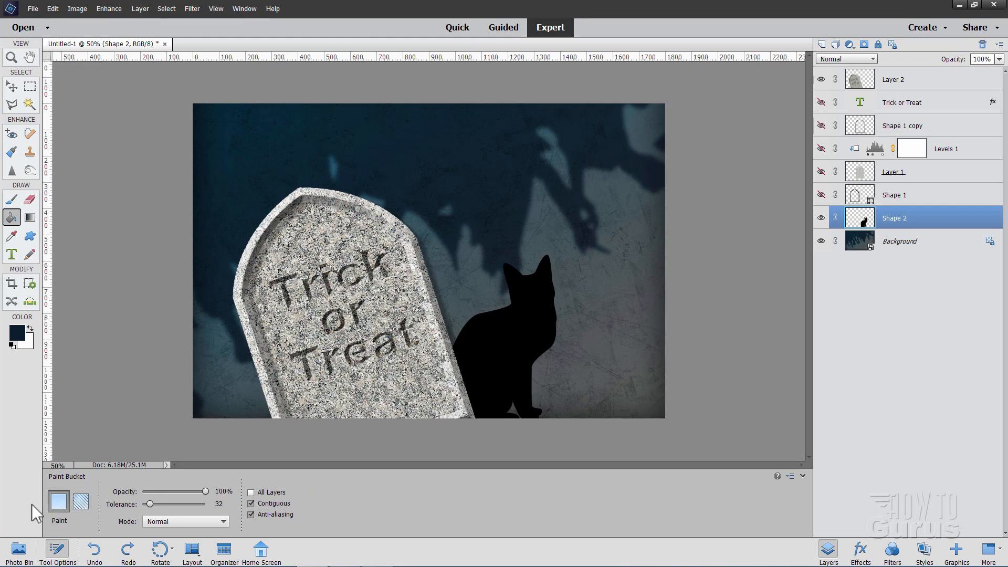
pyautogui.moveTo(520, 353)
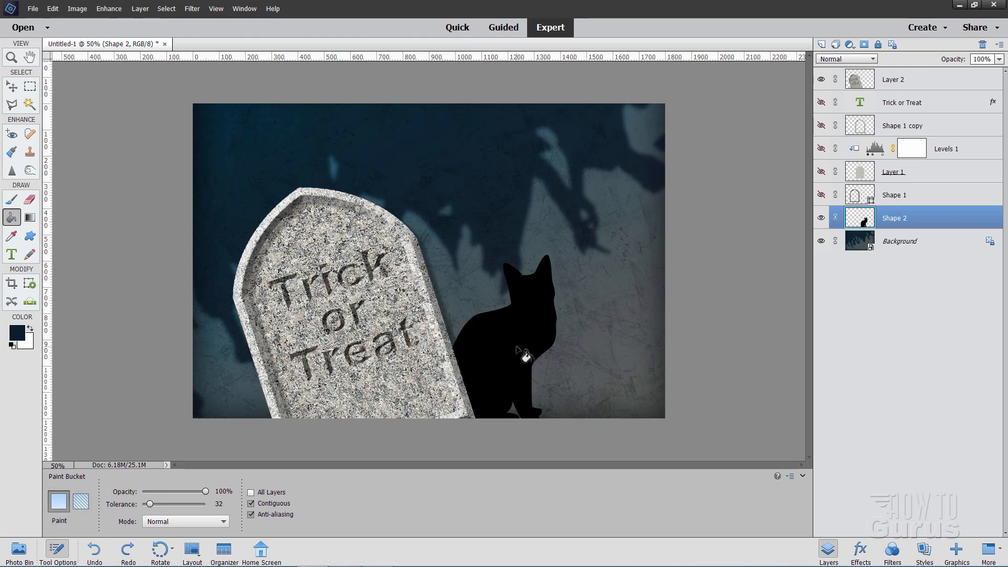
pyautogui.click(521, 302)
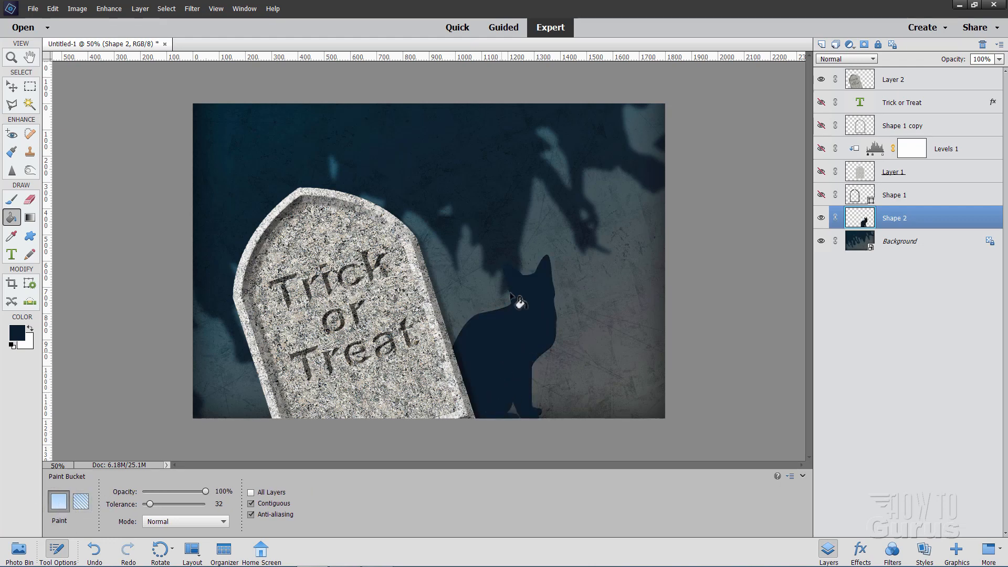
pyautogui.click(12, 86)
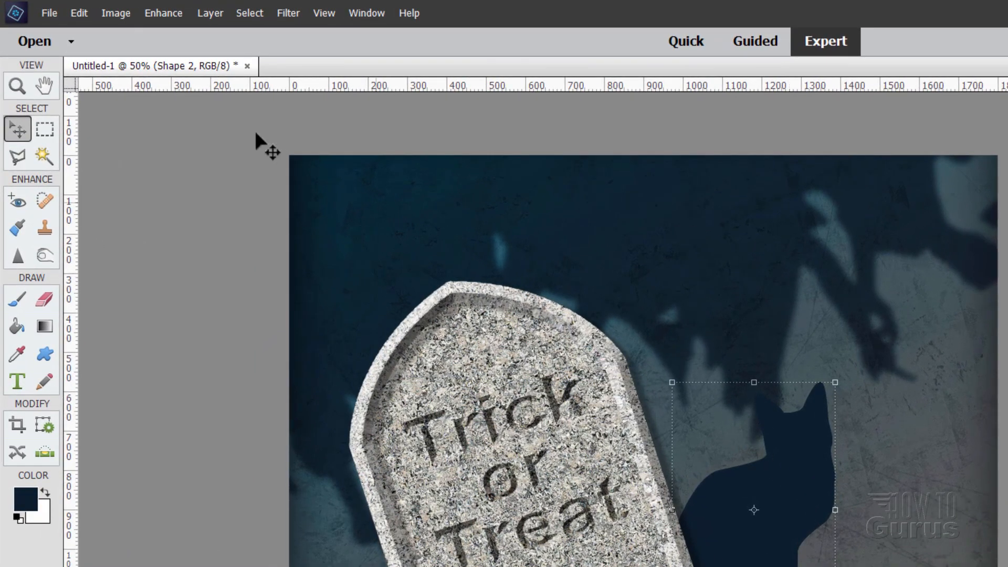
# Step: Add a Levels adjustment clipped to the cat layer with black input level 20
pyautogui.click(210, 12)
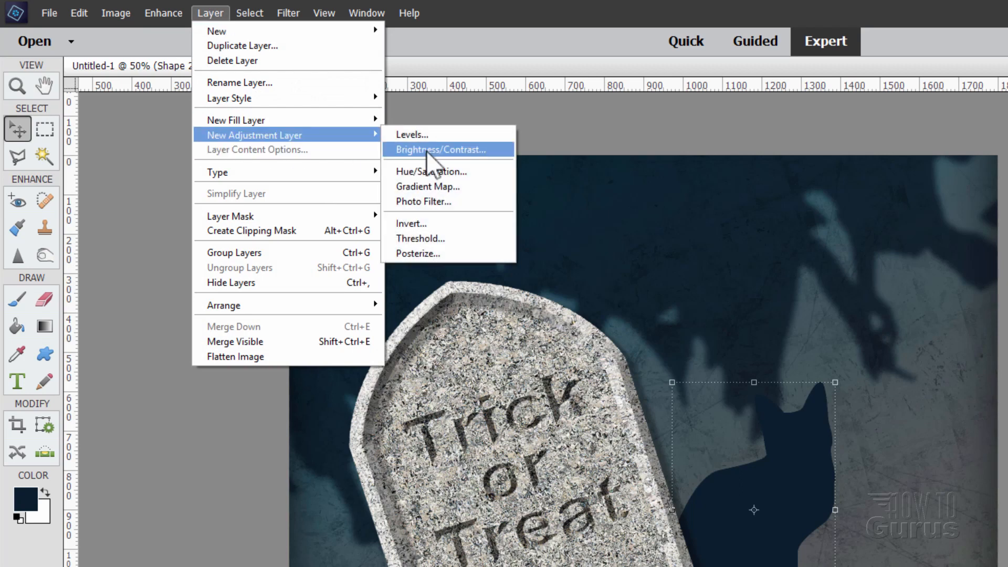
pyautogui.click(410, 134)
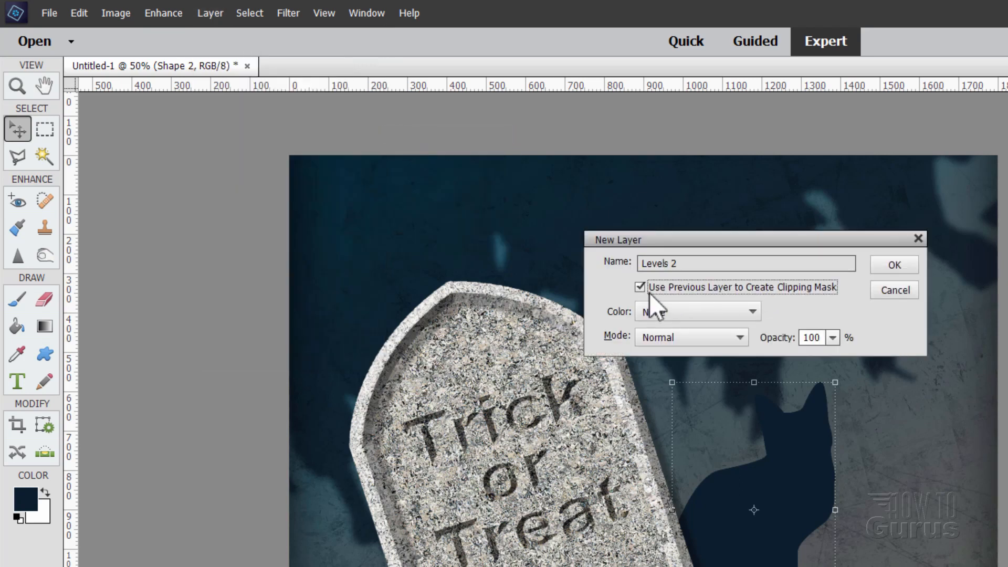
pyautogui.click(892, 265)
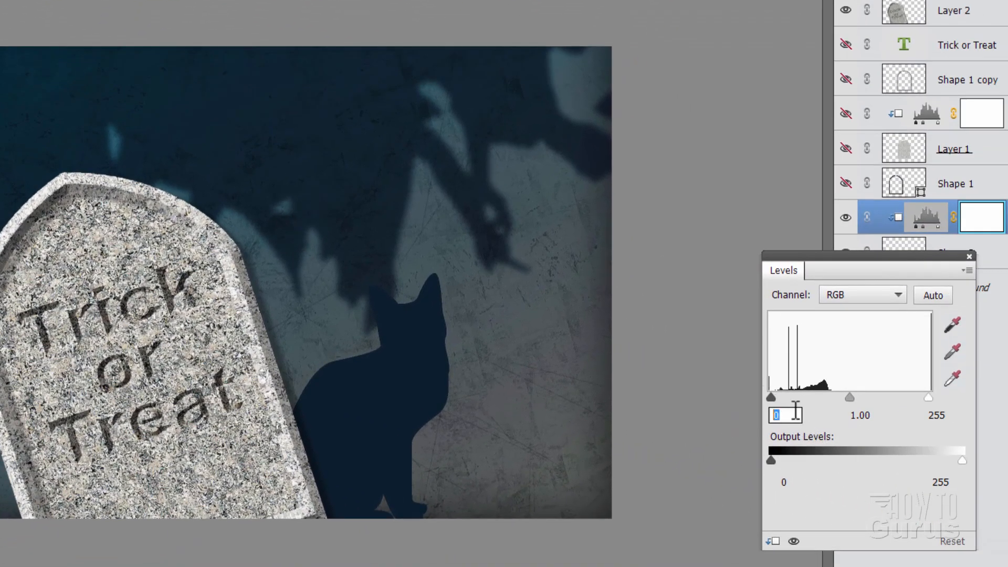
pyautogui.write('20')
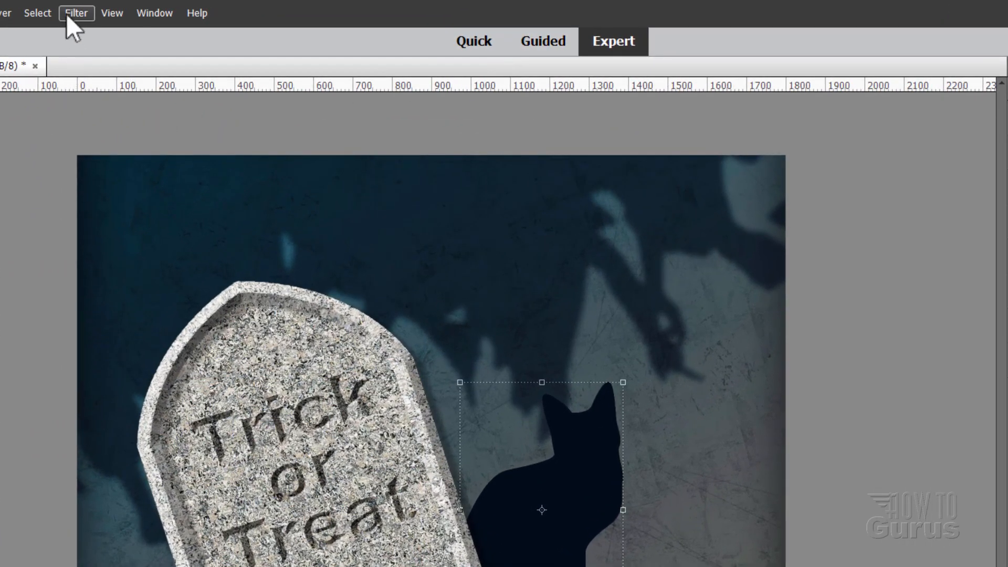
# Step: Soften the cat's edges with a 5-pixel Gaussian Blur
pyautogui.click(76, 13)
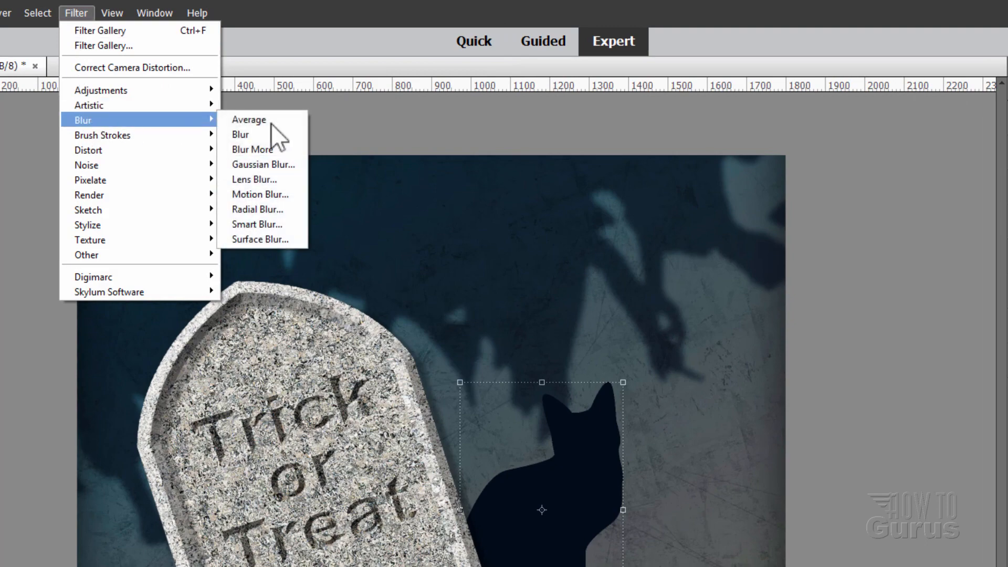
pyautogui.click(262, 164)
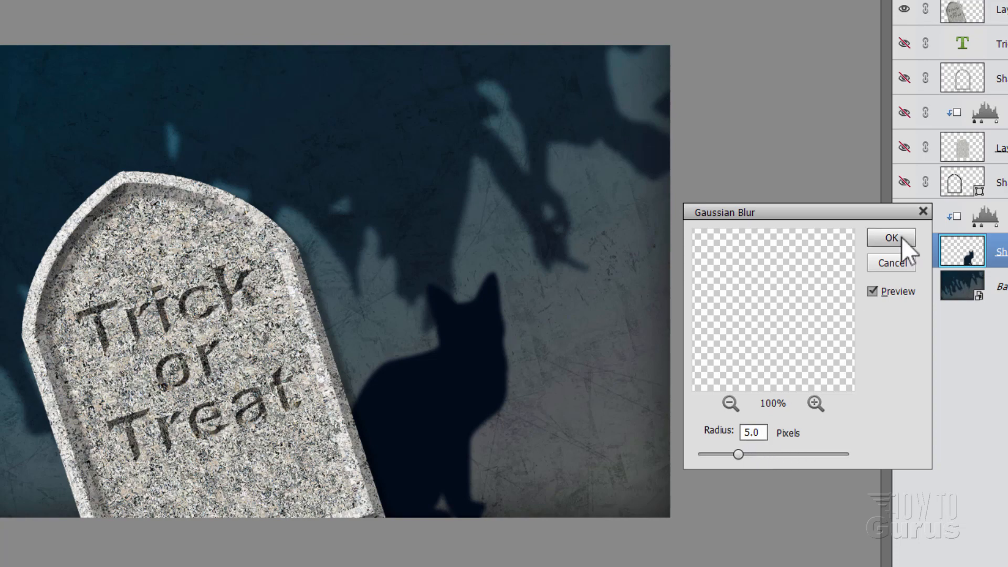
pyautogui.click(890, 237)
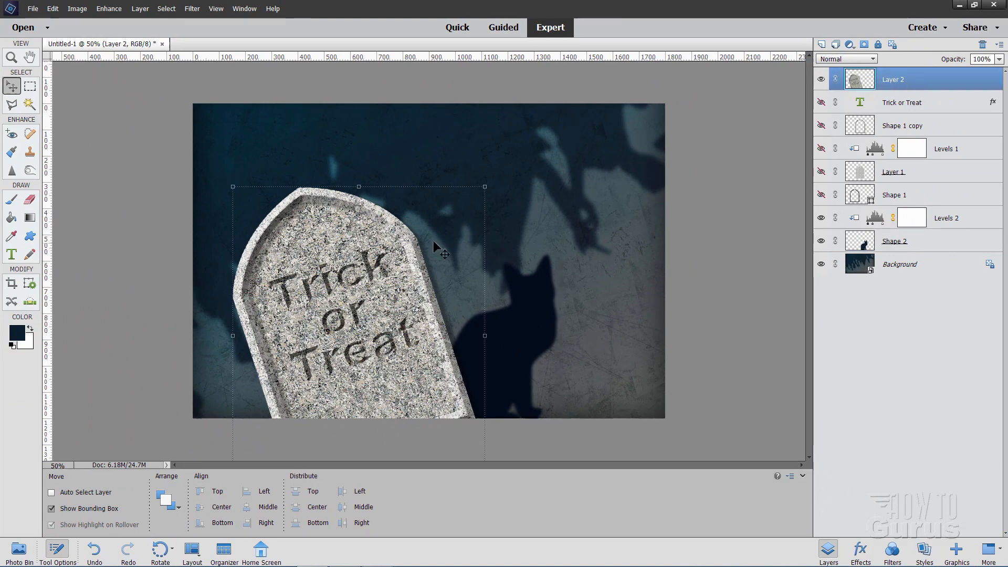
pyautogui.moveTo(345, 356)
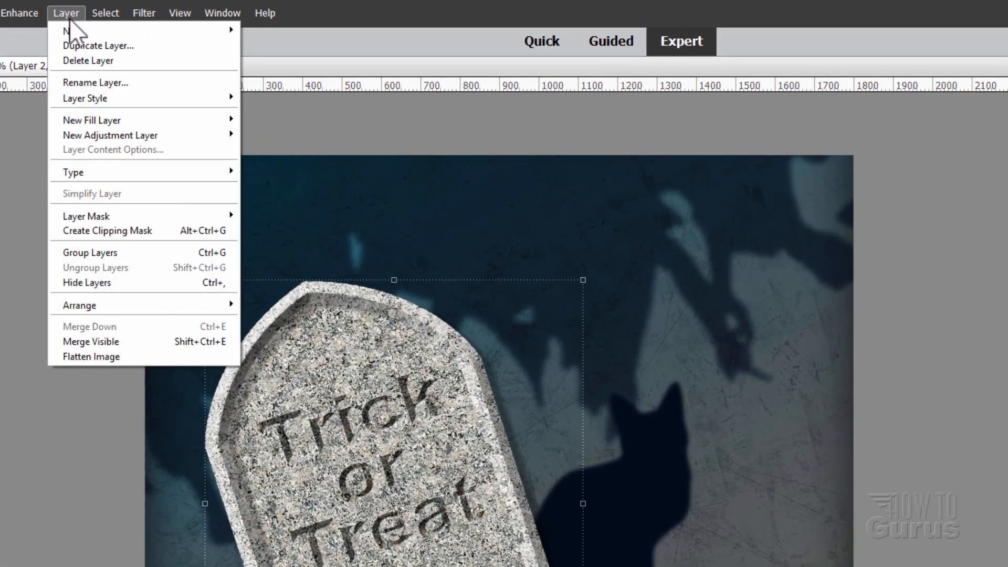
# Step: Add a clipped Gradient Fill layer using the Color to Transparent black gradient
pyautogui.click(277, 134)
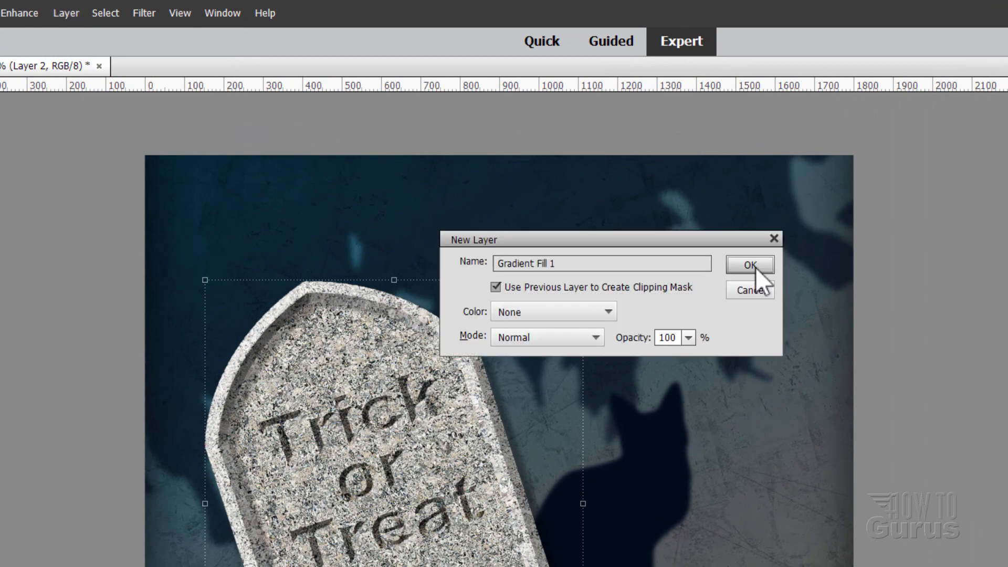
pyautogui.click(747, 265)
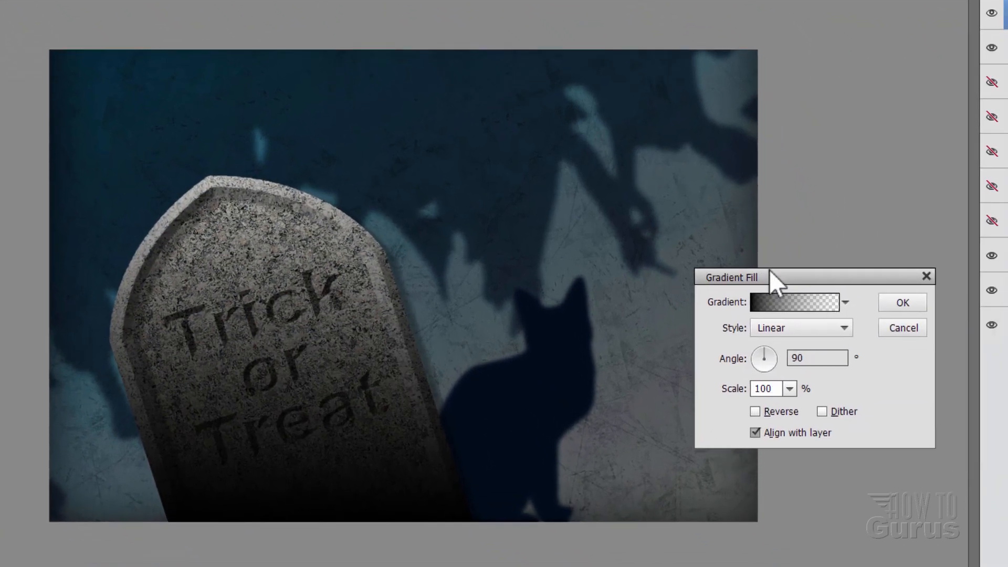
pyautogui.moveTo(771, 277); pyautogui.dragTo(769, 270)
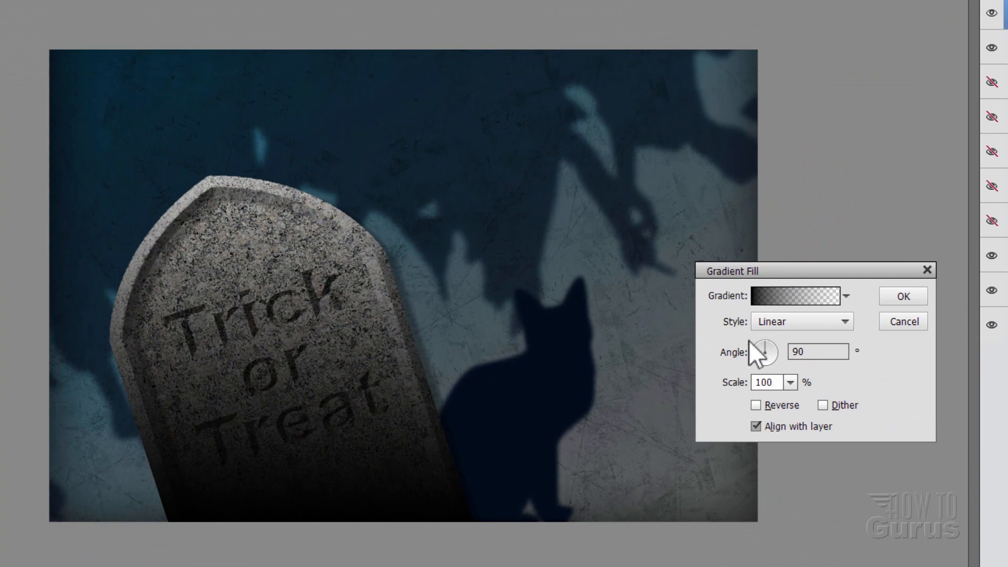
pyautogui.moveTo(763, 310)
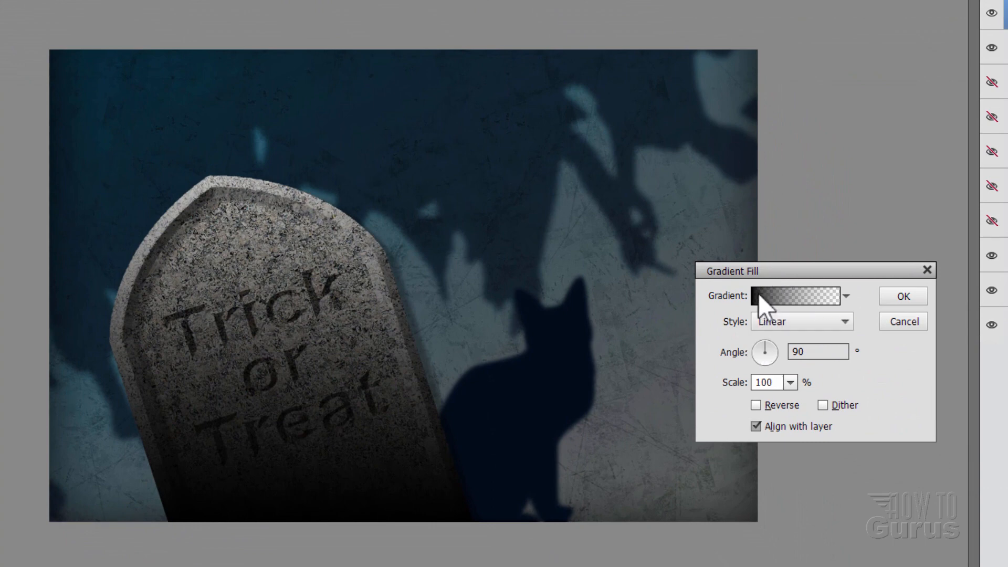
pyautogui.moveTo(831, 305)
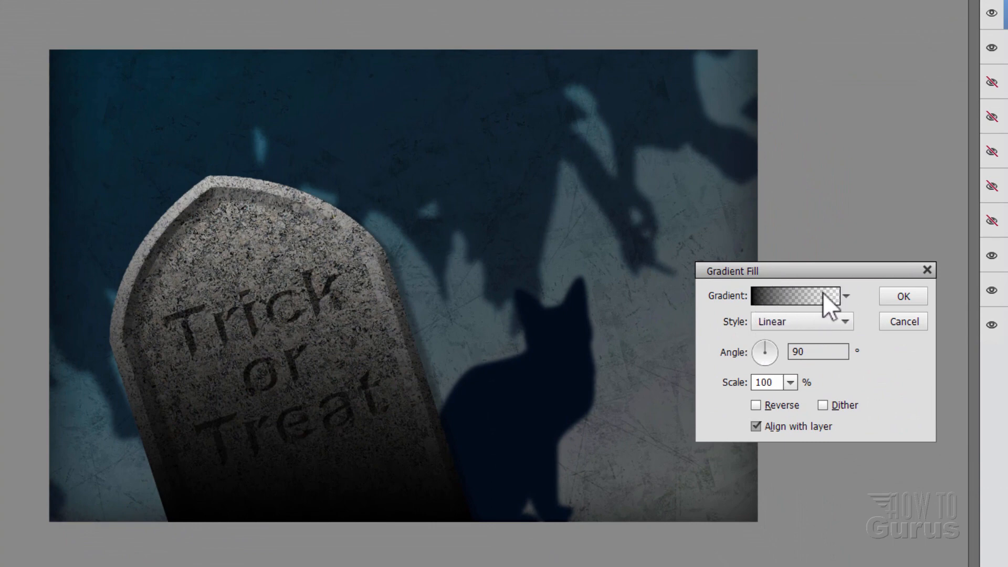
pyautogui.click(797, 296)
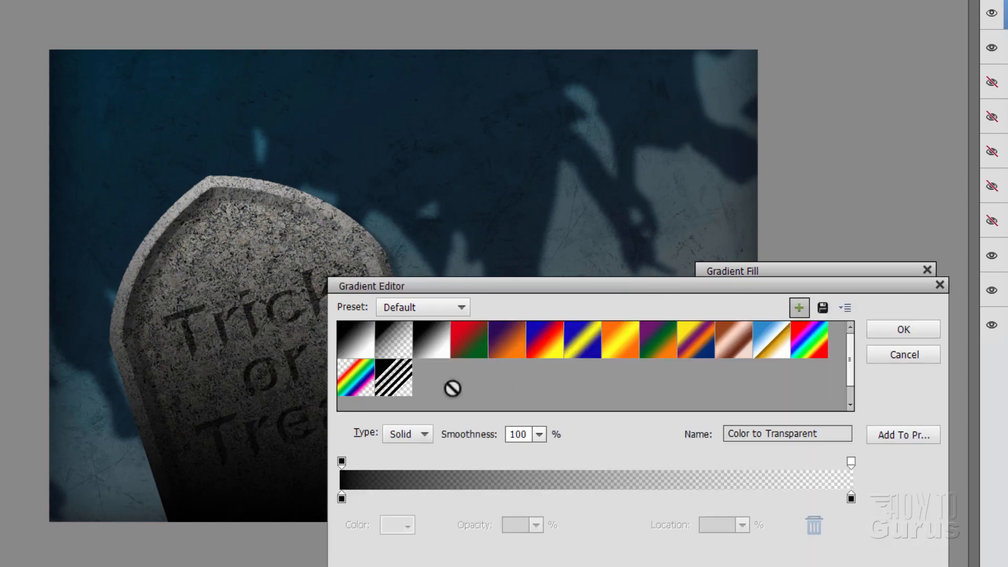
pyautogui.moveTo(902, 329)
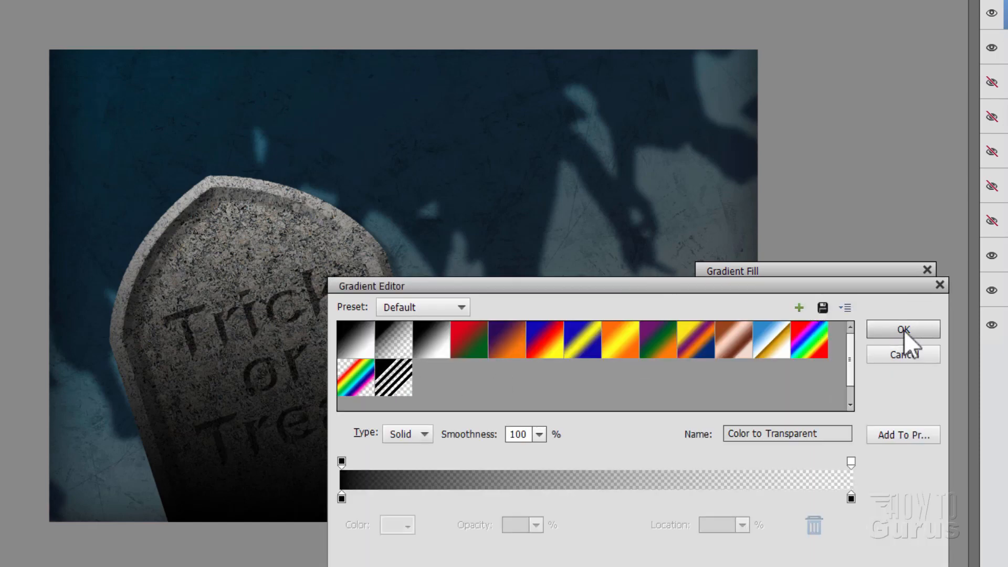
pyautogui.click(901, 329)
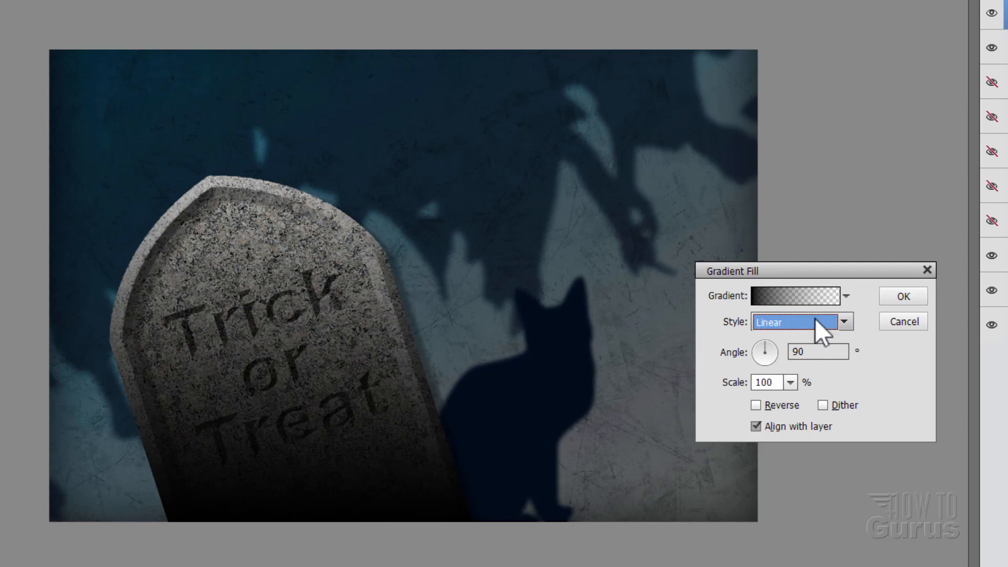
# Step: Set the gradient to Reflected, Reverse, angle 124° and apply it
pyautogui.click(801, 322)
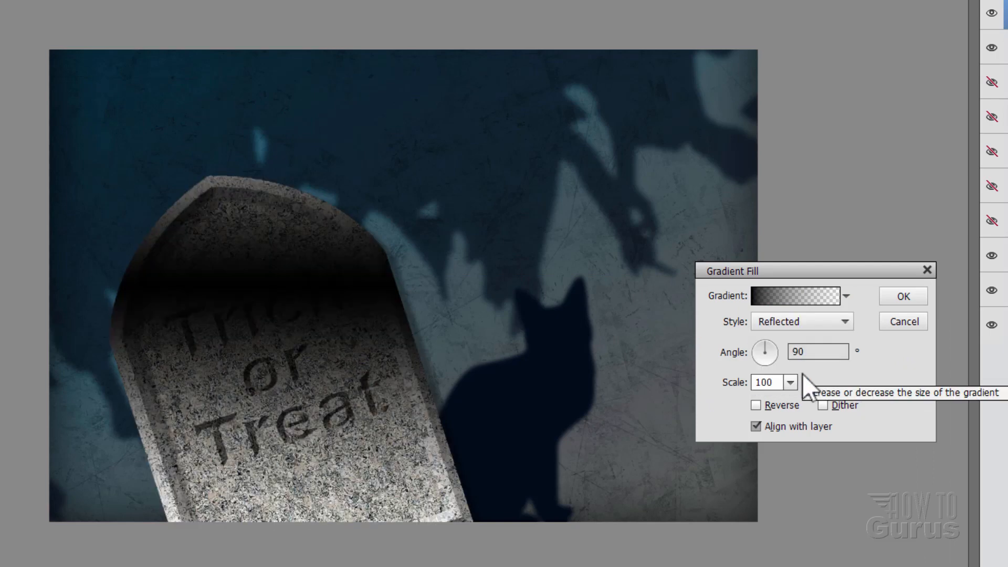
pyautogui.click(756, 405)
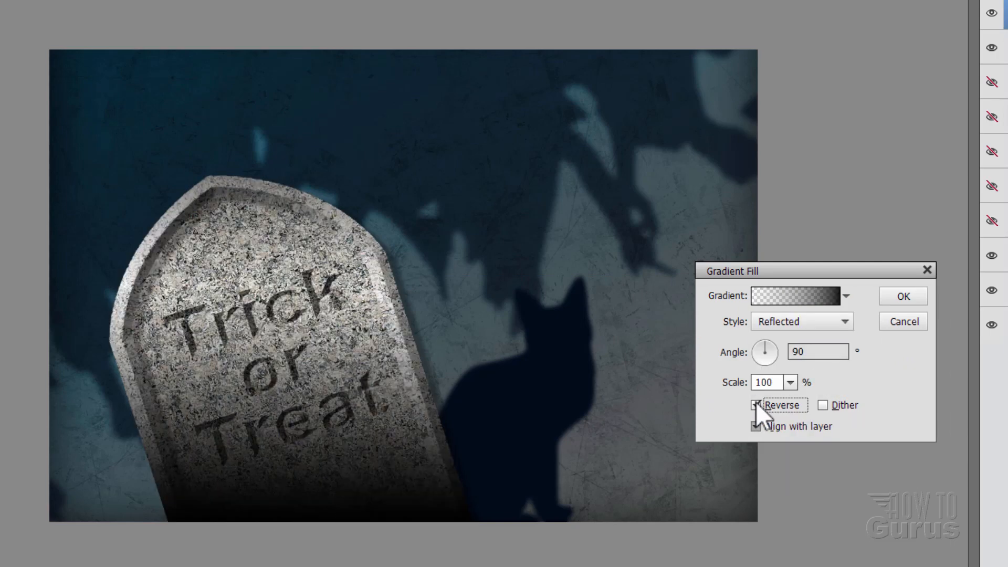
pyautogui.click(757, 405)
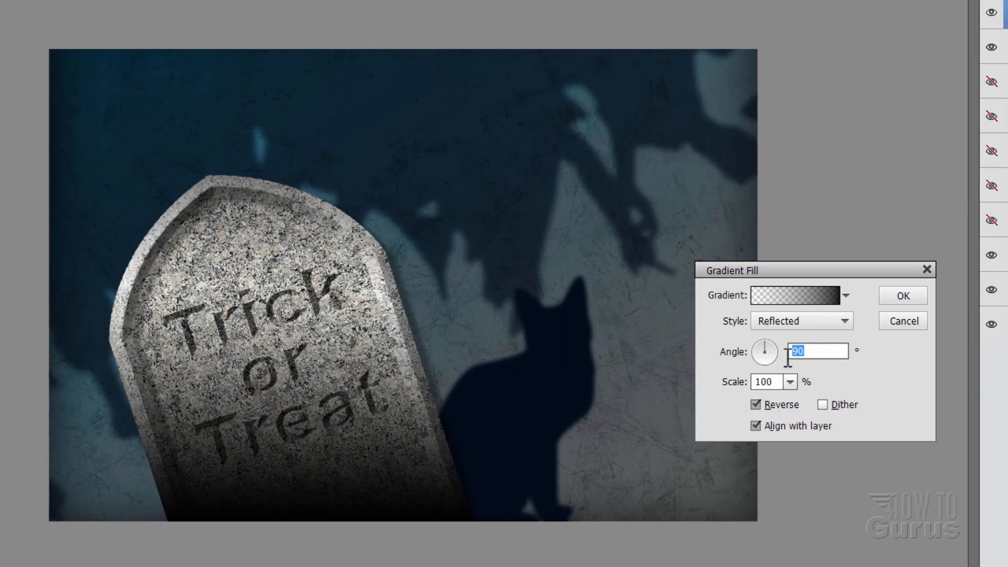
pyautogui.write('124')
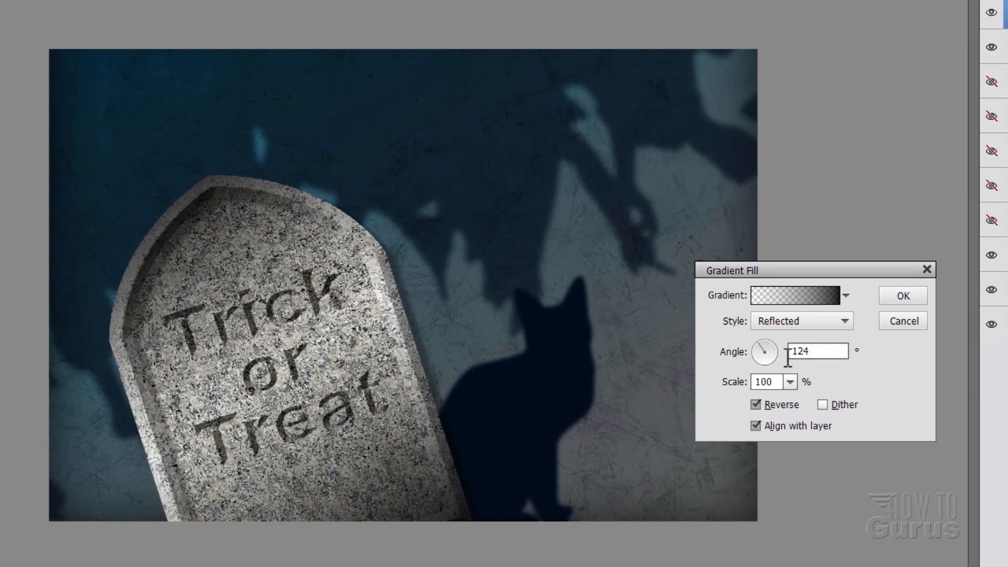
pyautogui.click(900, 296)
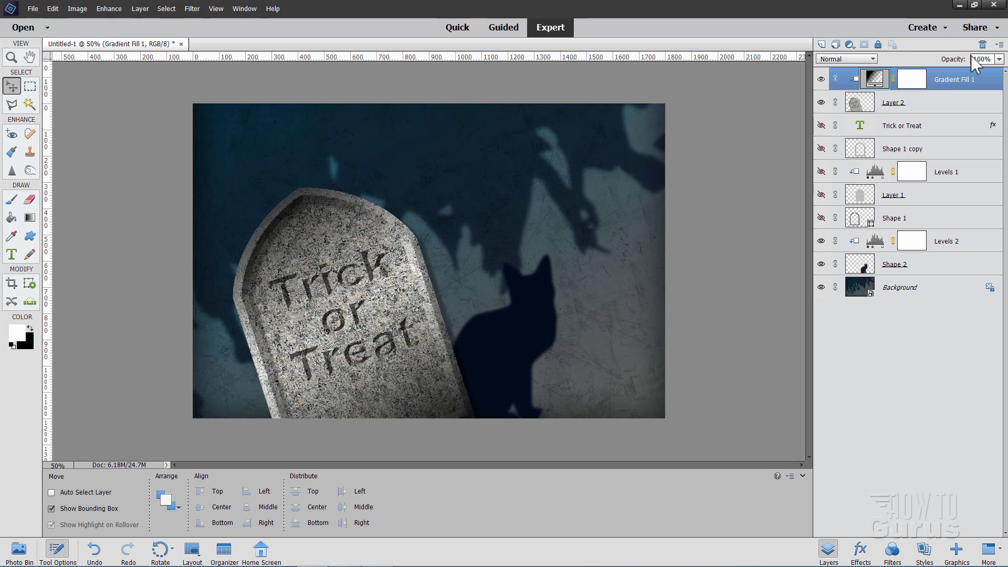
# Step: Lower the Gradient Fill 1 layer's opacity to 75%
pyautogui.write('75')
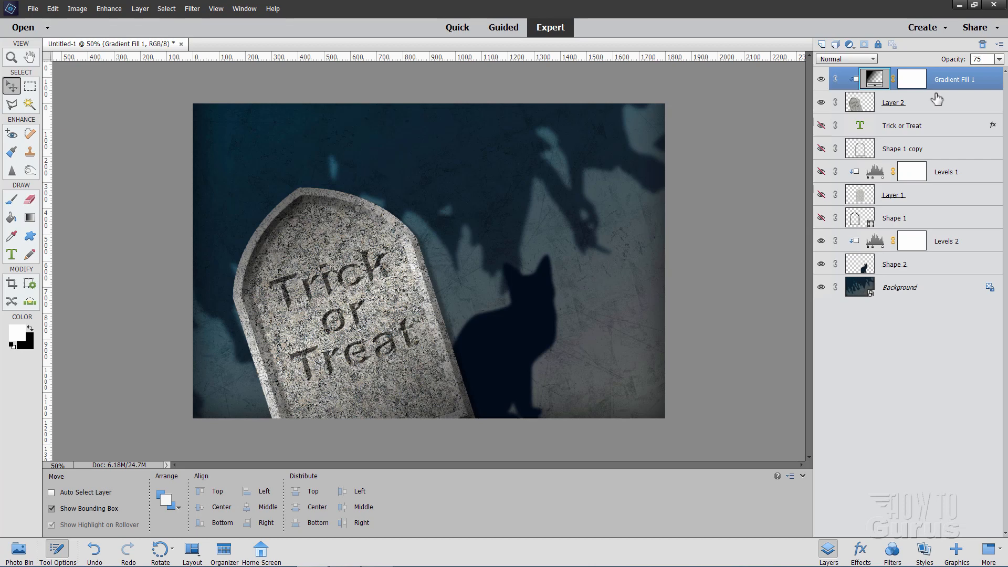
pyautogui.press('ctrl+0')
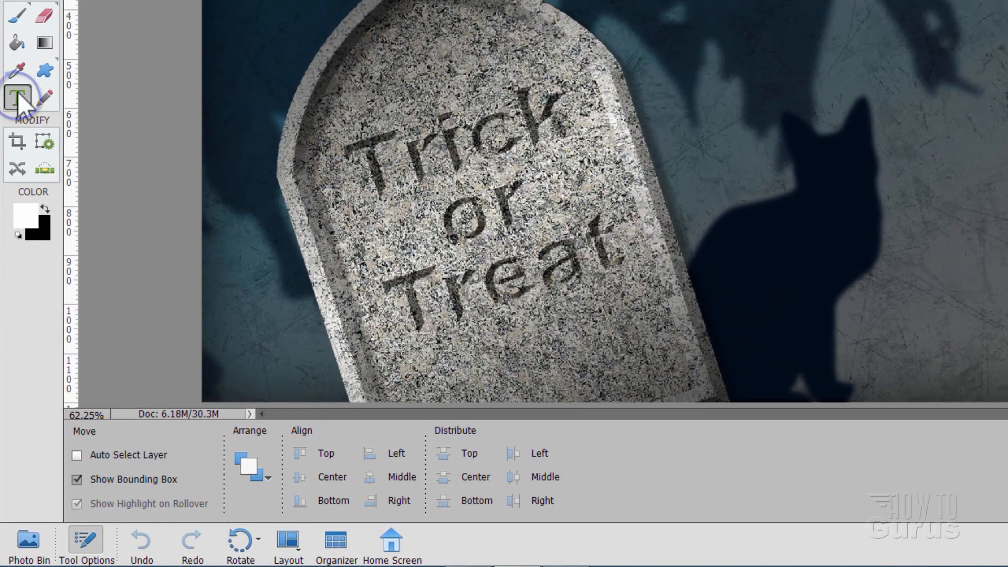
# Step: Set the Type tool to Lino Chisel Regular at 60 pt
pyautogui.click(18, 98)
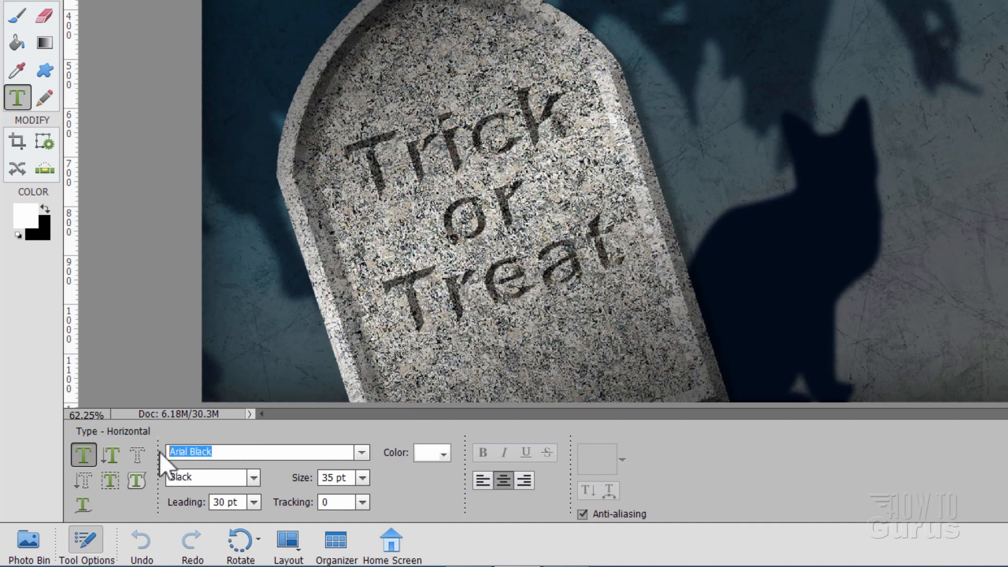
pyautogui.write('lino')
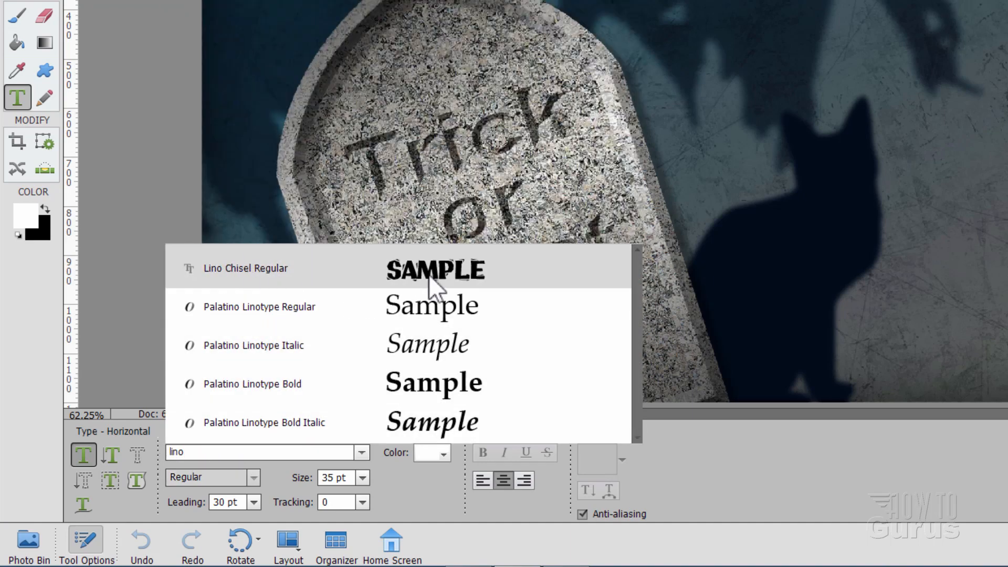
pyautogui.moveTo(375, 281)
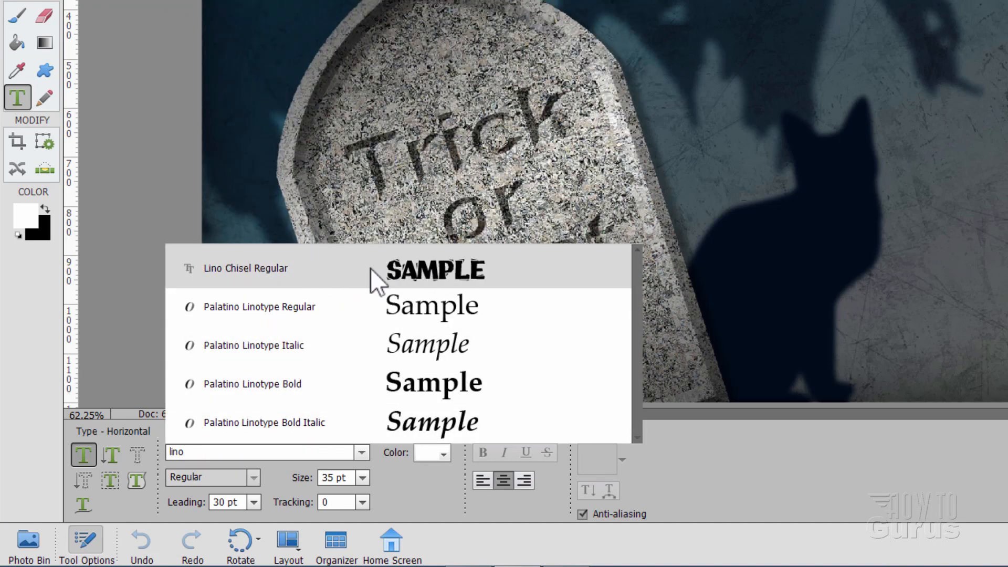
pyautogui.click(244, 268)
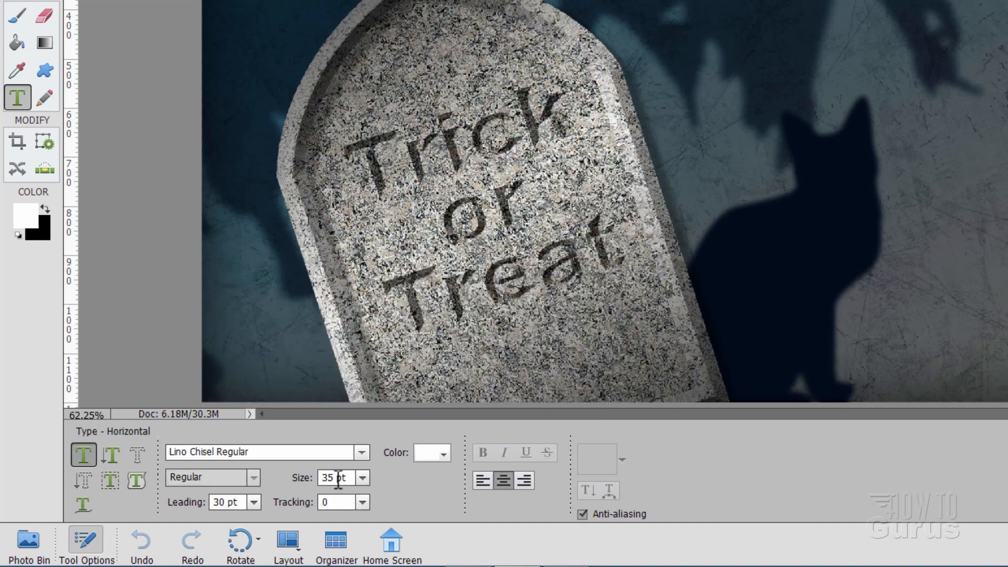
pyautogui.write('60')
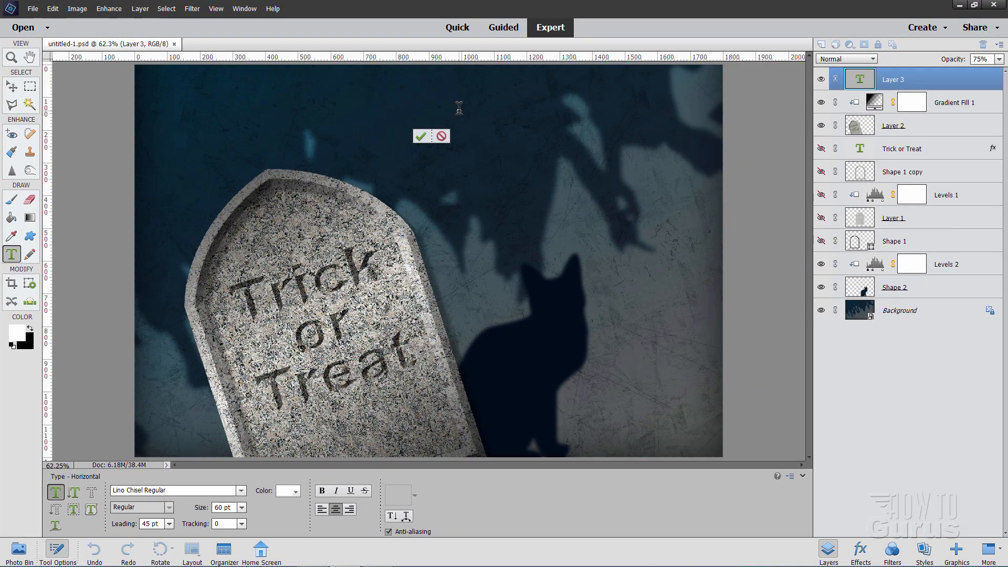
# Step: Write the two-line white title 'HAPPY HALLOWEEN' above the tombstone
pyautogui.write('HAPPY H')
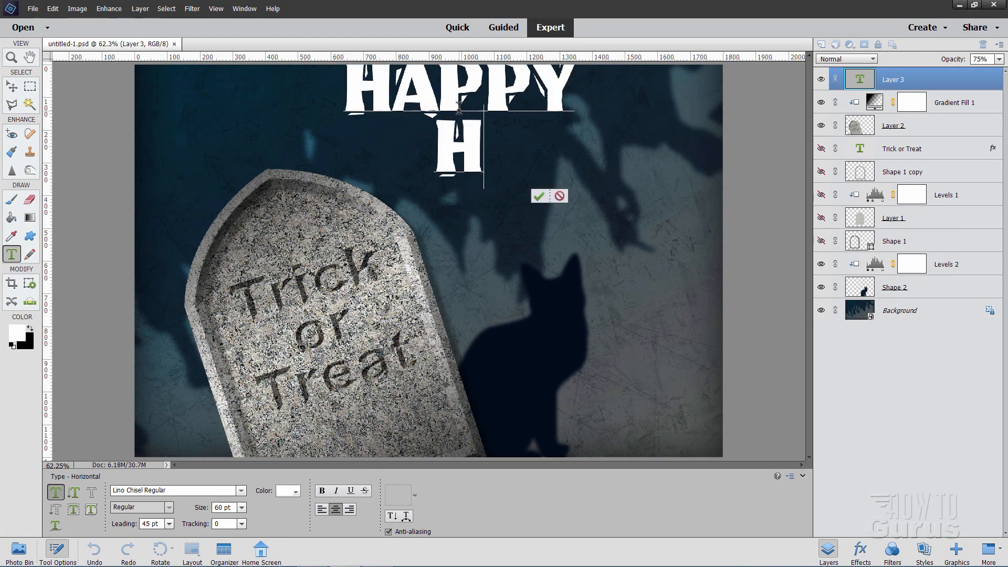
pyautogui.write('ALLOWEEN')
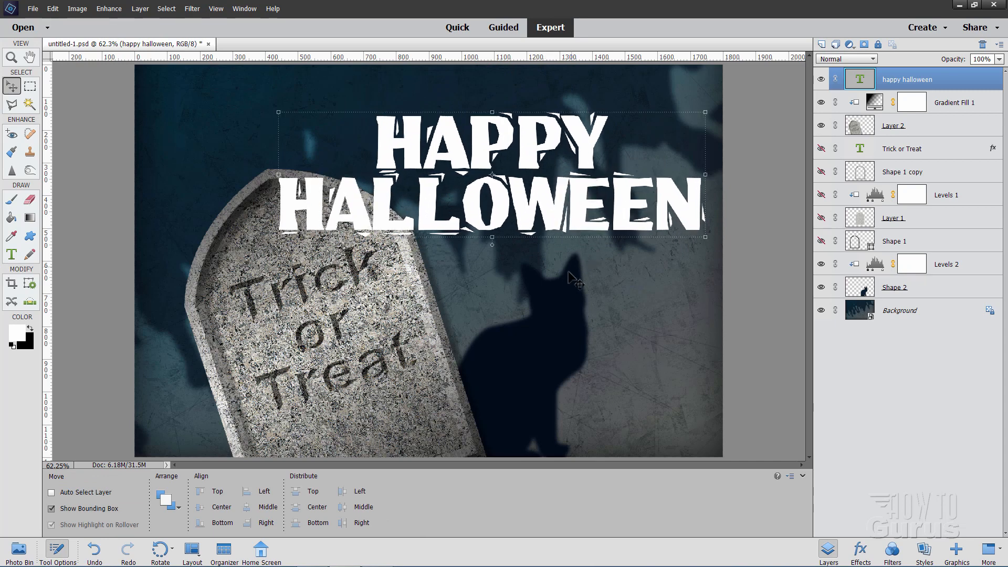
pyautogui.moveTo(570, 229)
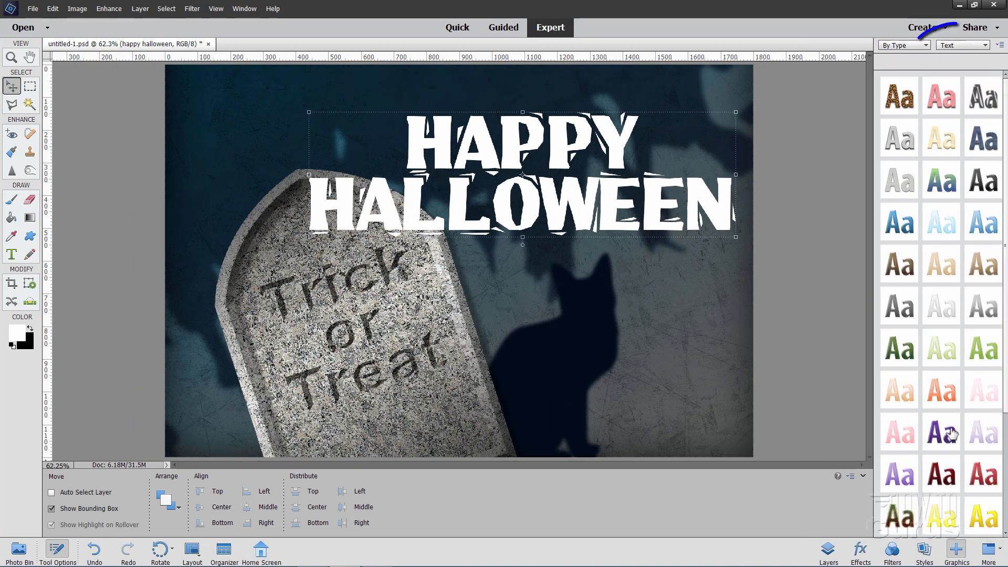
# Step: Apply the Gradient Yellow Orange text style from the Graphics panel to the title
pyautogui.click(961, 45)
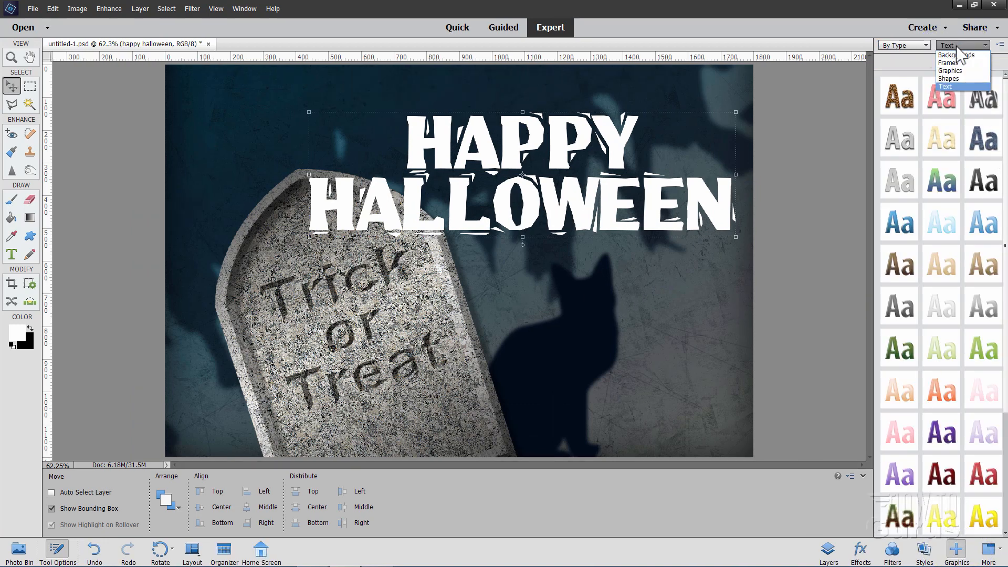
pyautogui.click(946, 86)
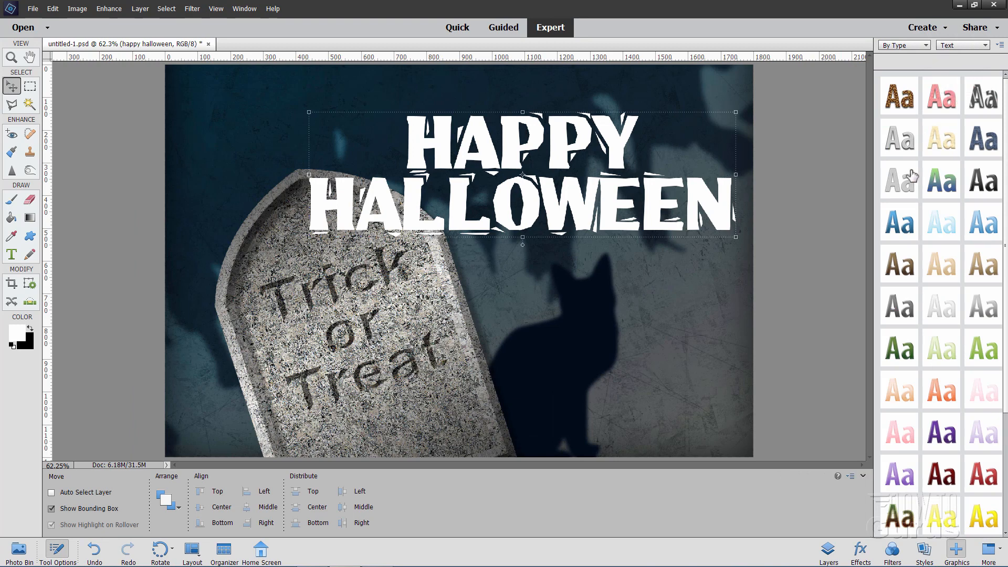
pyautogui.scroll(-3)
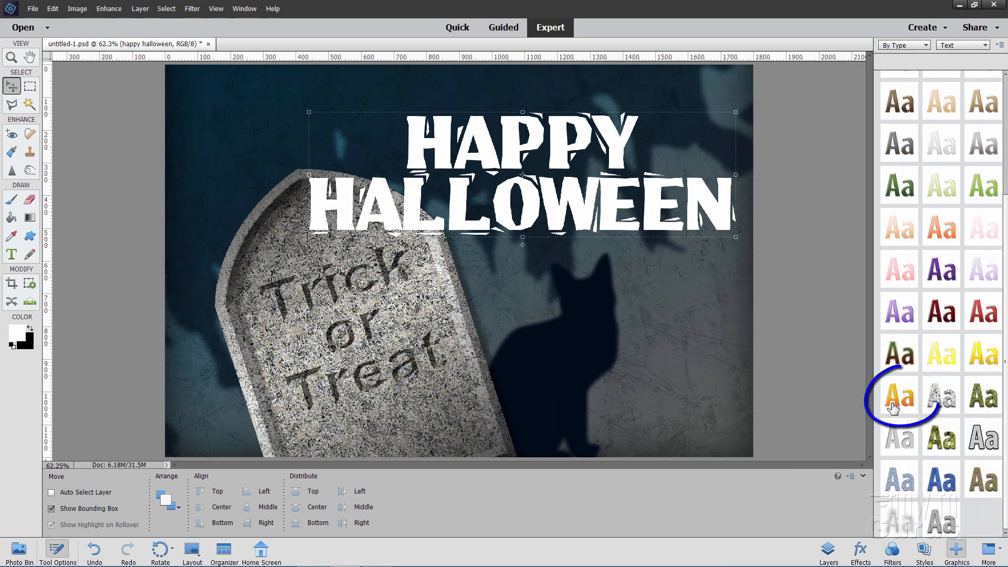
pyautogui.moveTo(896, 405)
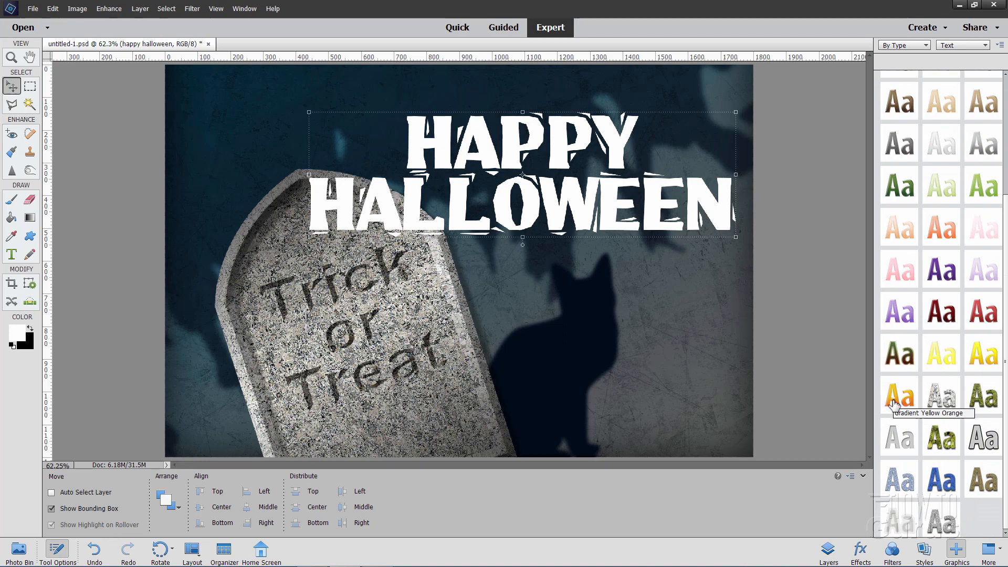
pyautogui.click(897, 394)
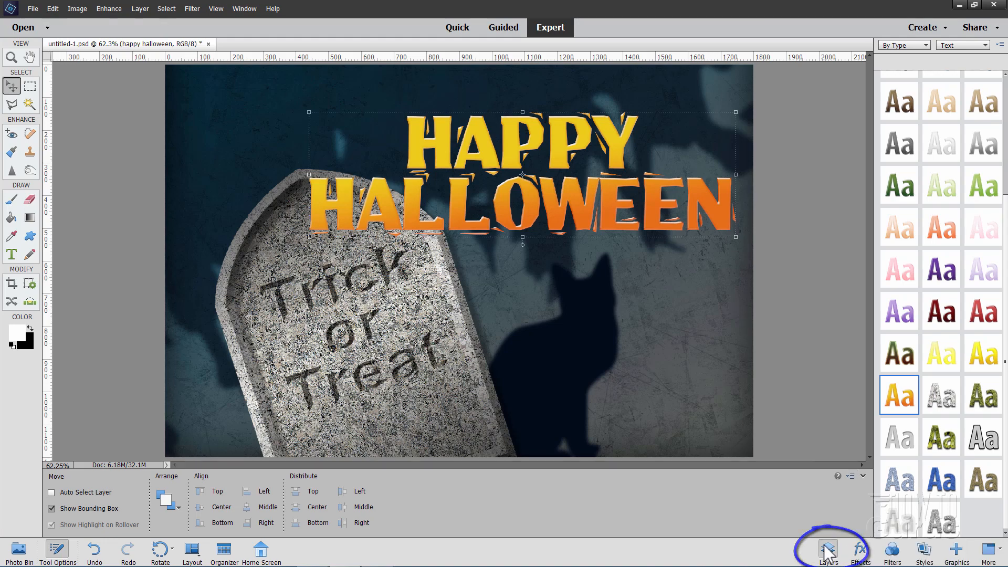
pyautogui.click(829, 551)
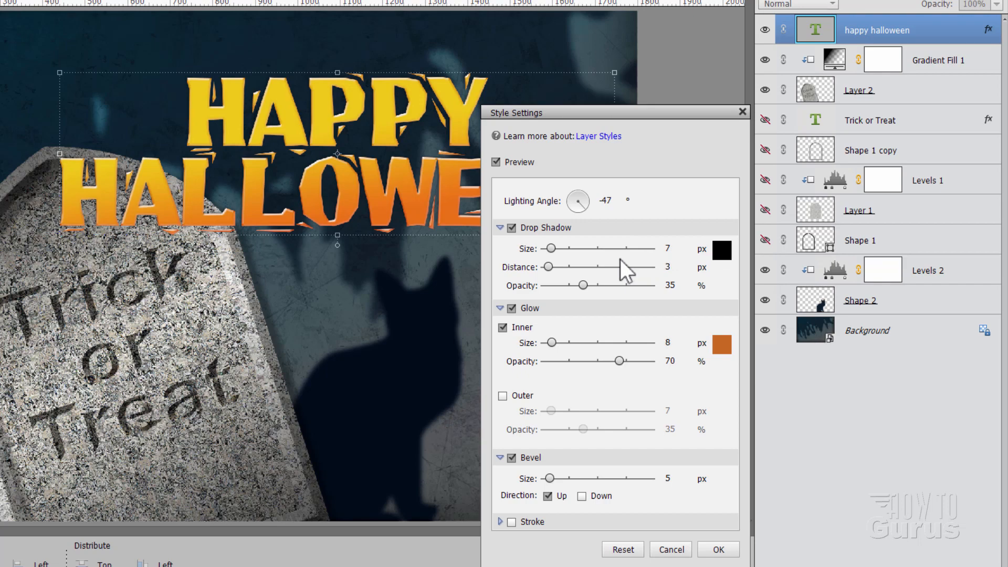
pyautogui.moveTo(576, 200)
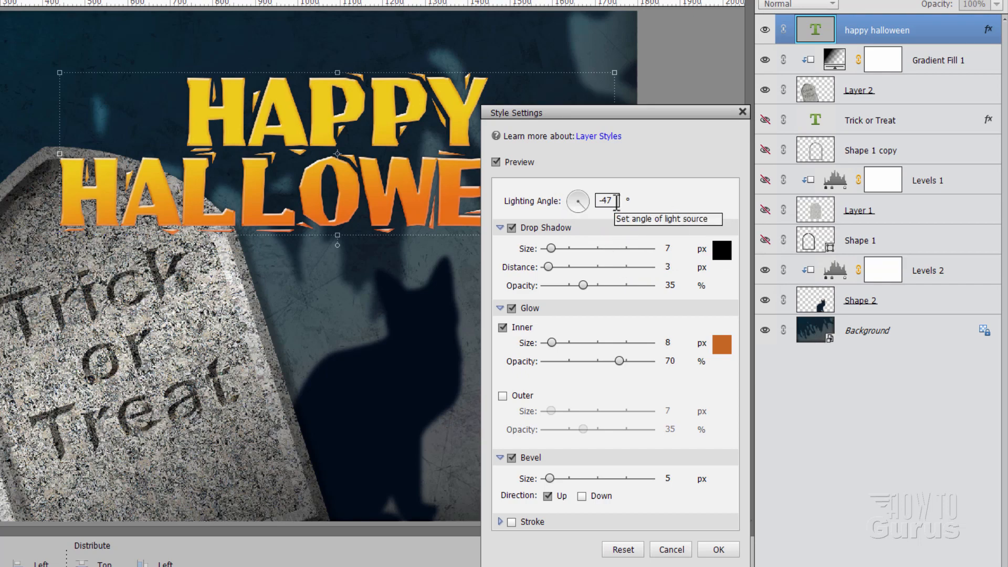
# Step: Set the title's drop shadow to 15 px distance at 60% opacity with a 9 px bevel
pyautogui.click(675, 266)
pyautogui.write('15')
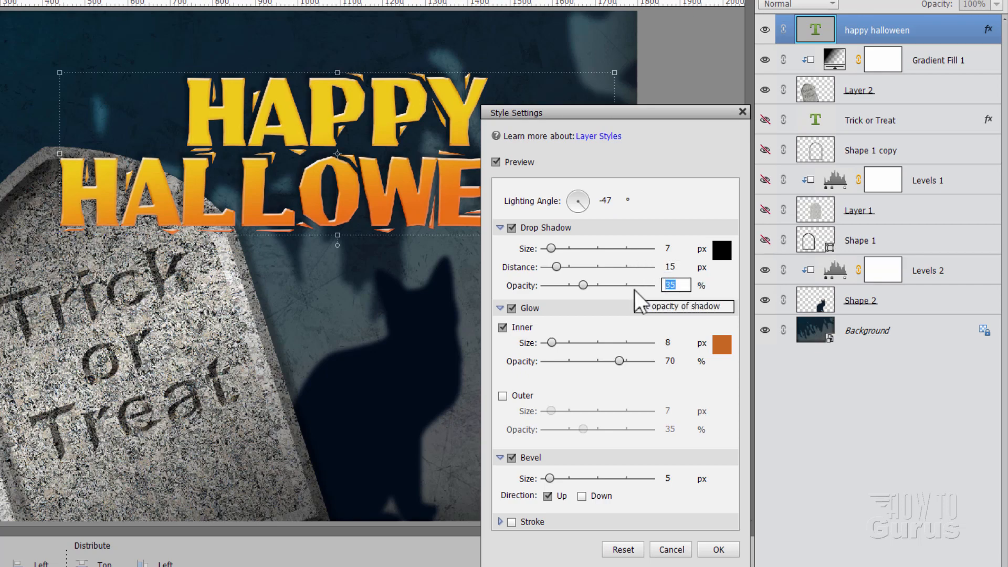
pyautogui.moveTo(583, 284); pyautogui.dragTo(609, 284)
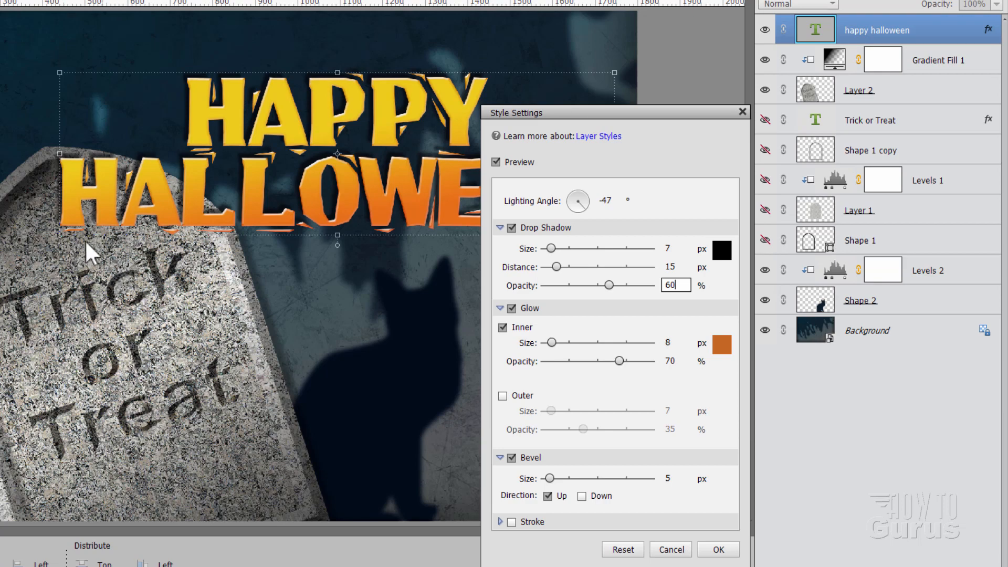
pyautogui.moveTo(385, 268)
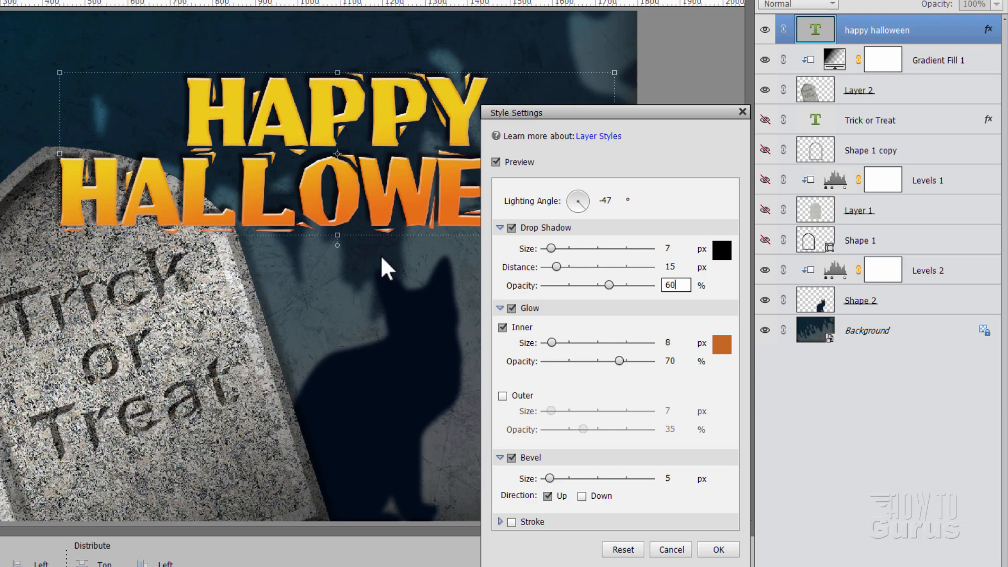
pyautogui.moveTo(565, 490)
pyautogui.write('9')
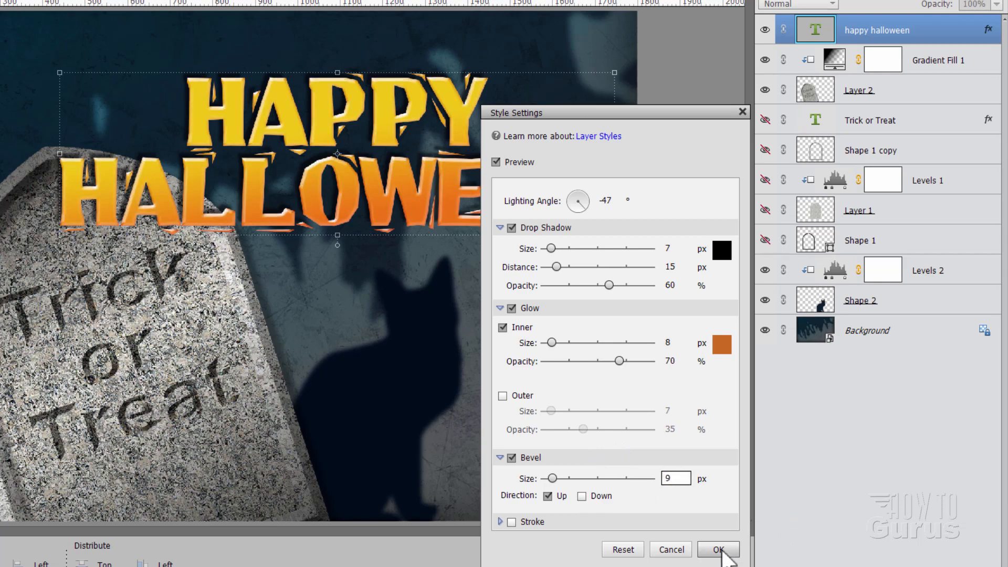
pyautogui.click(717, 549)
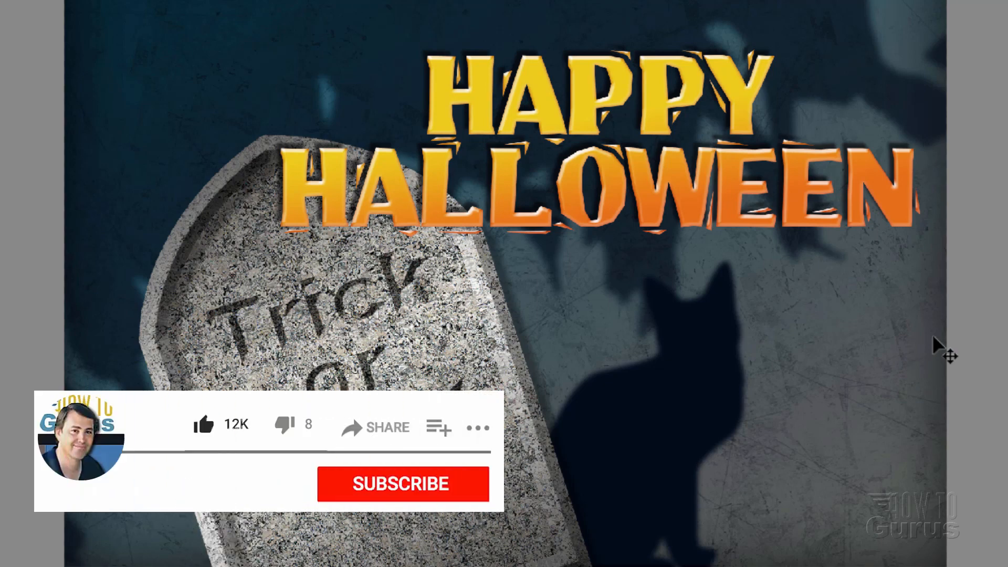
pyautogui.click(402, 483)
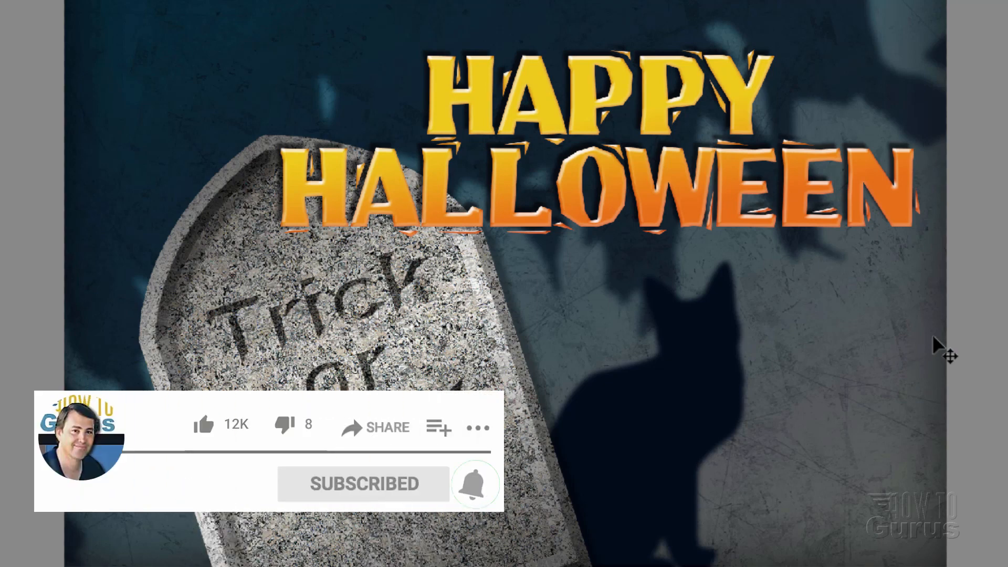
pyautogui.click(474, 483)
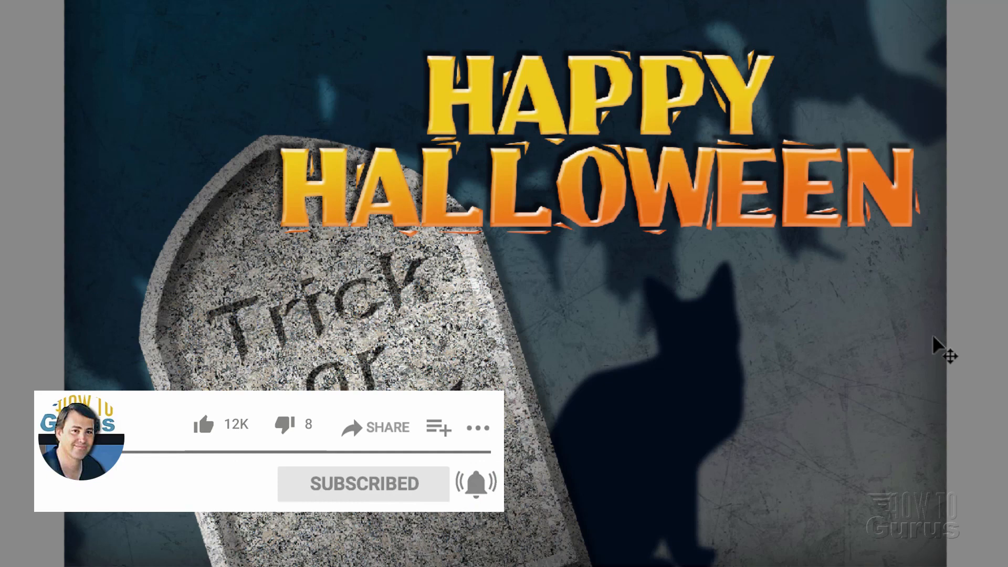